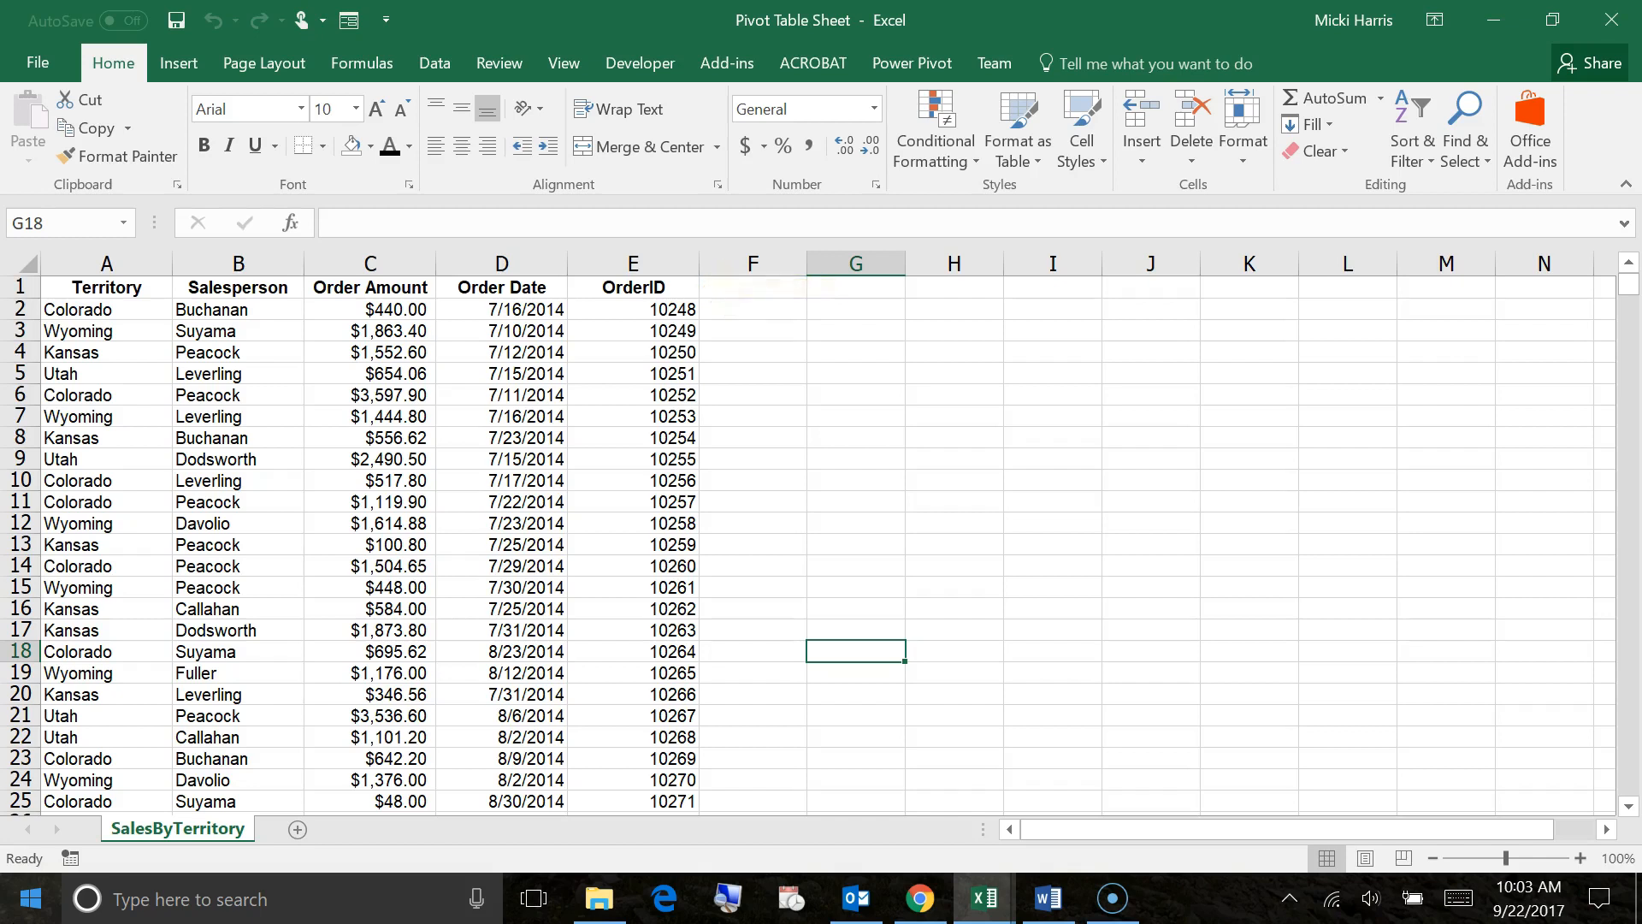
mouse_move(100, 900)
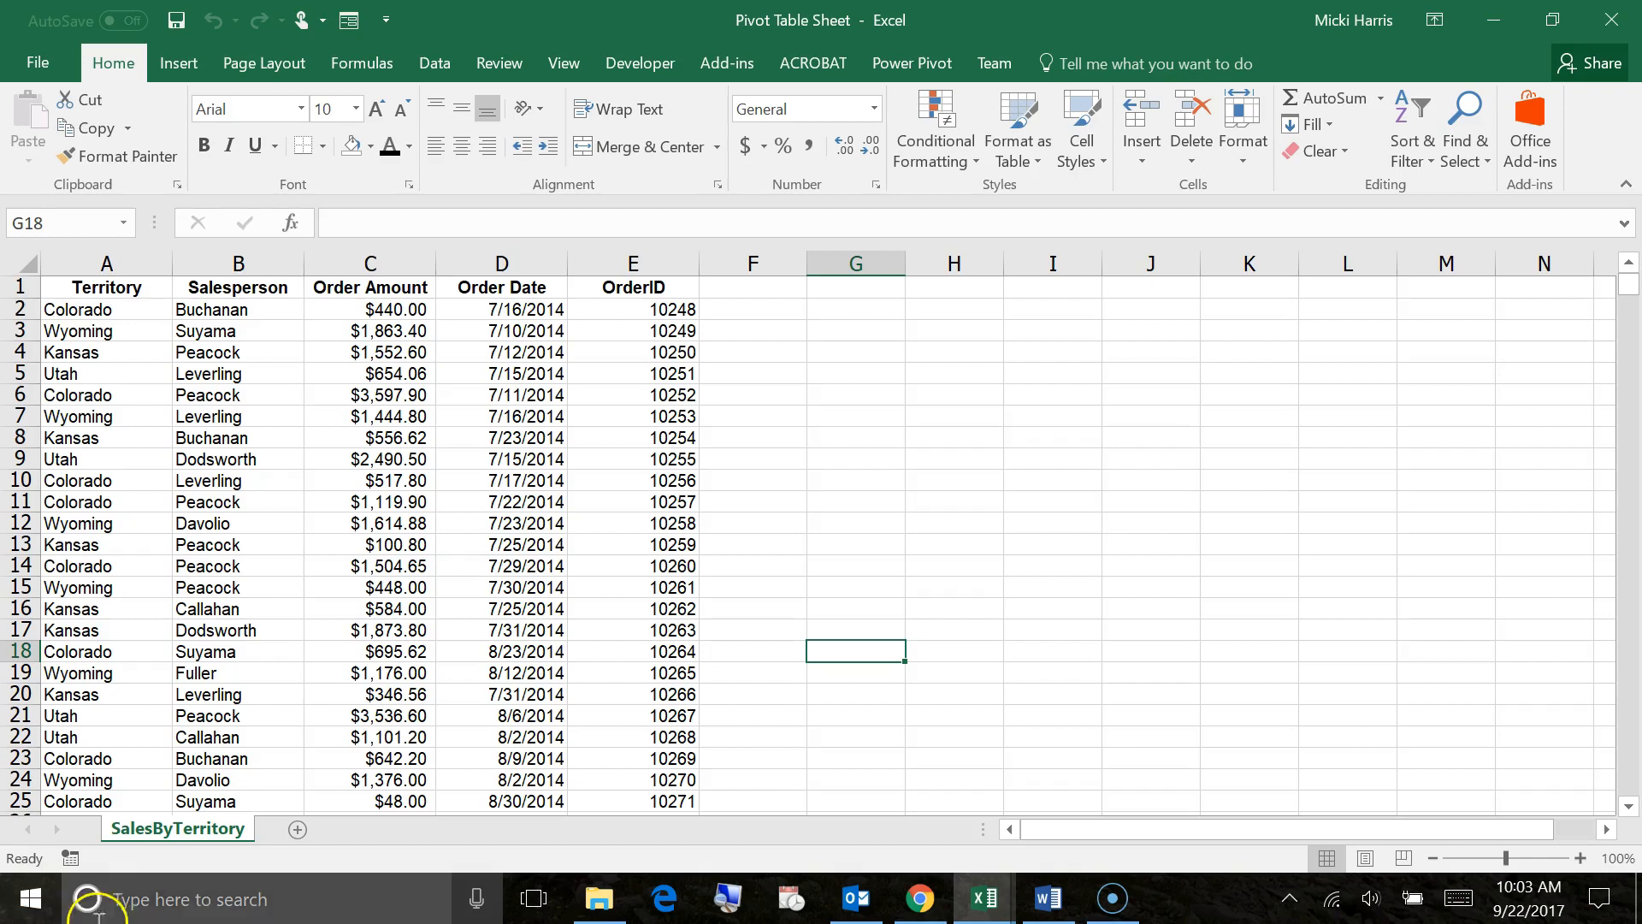
mouse_move(1272, 451)
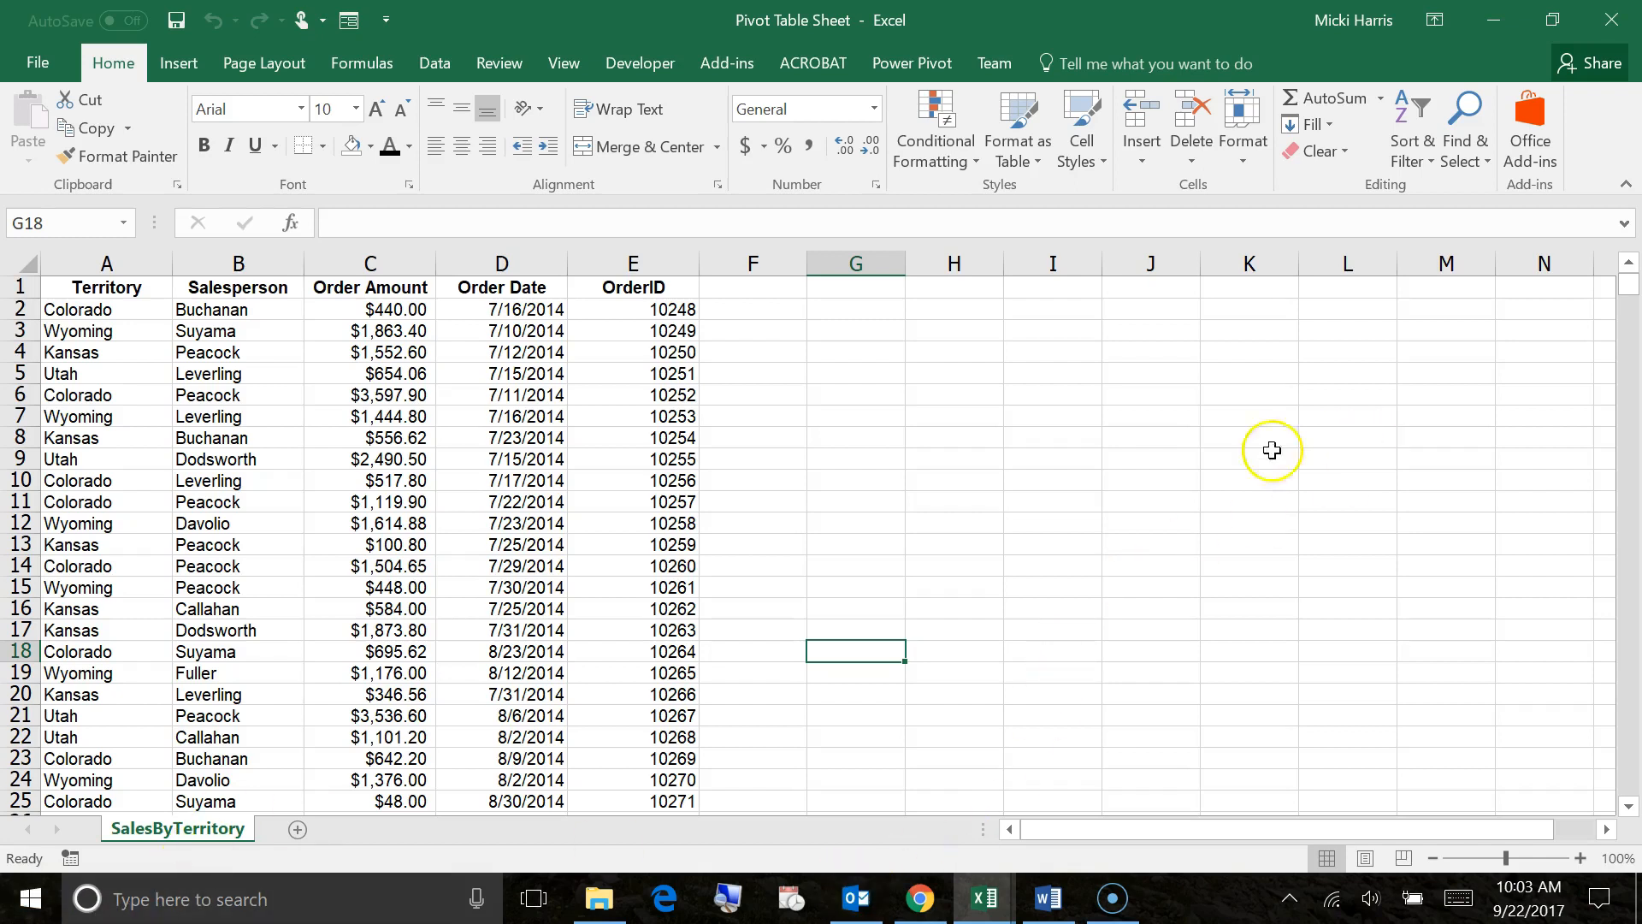
mouse_move(972, 519)
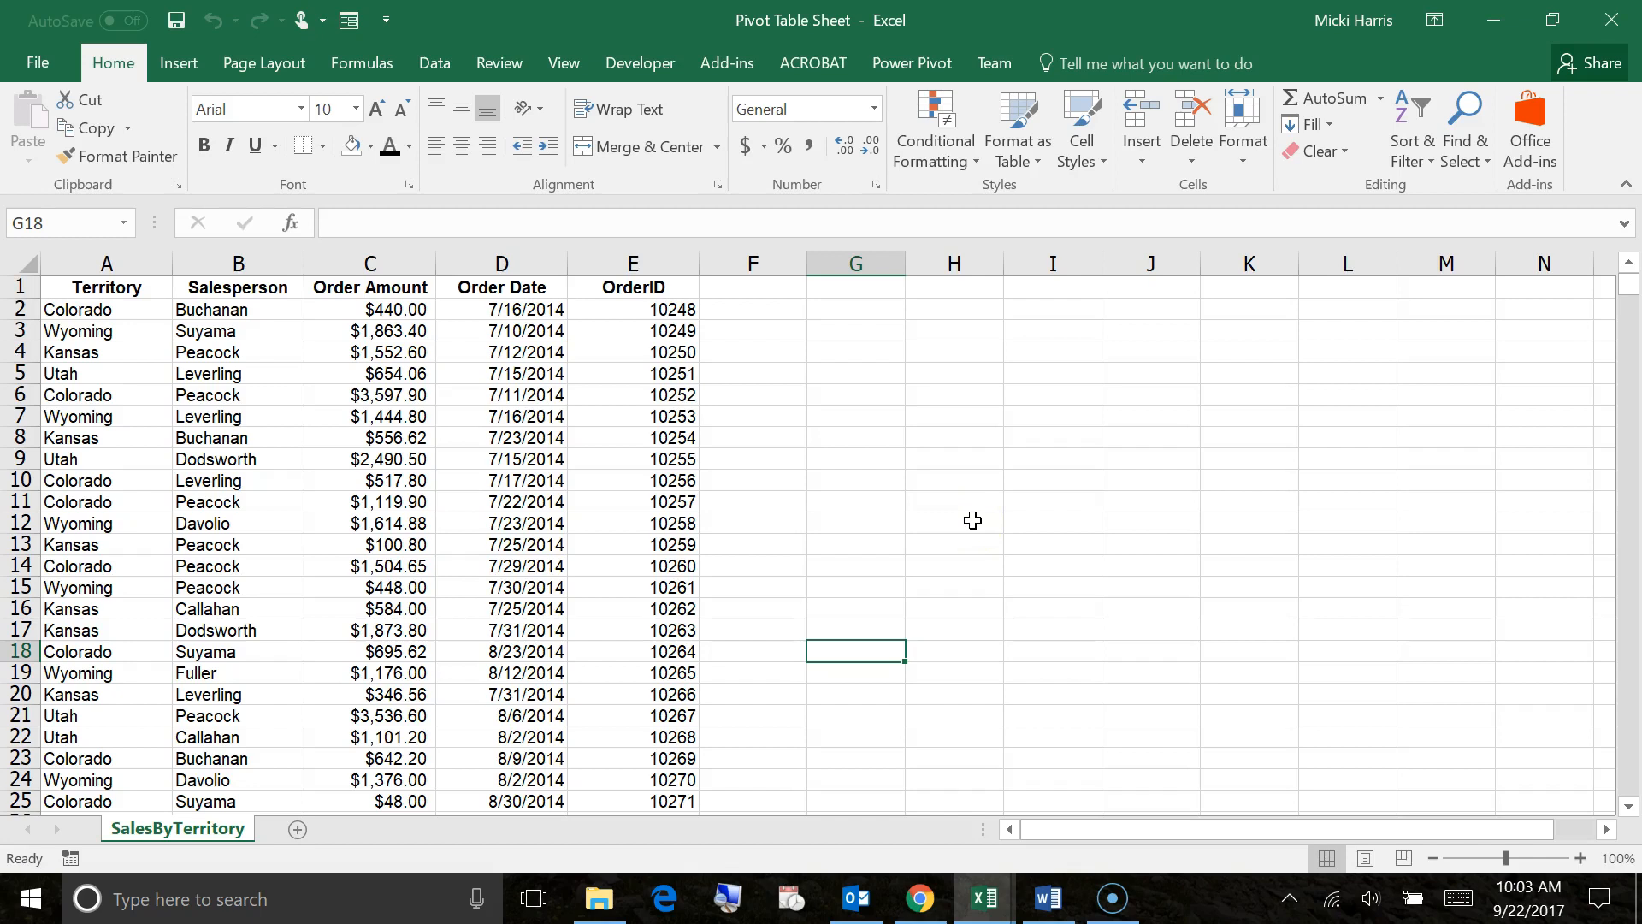
mouse_move(944, 556)
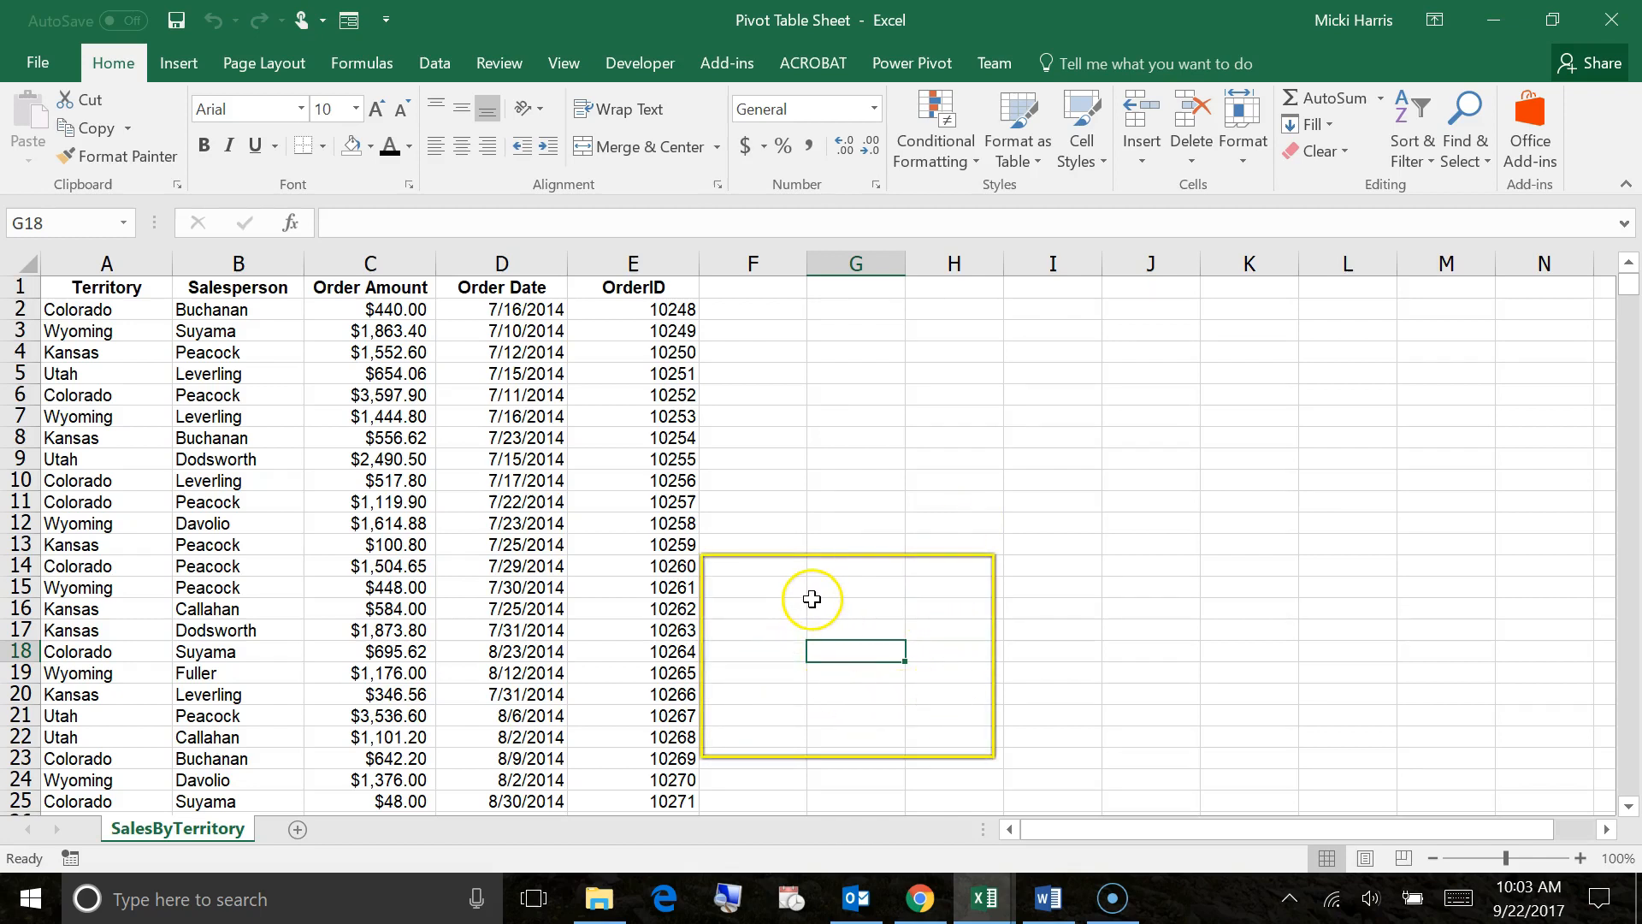
mouse_move(874, 665)
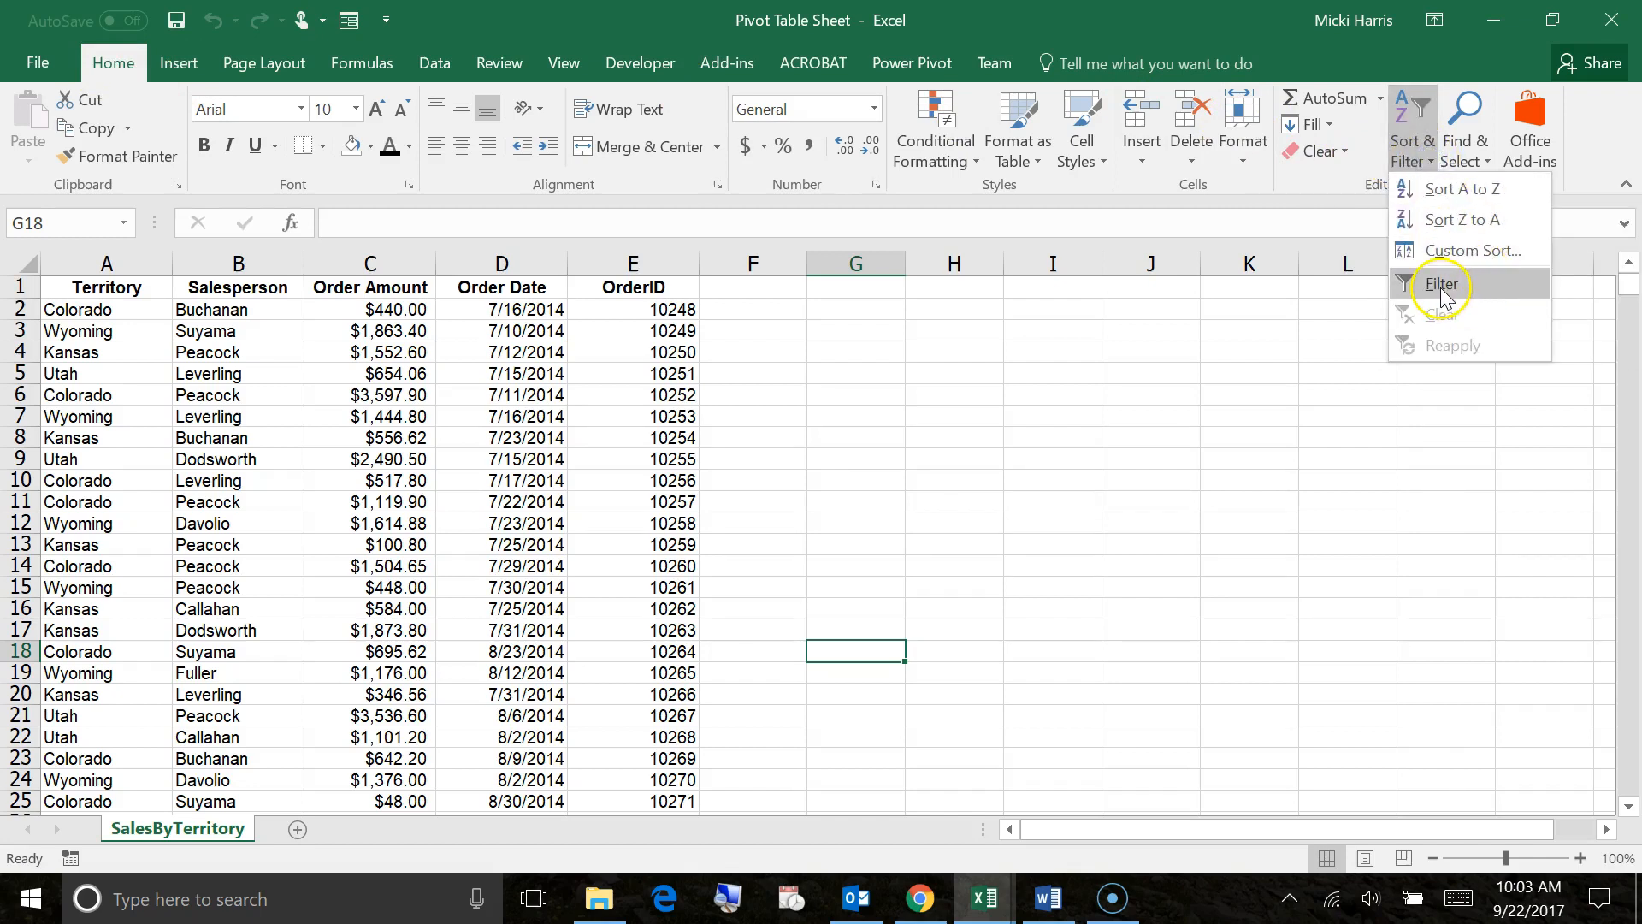
- Select cell D11 in the sales data and turn on Filter for all five column headers
left_click(1442, 283)
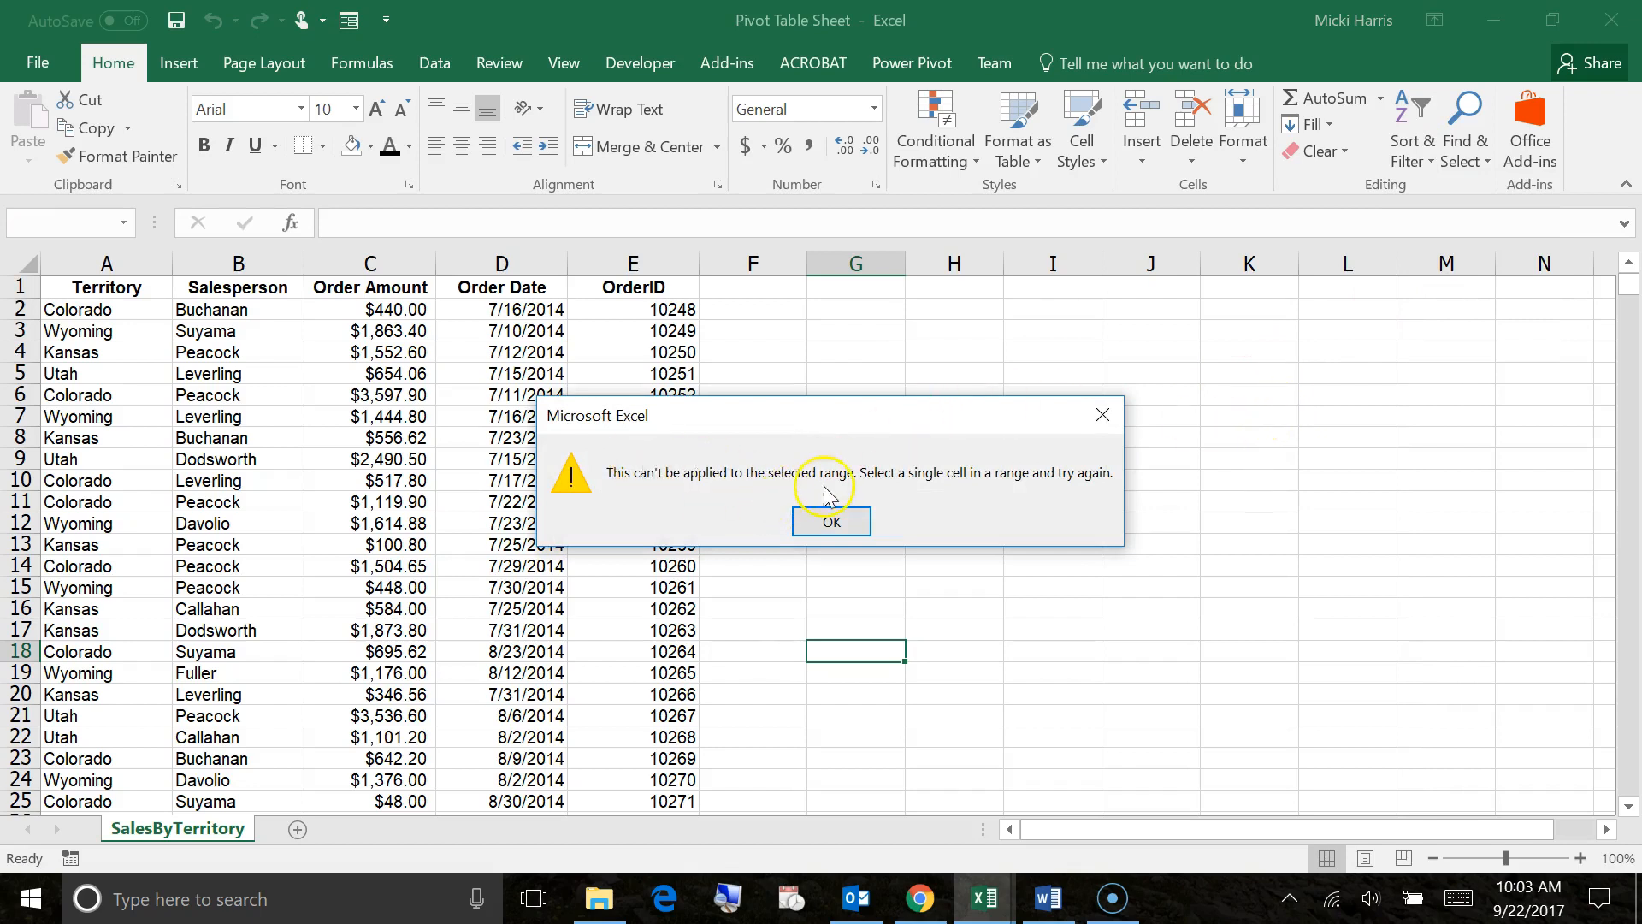
mouse_move(880, 528)
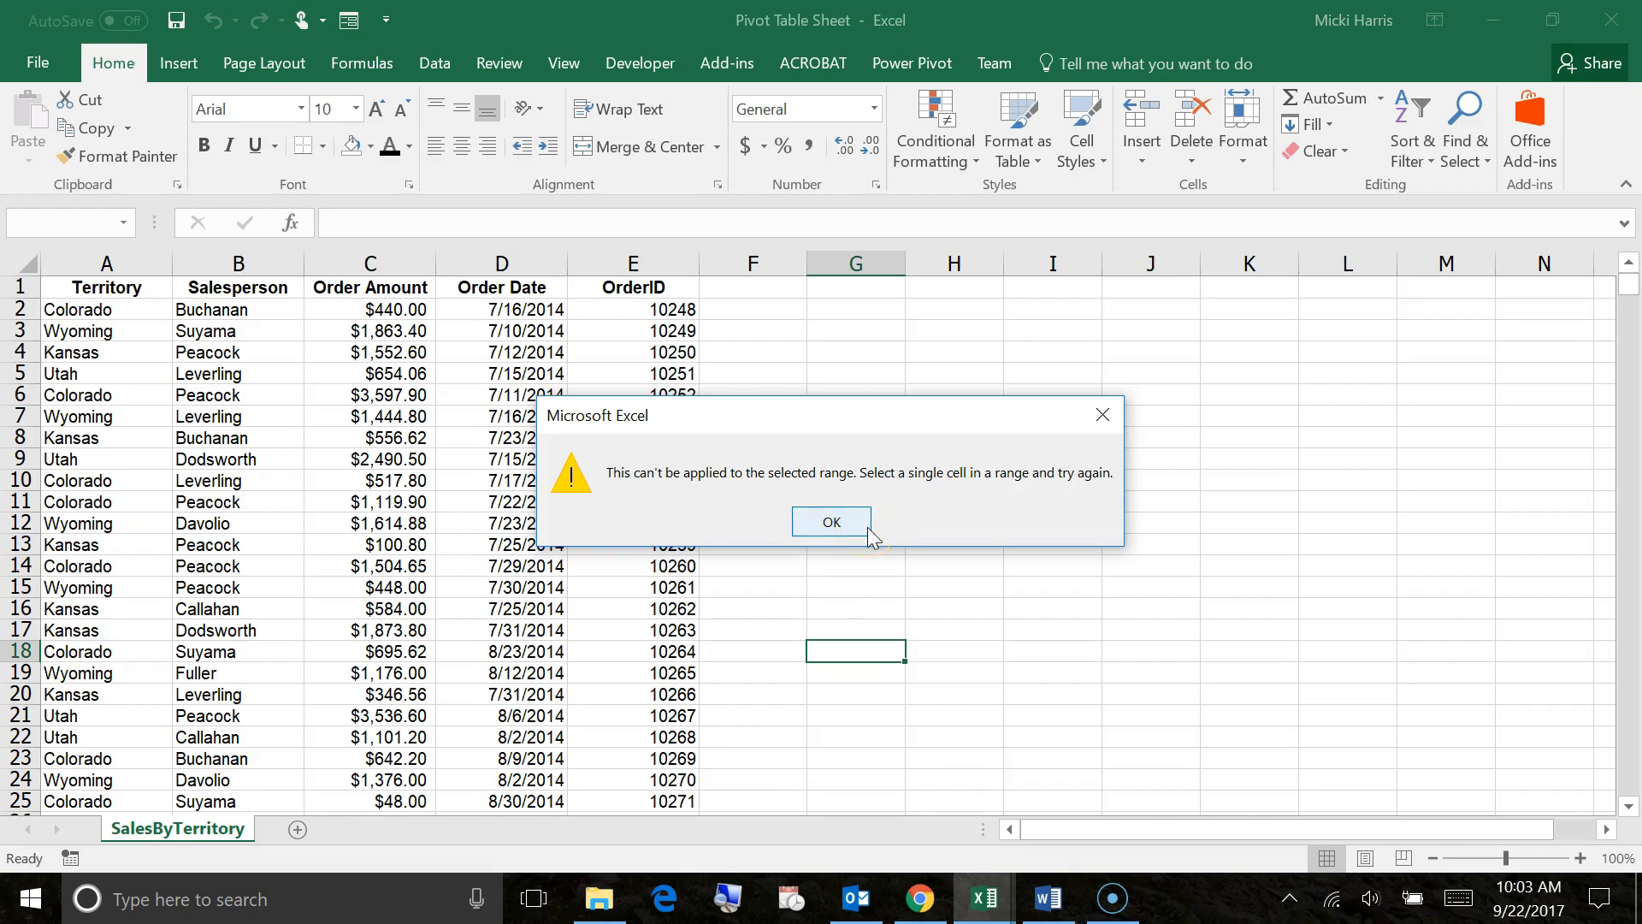
left_click(830, 522)
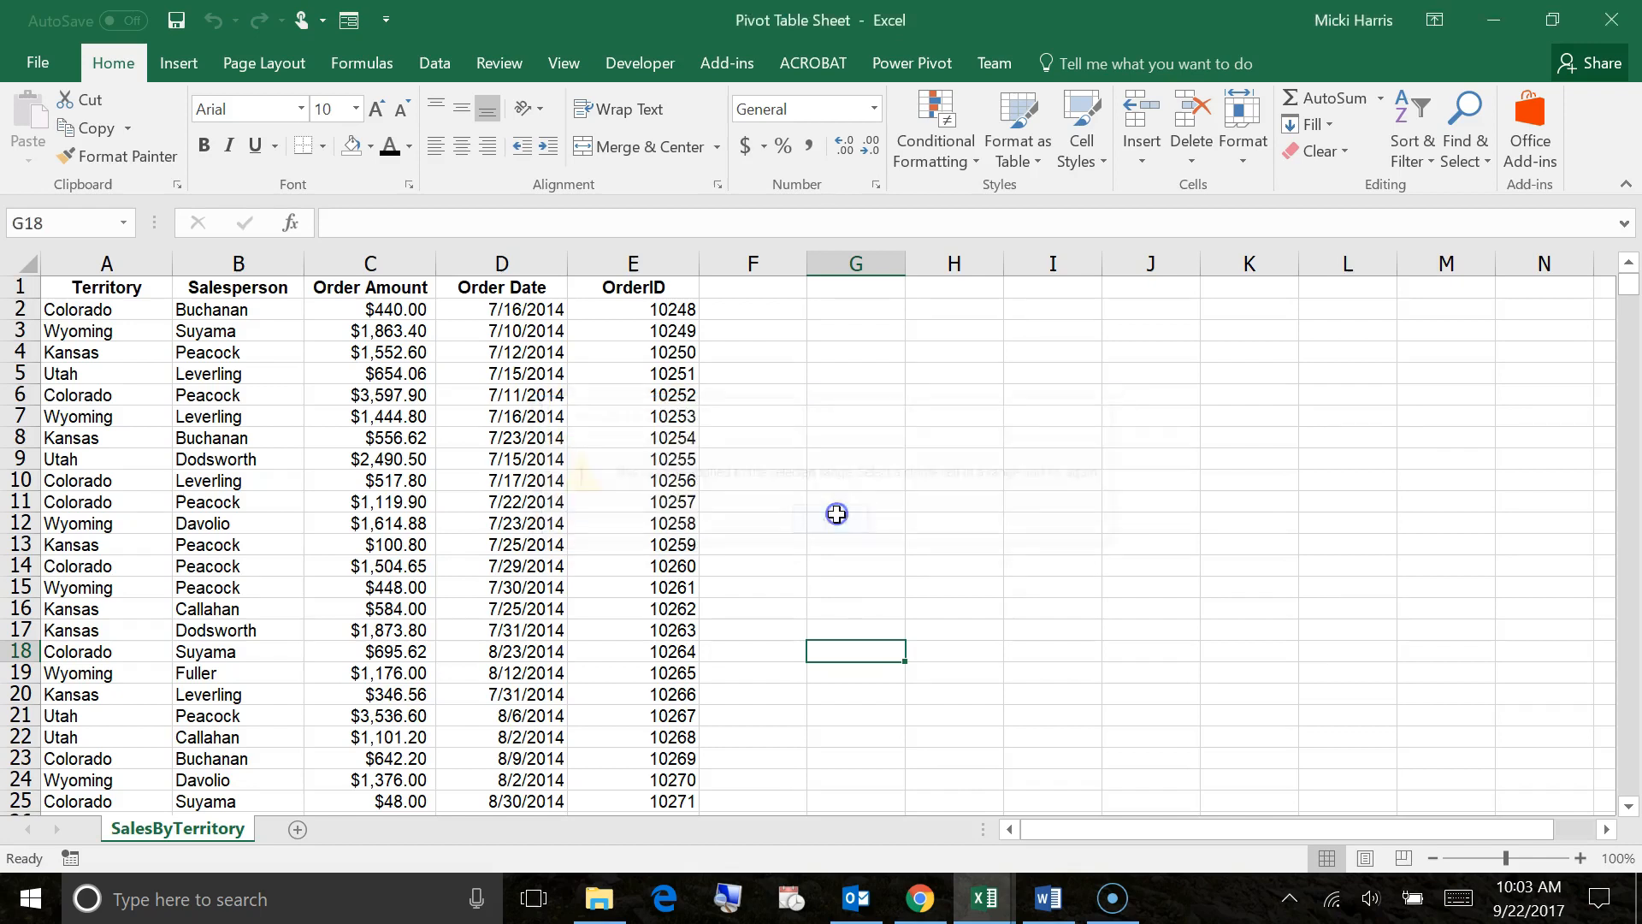
left_click(500, 502)
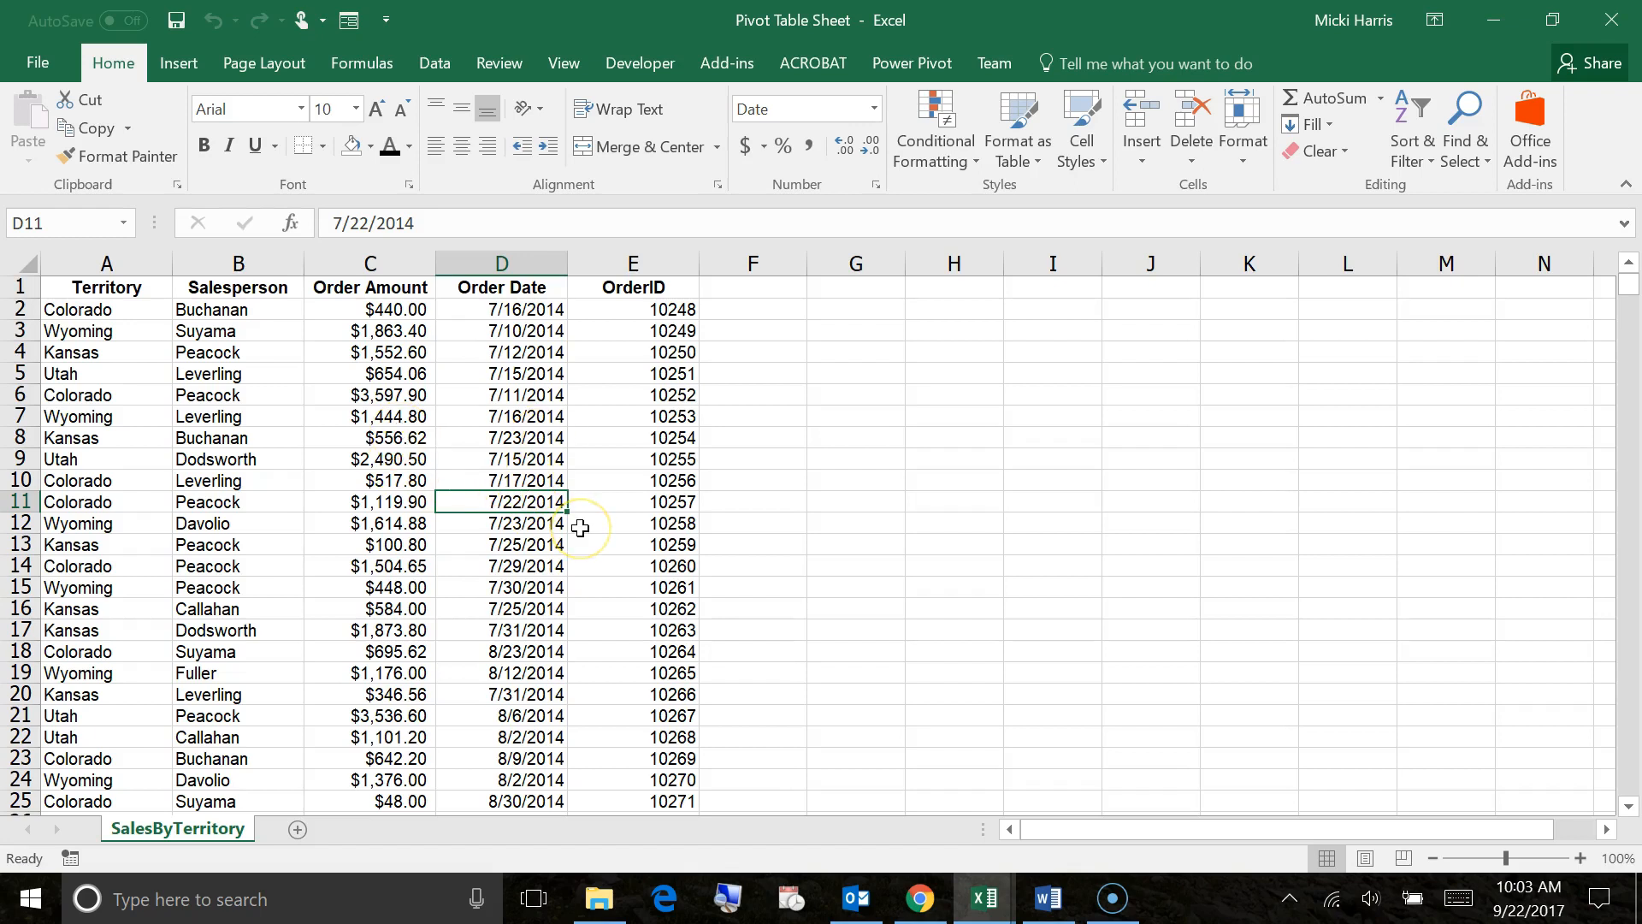
mouse_move(1413, 131)
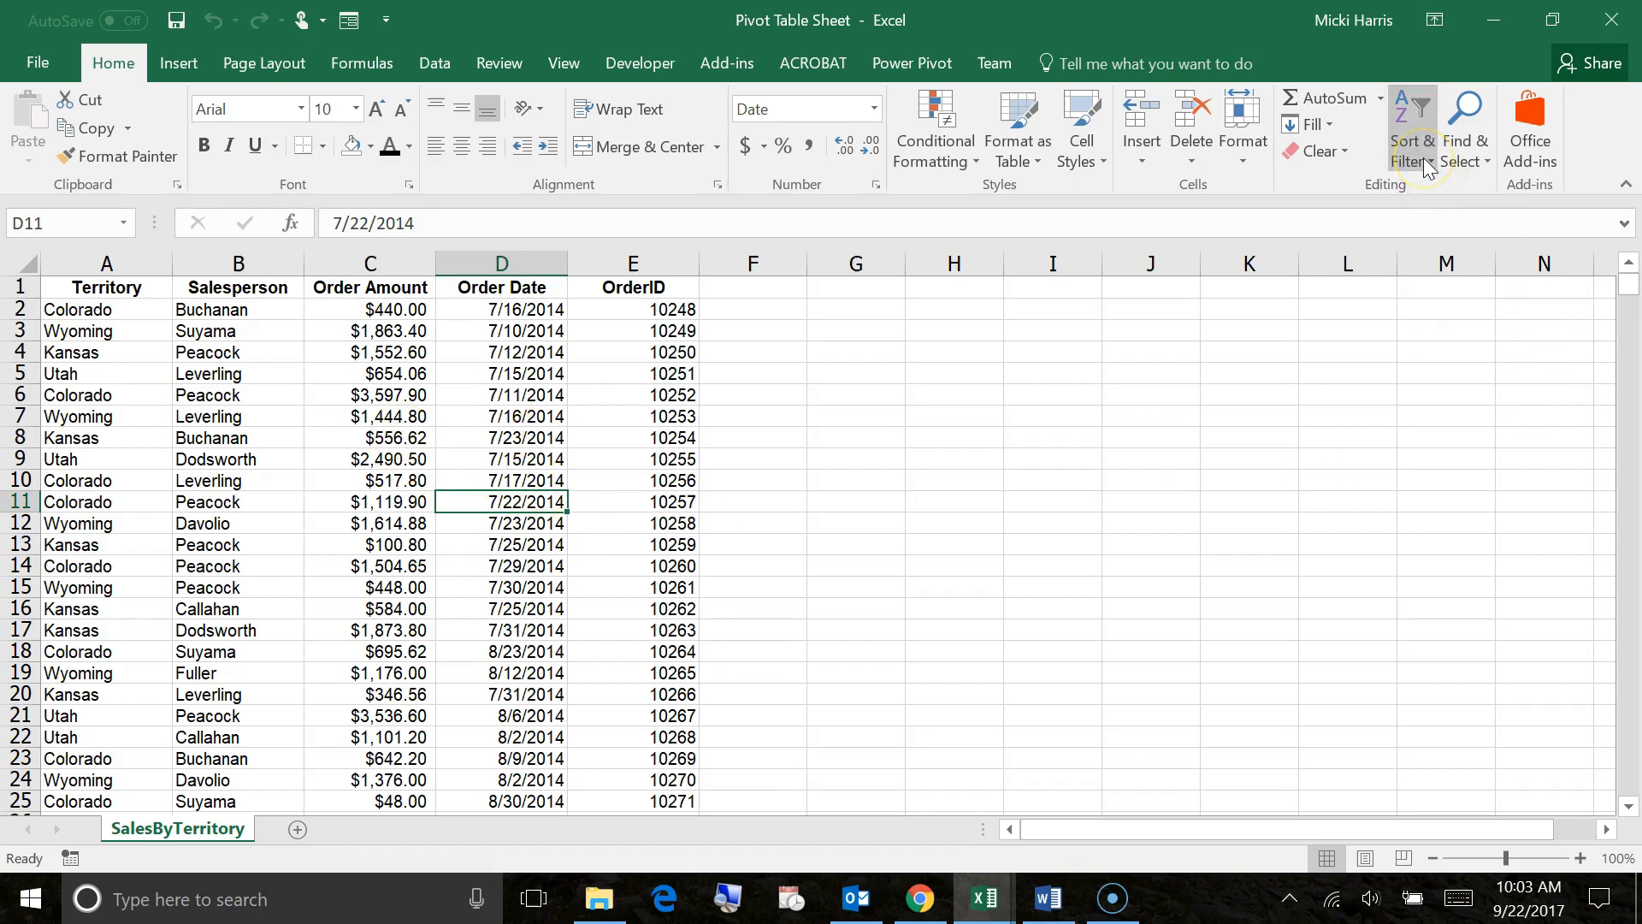
left_click(1413, 131)
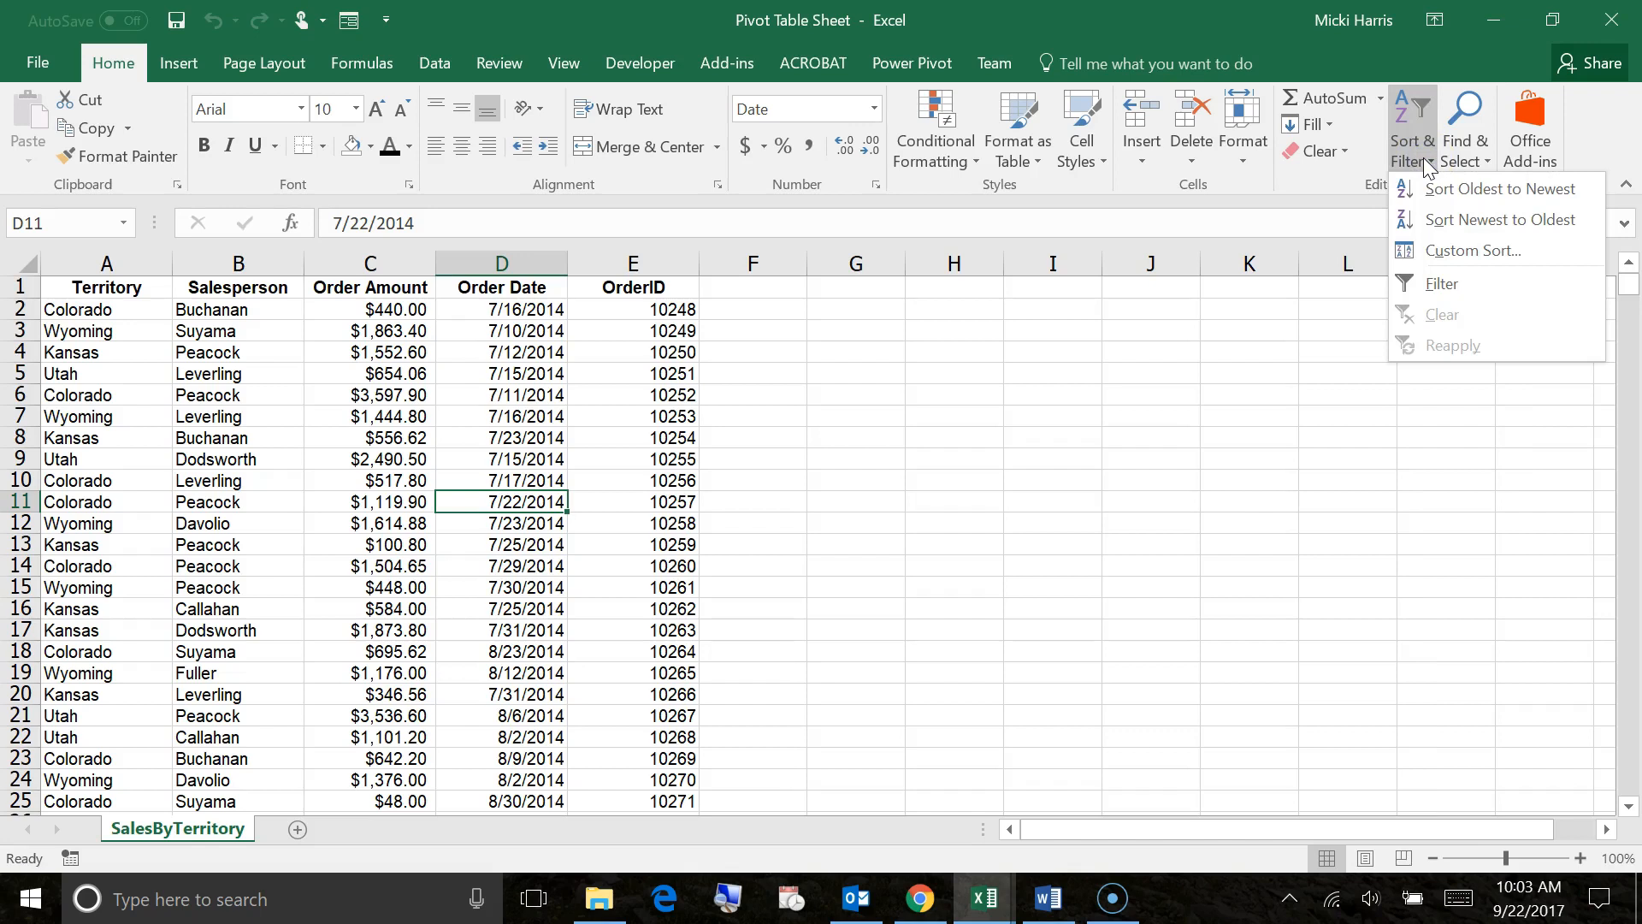
left_click(1441, 283)
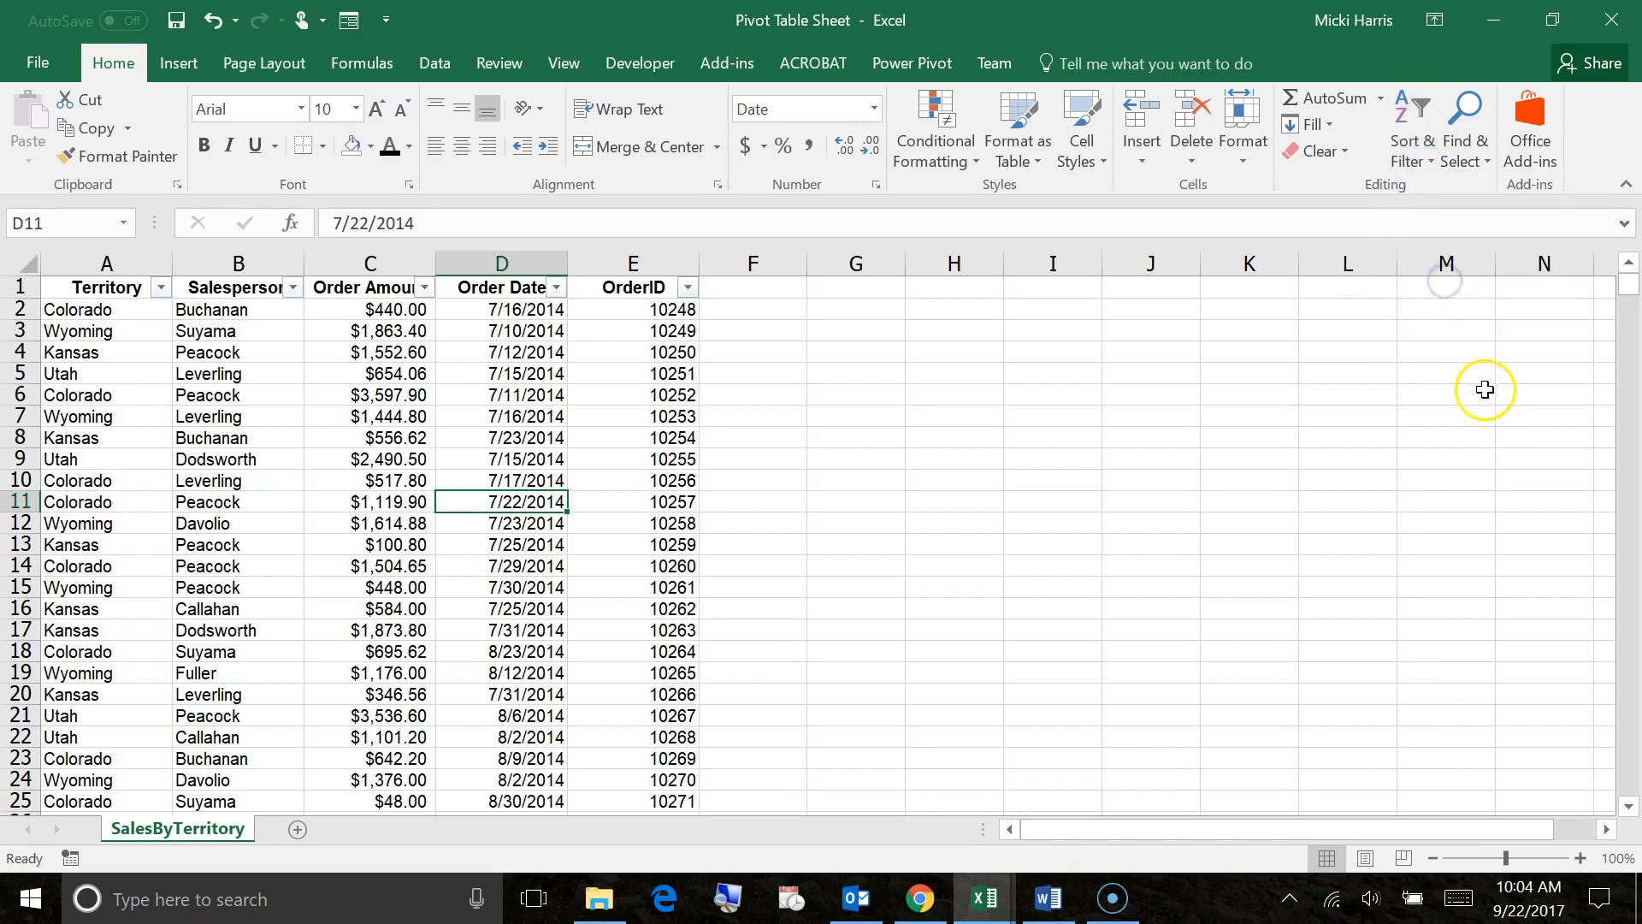
mouse_move(961, 449)
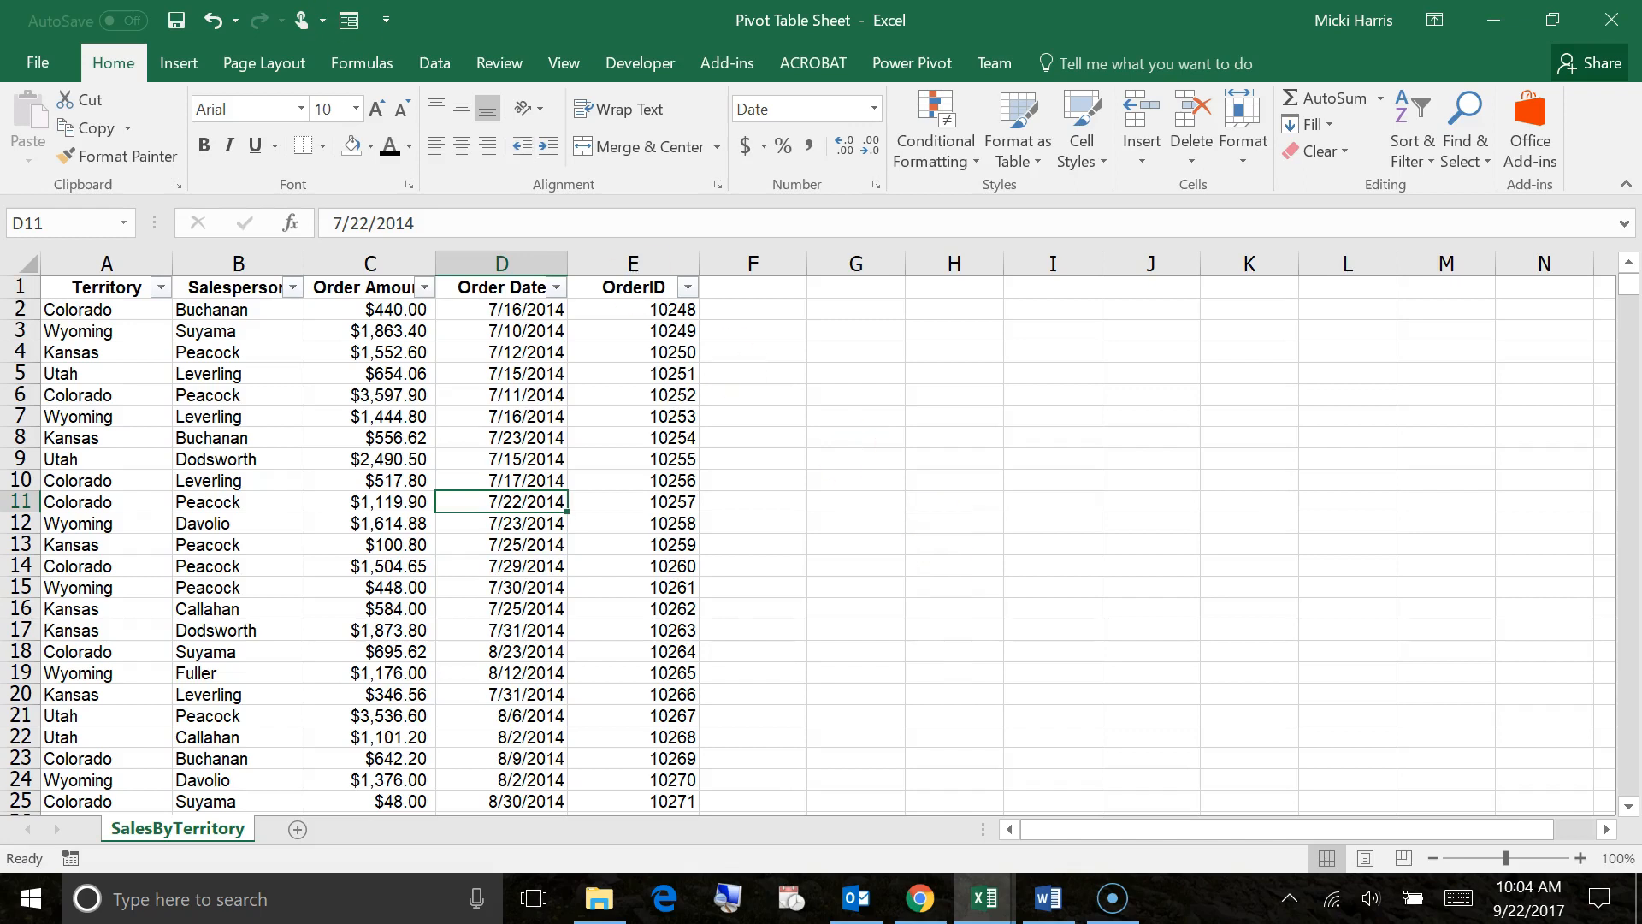
- Filter the Territory column to Colorado only, showing 229 of 799 records
left_click(160, 287)
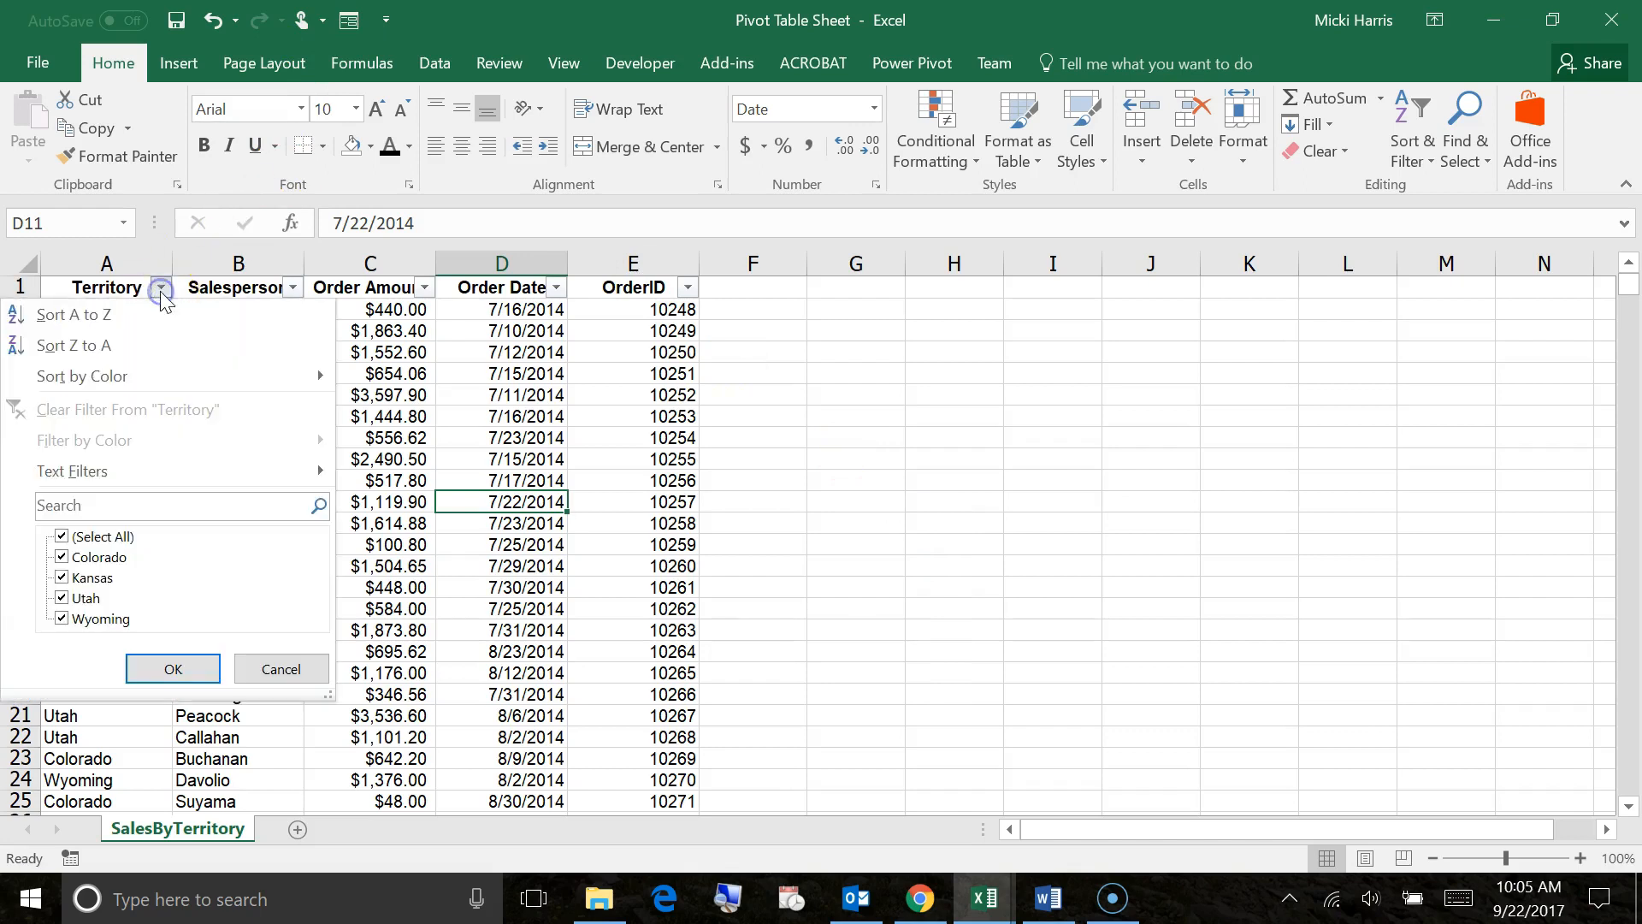
mouse_move(92, 553)
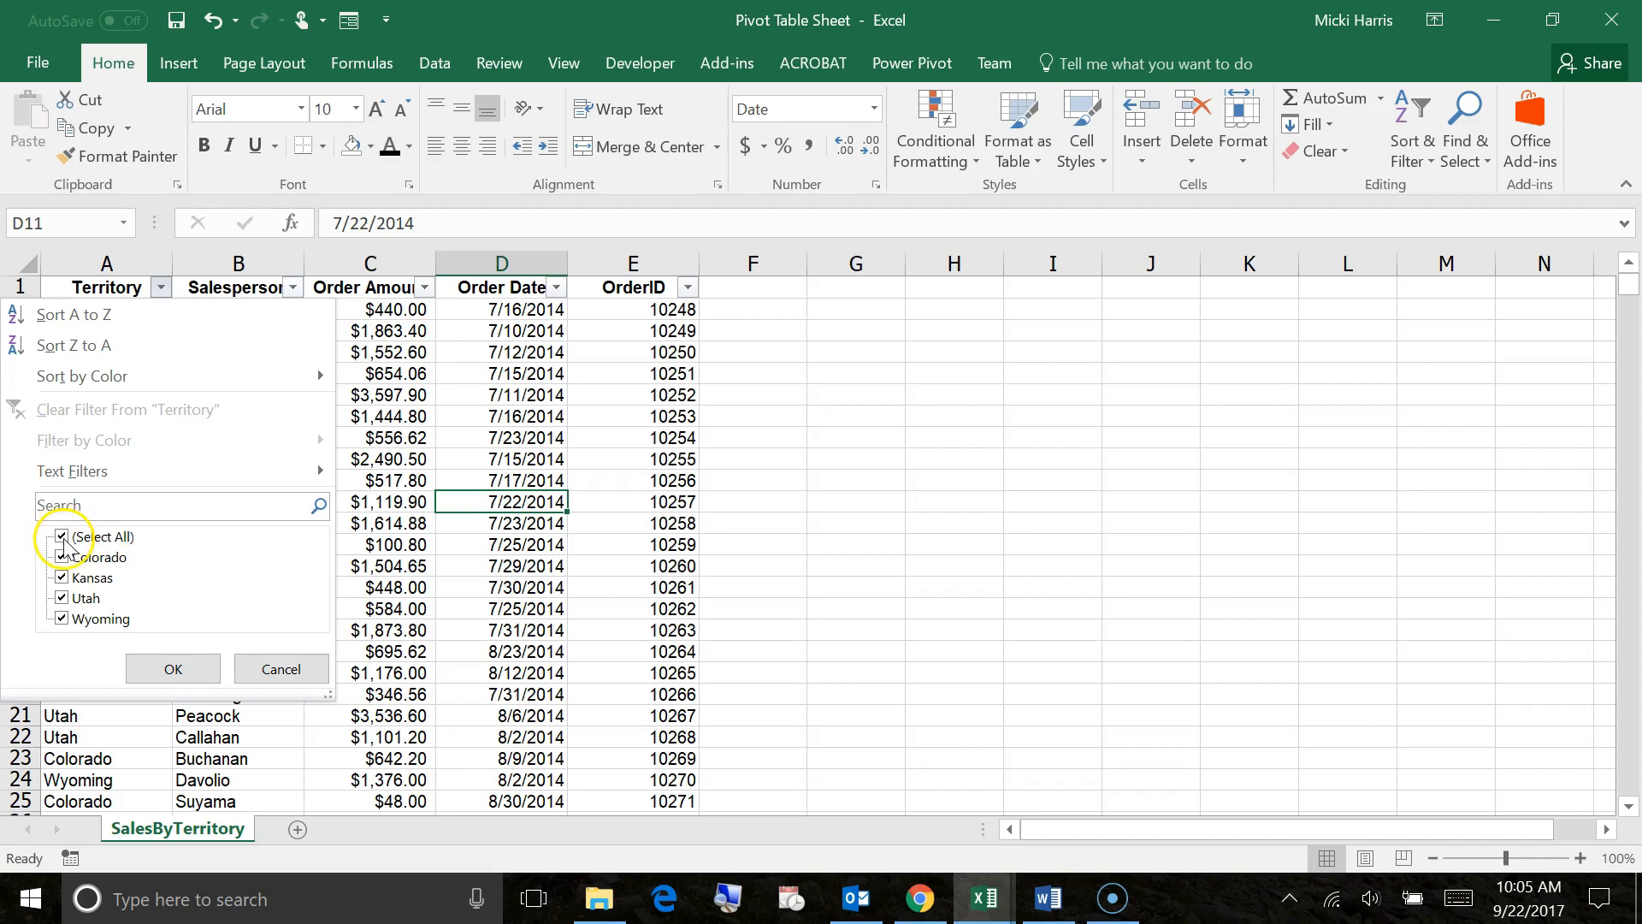
left_click(61, 536)
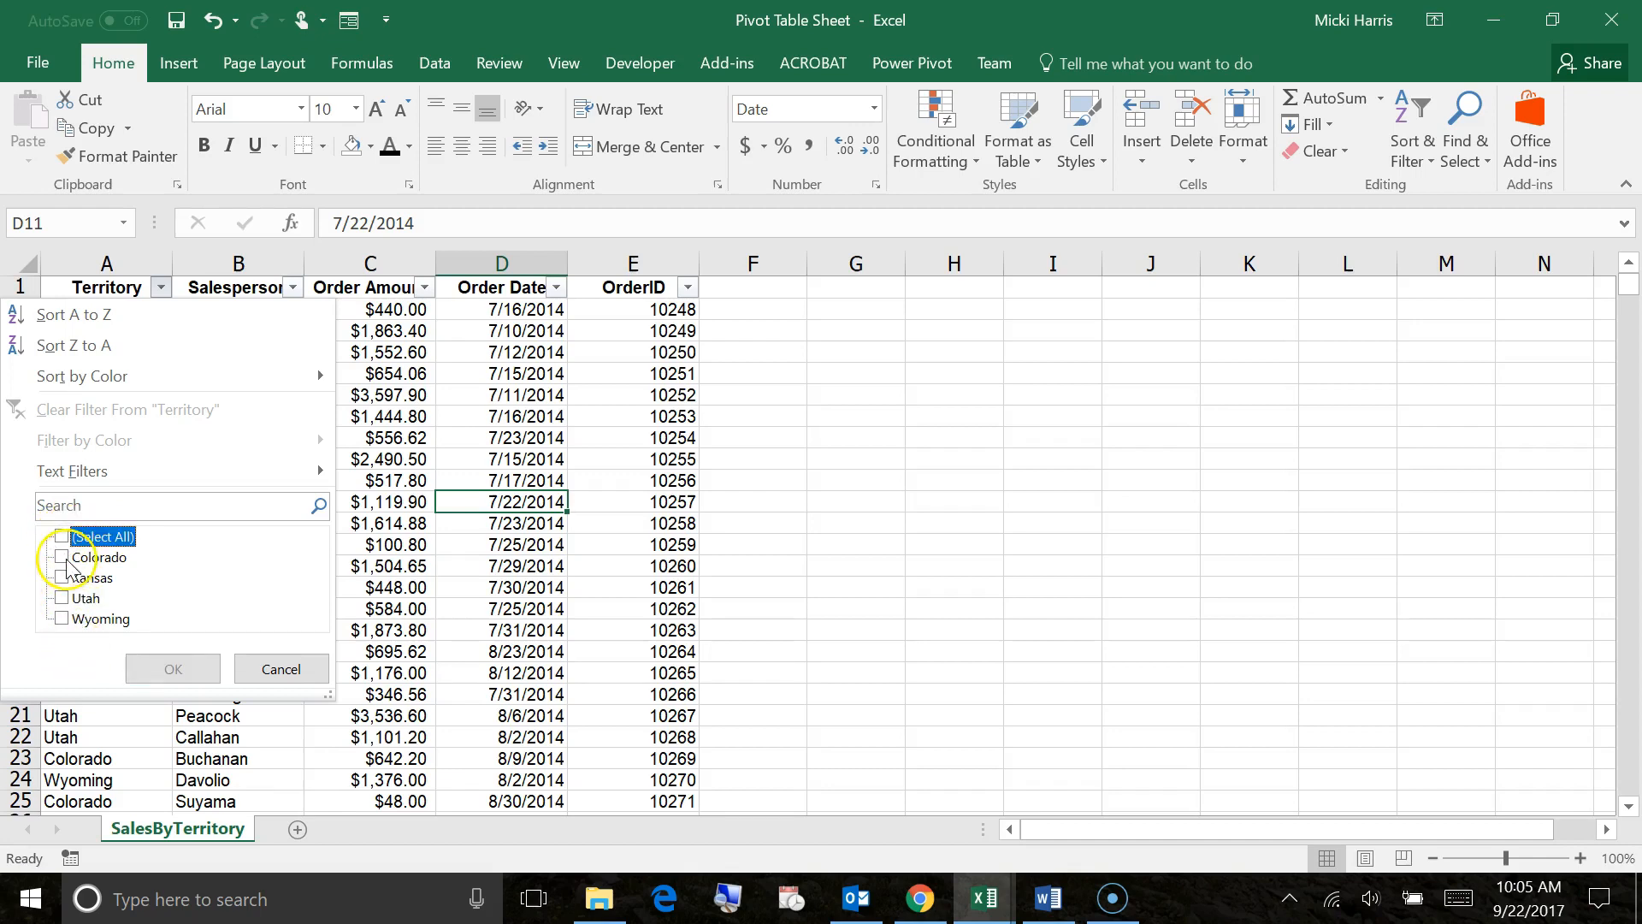
left_click(172, 668)
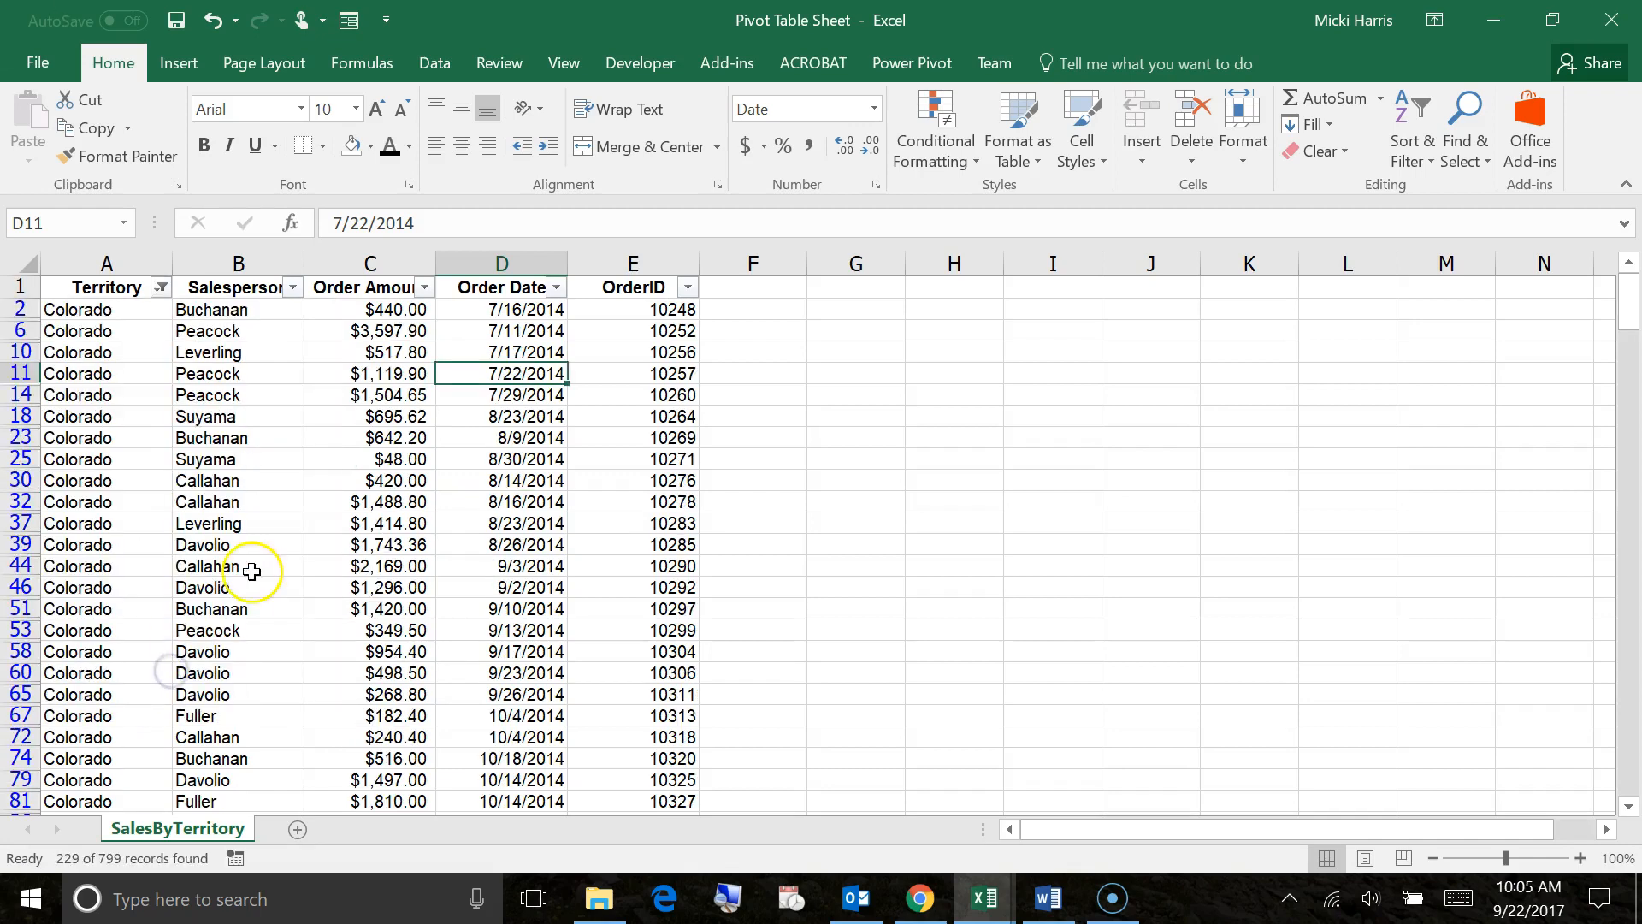
scroll("down", 3)
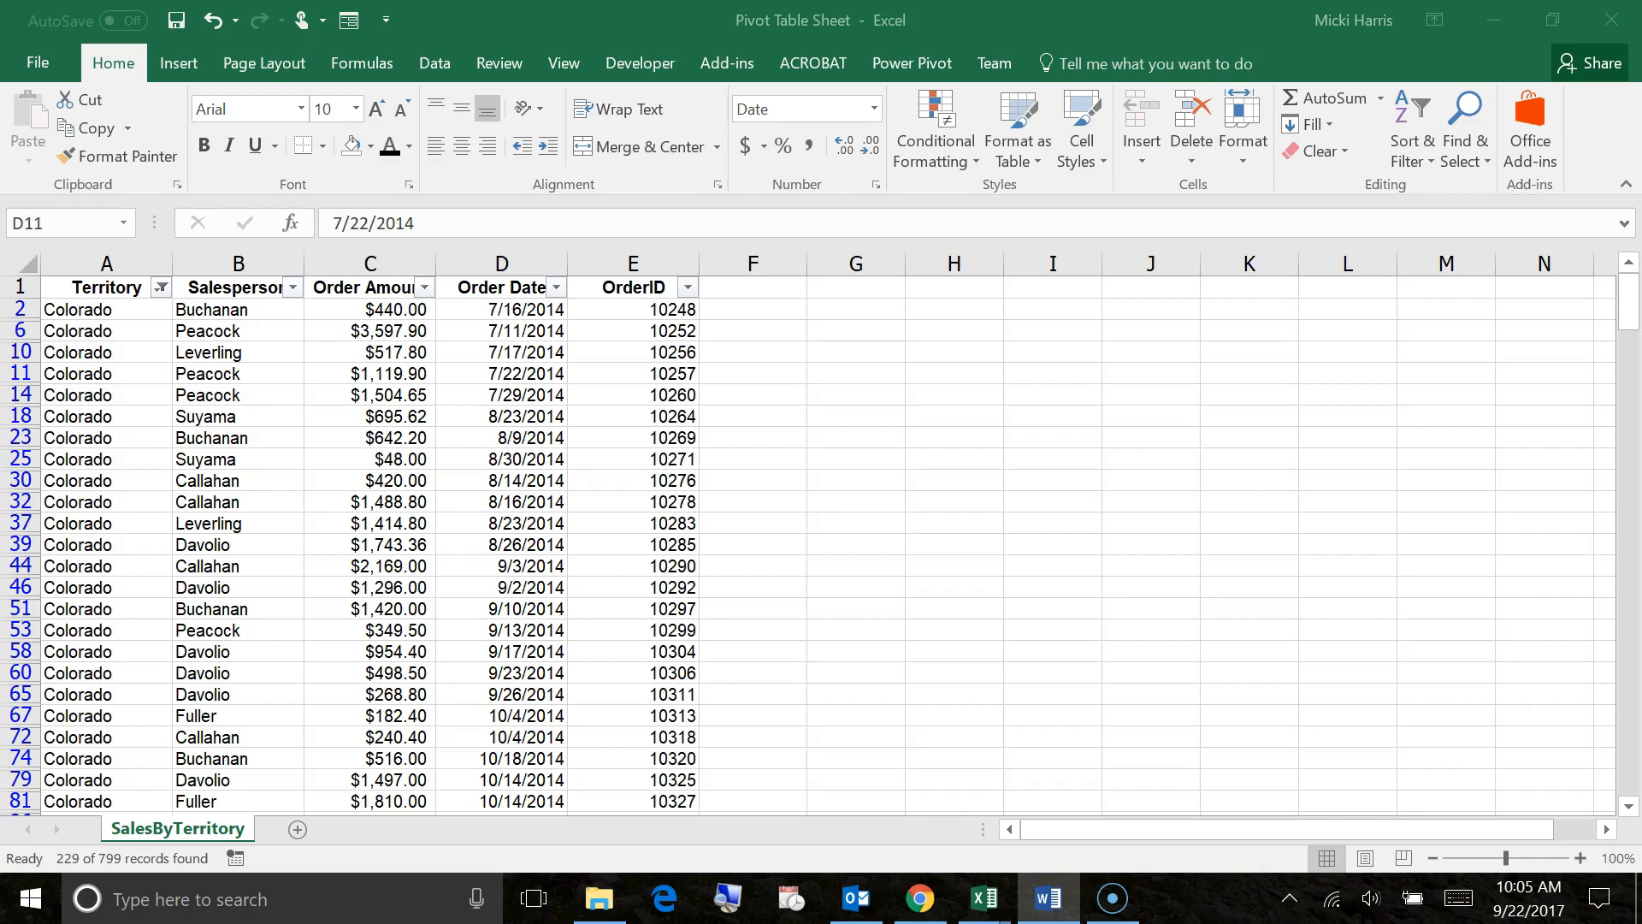
mouse_move(267, 183)
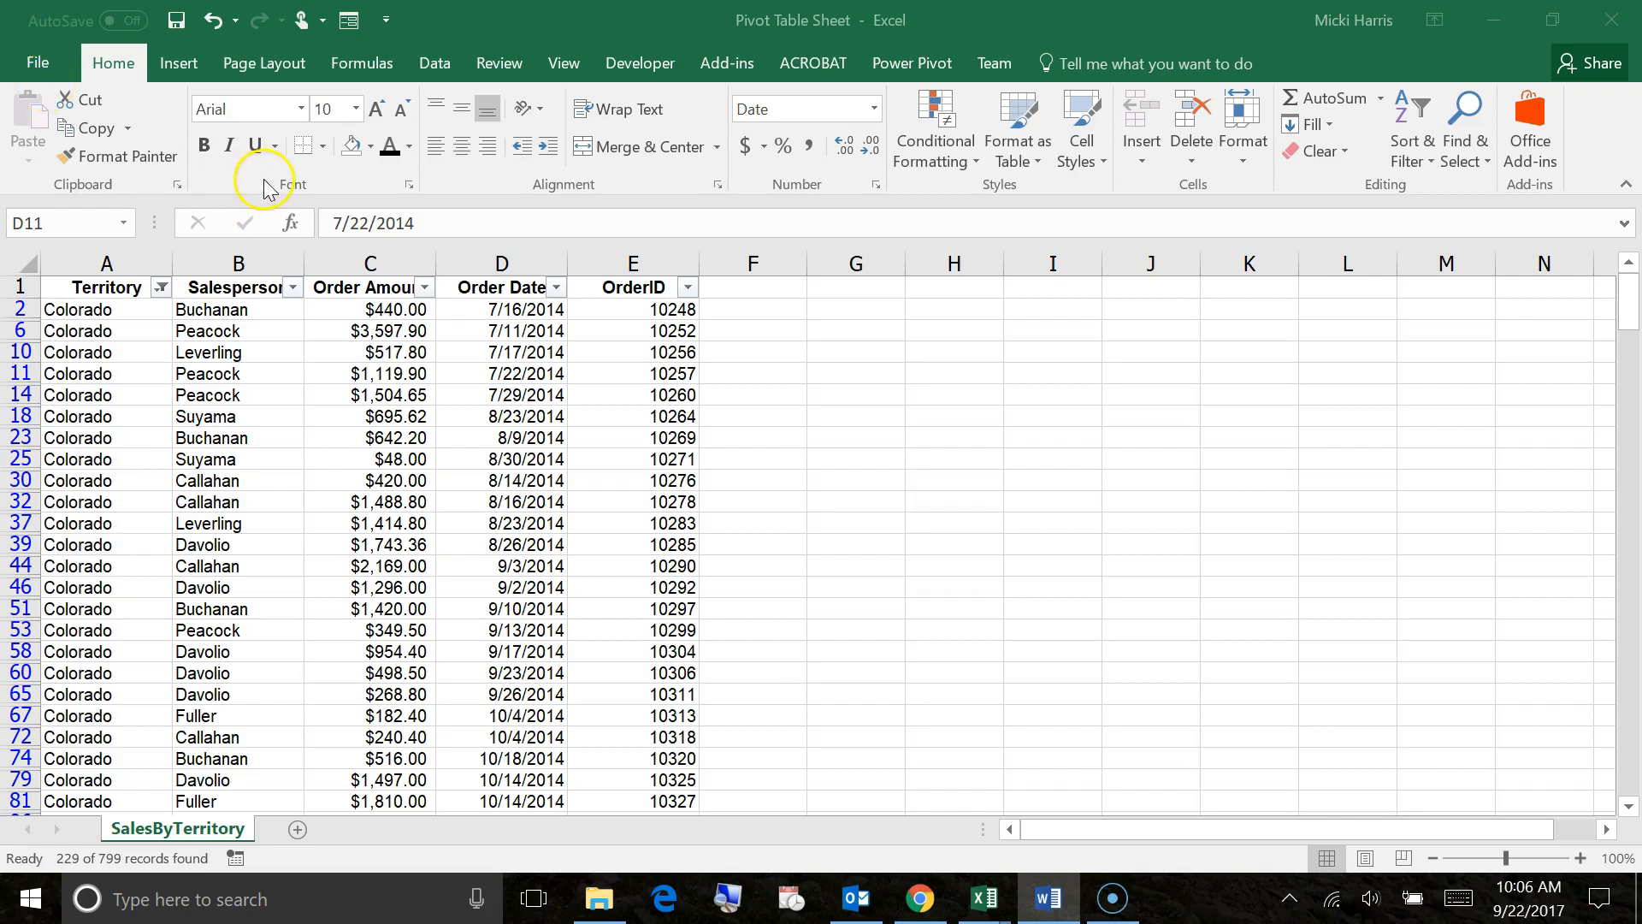
mouse_move(141, 450)
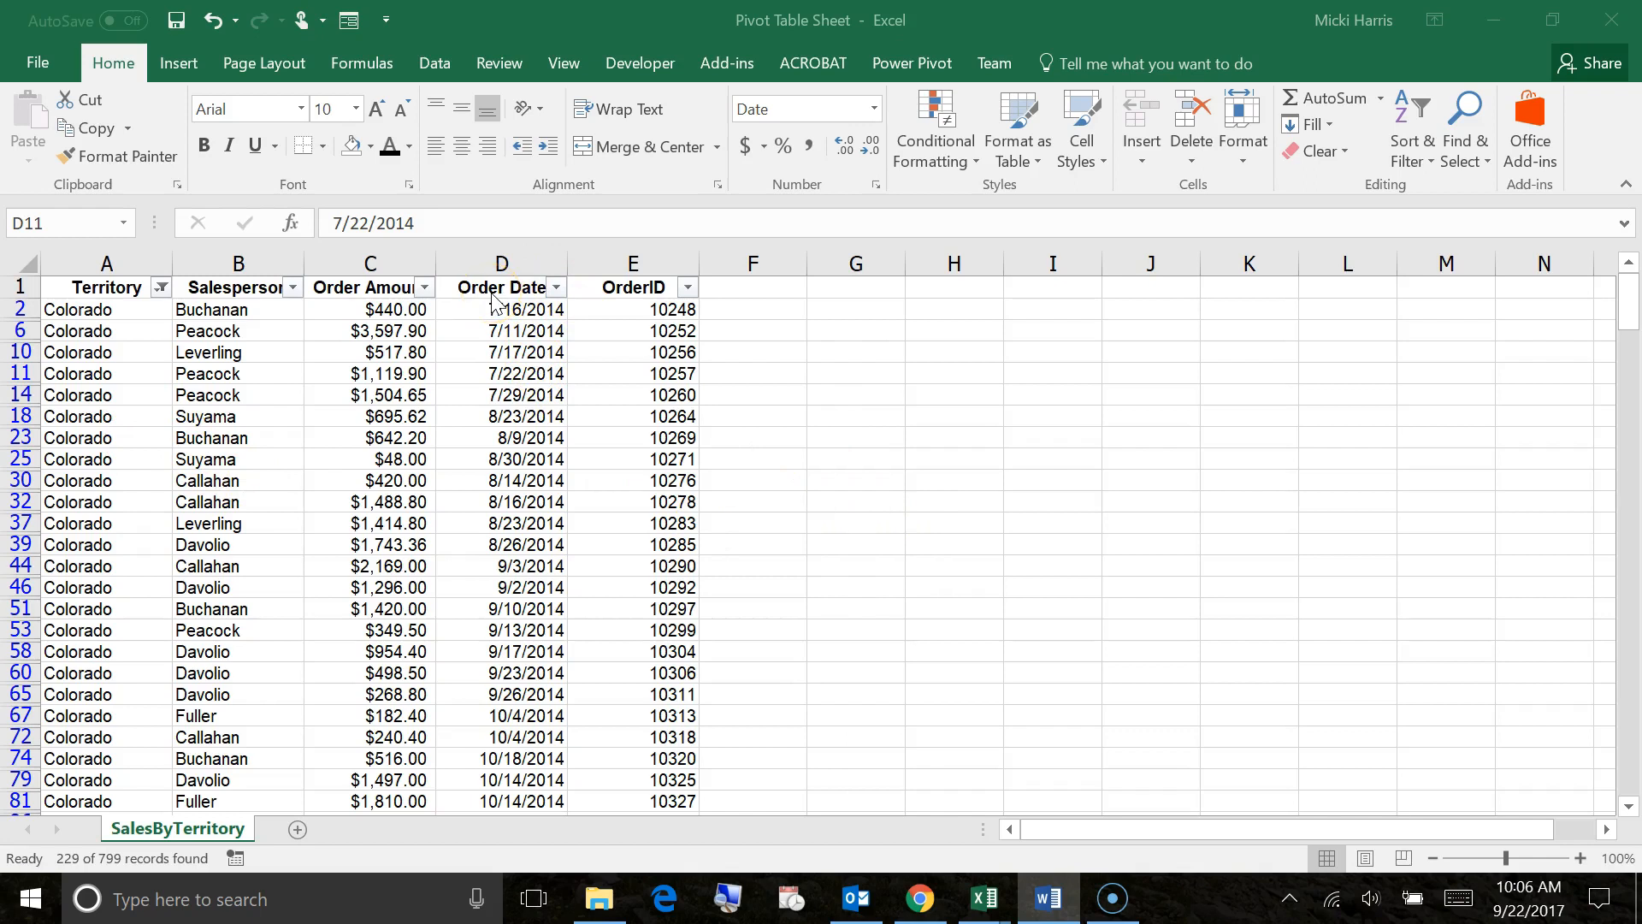
- Limit Order Date to 2014 by excluding 2015 and 2016, then scroll the 42 results
left_click(554, 288)
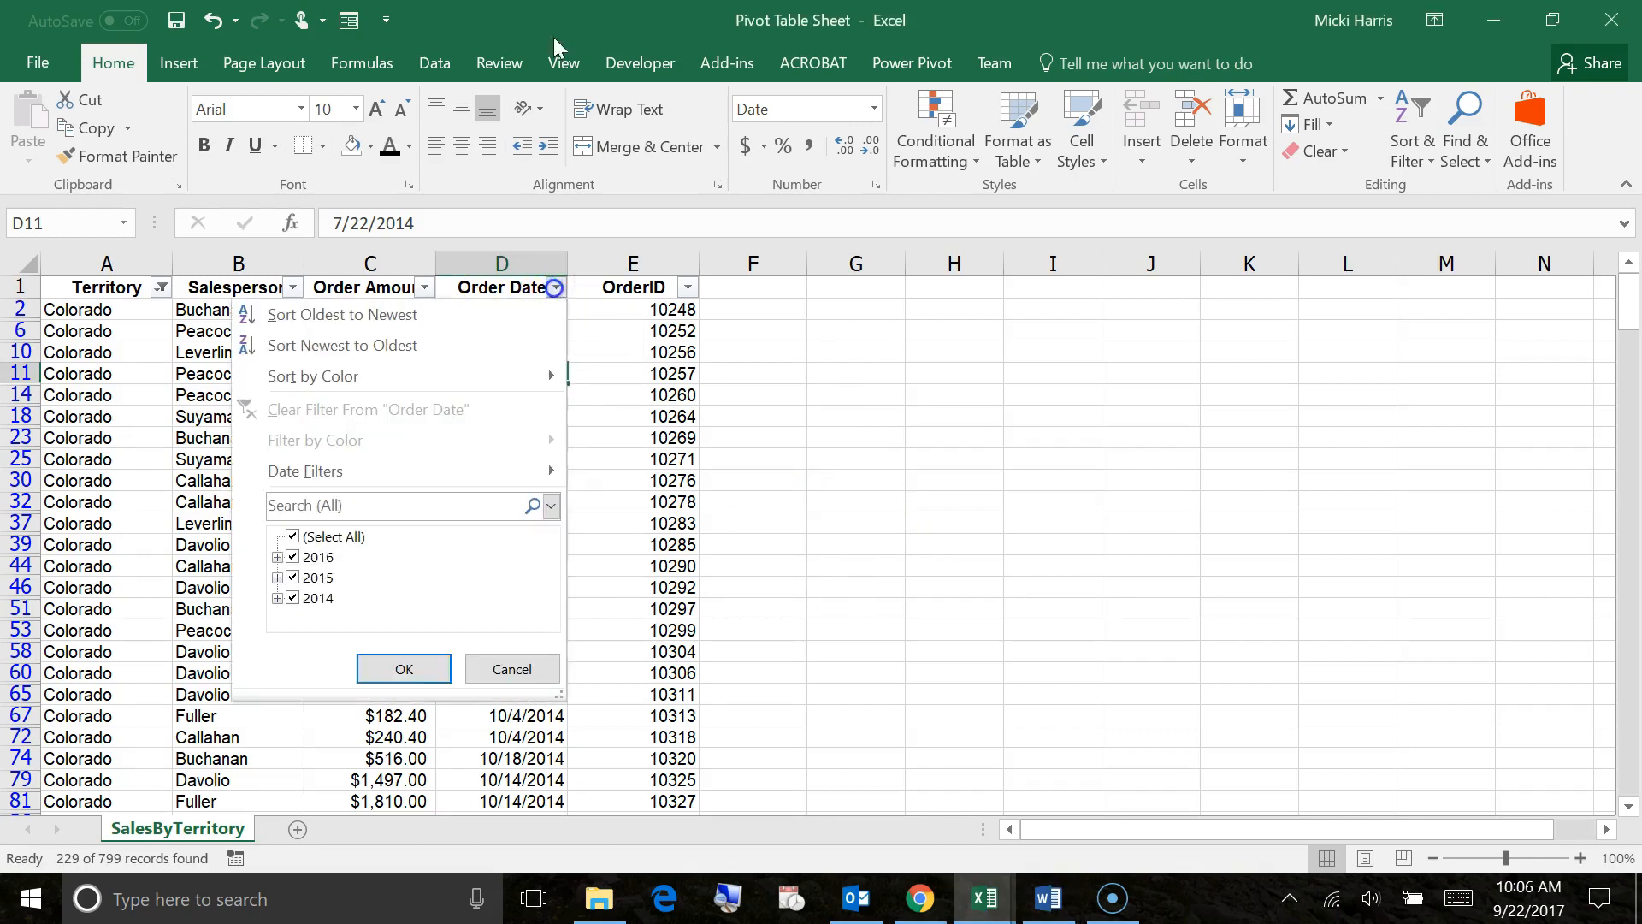
mouse_move(302, 571)
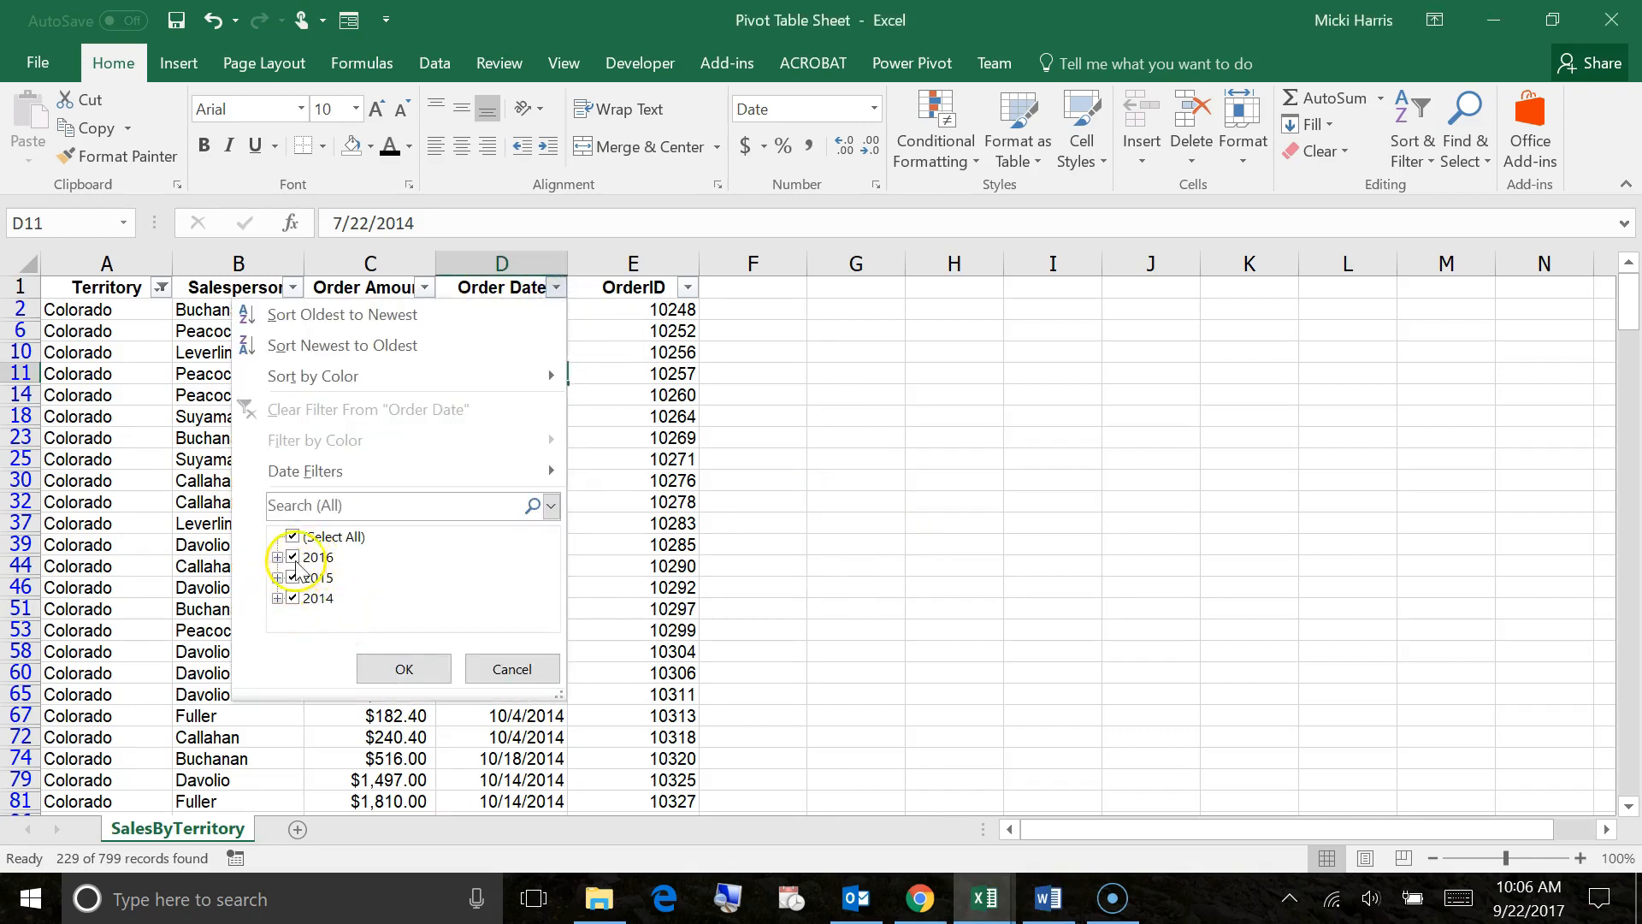
left_click(293, 557)
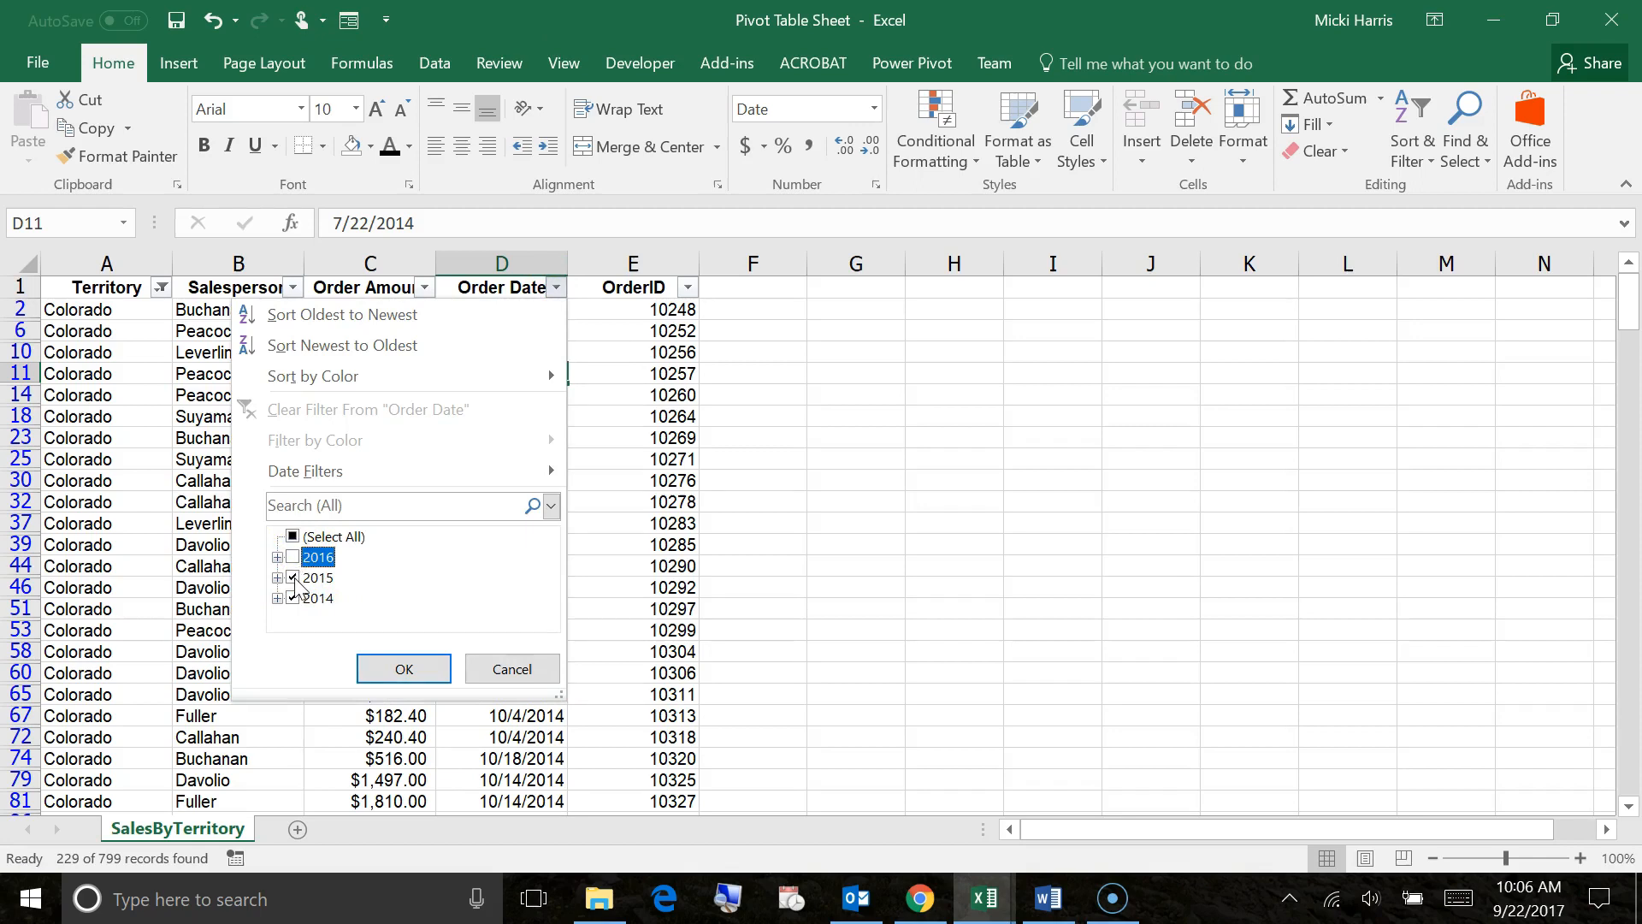
left_click(292, 556)
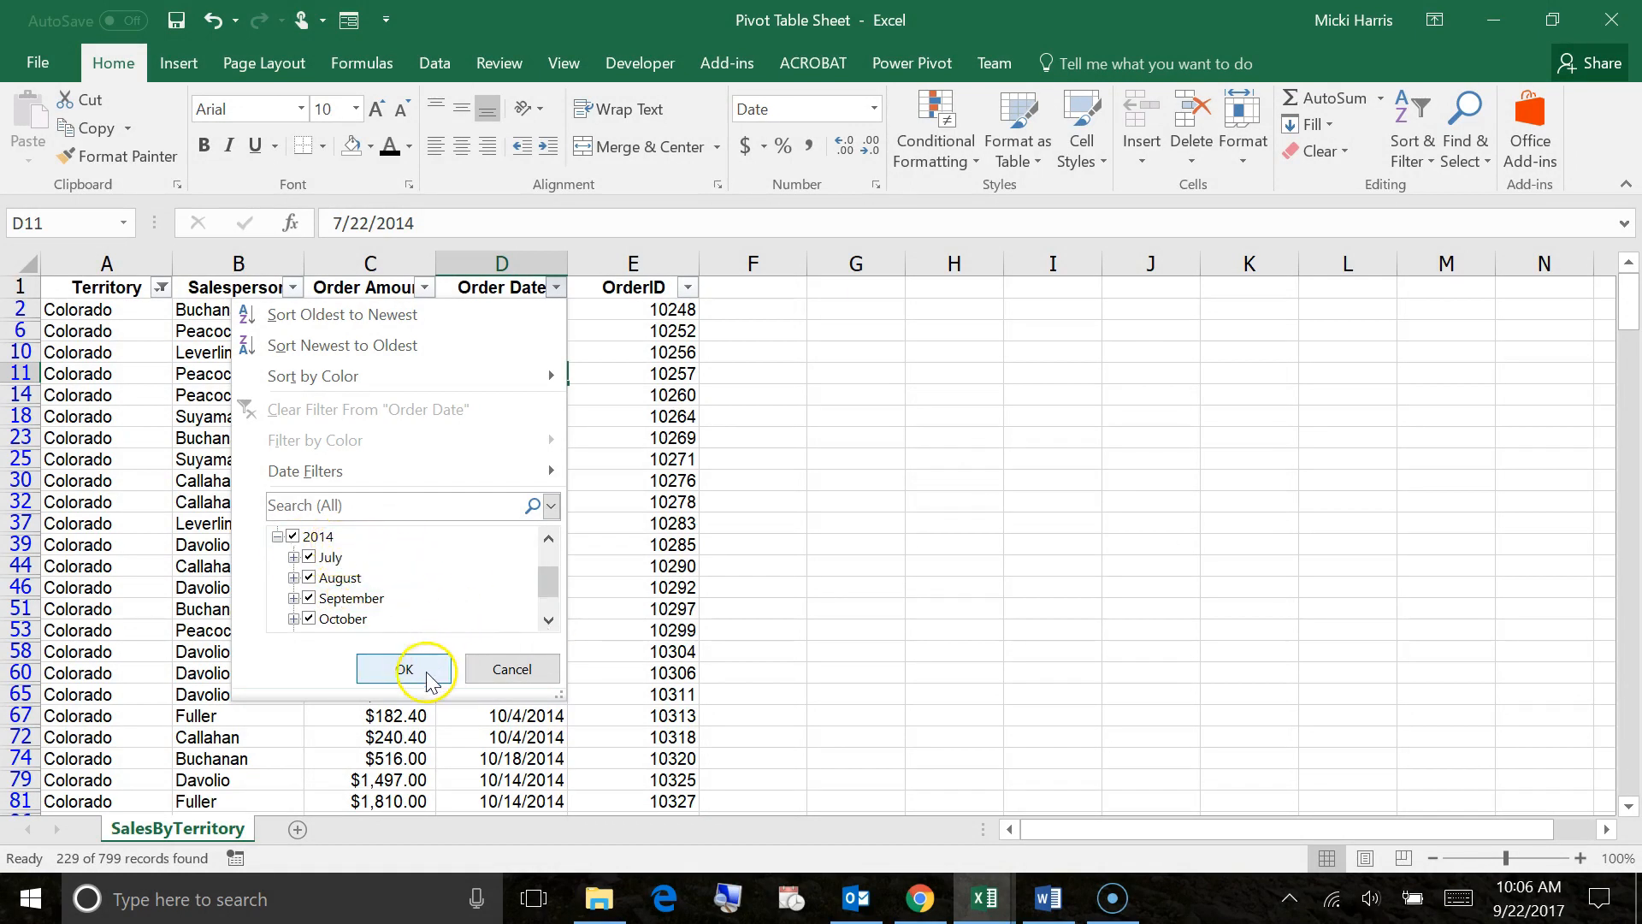
left_click(403, 669)
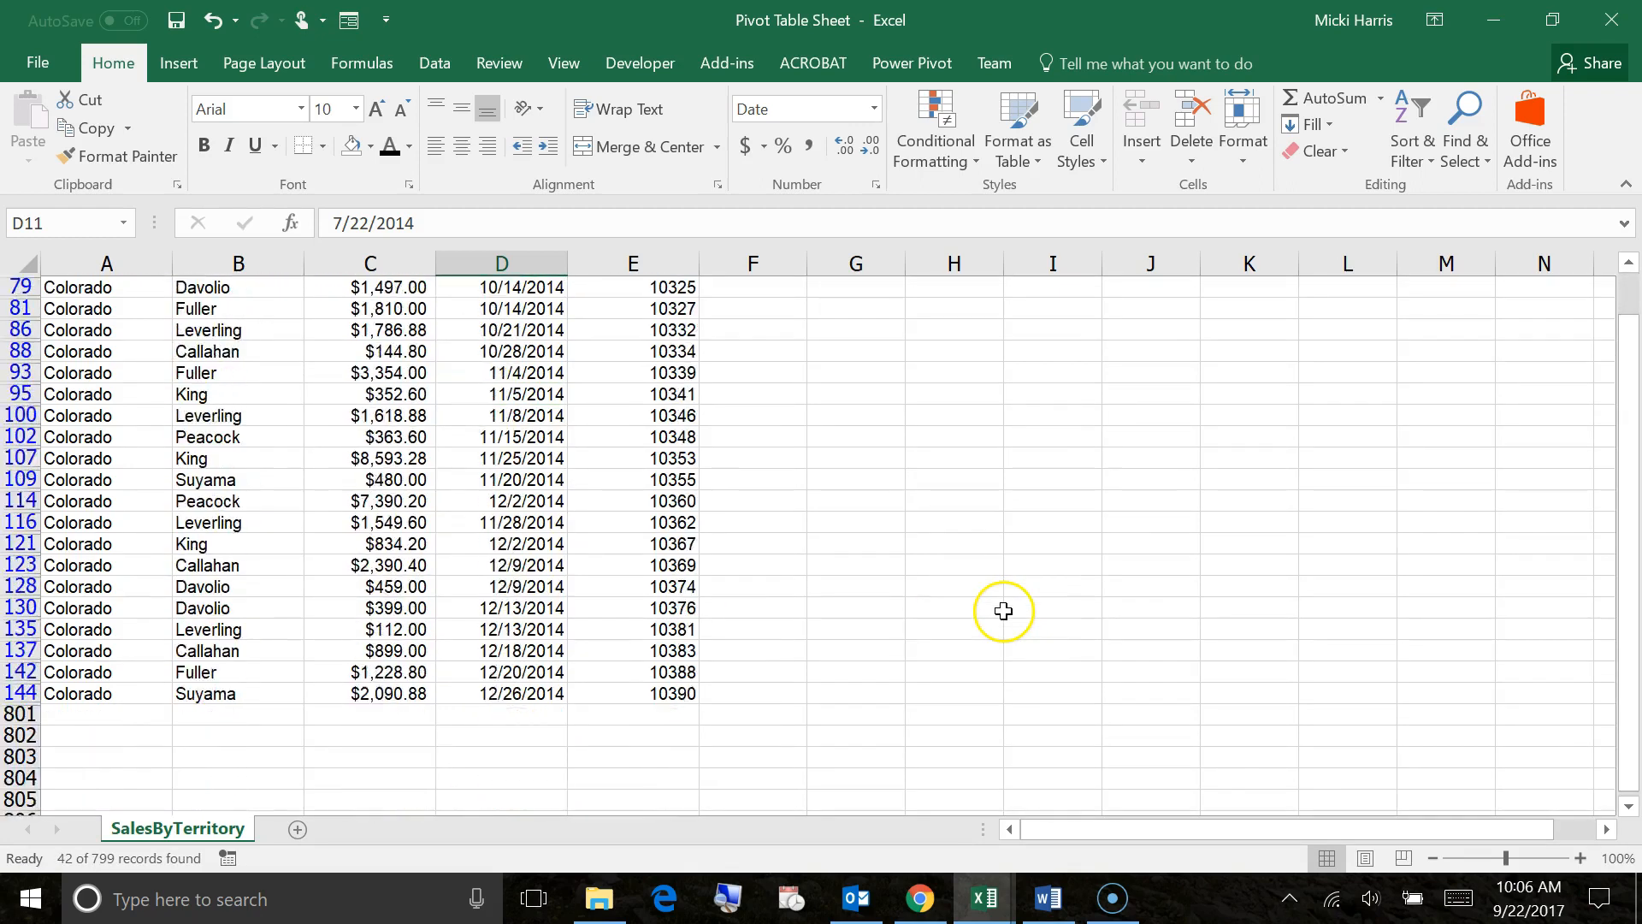
scroll("down", 3)
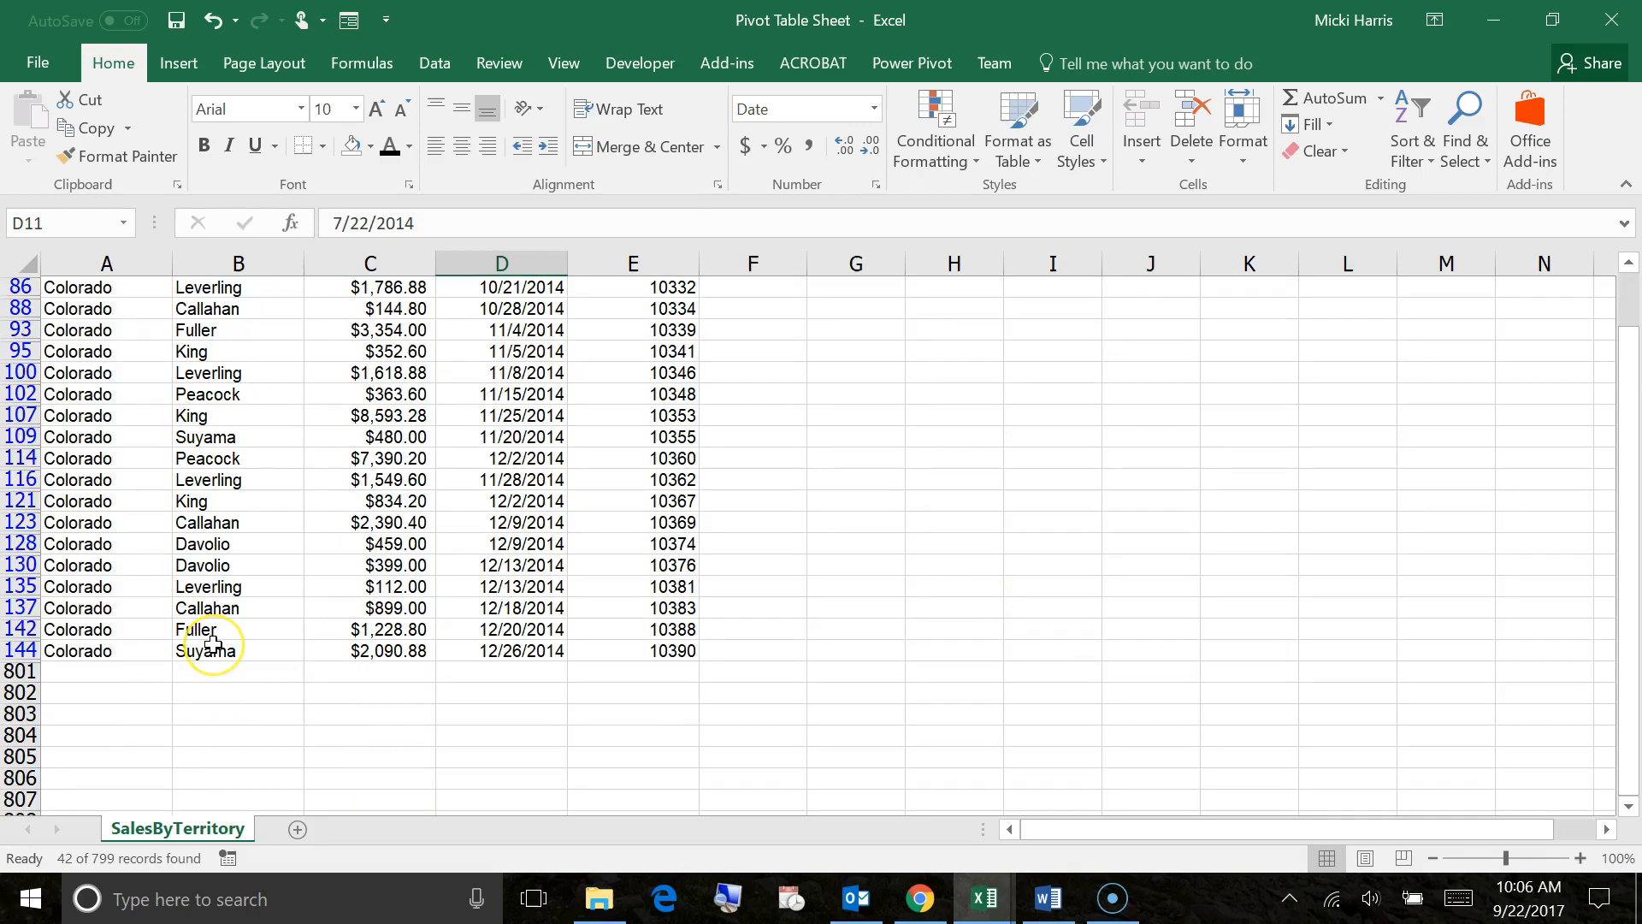
scroll("up", 3)
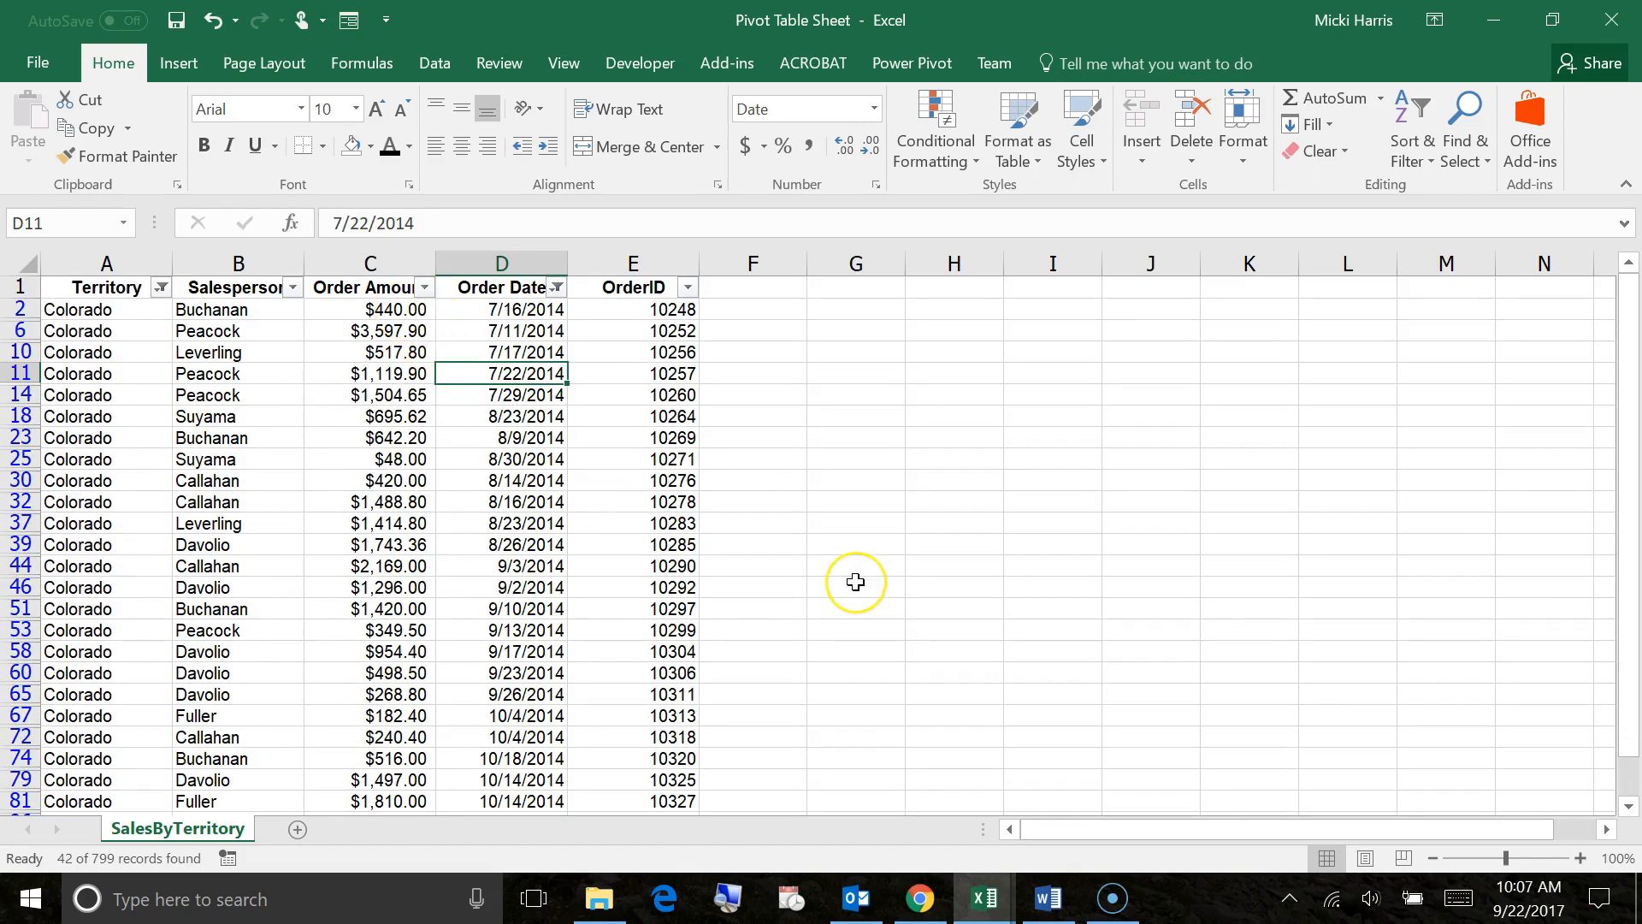
mouse_move(765, 595)
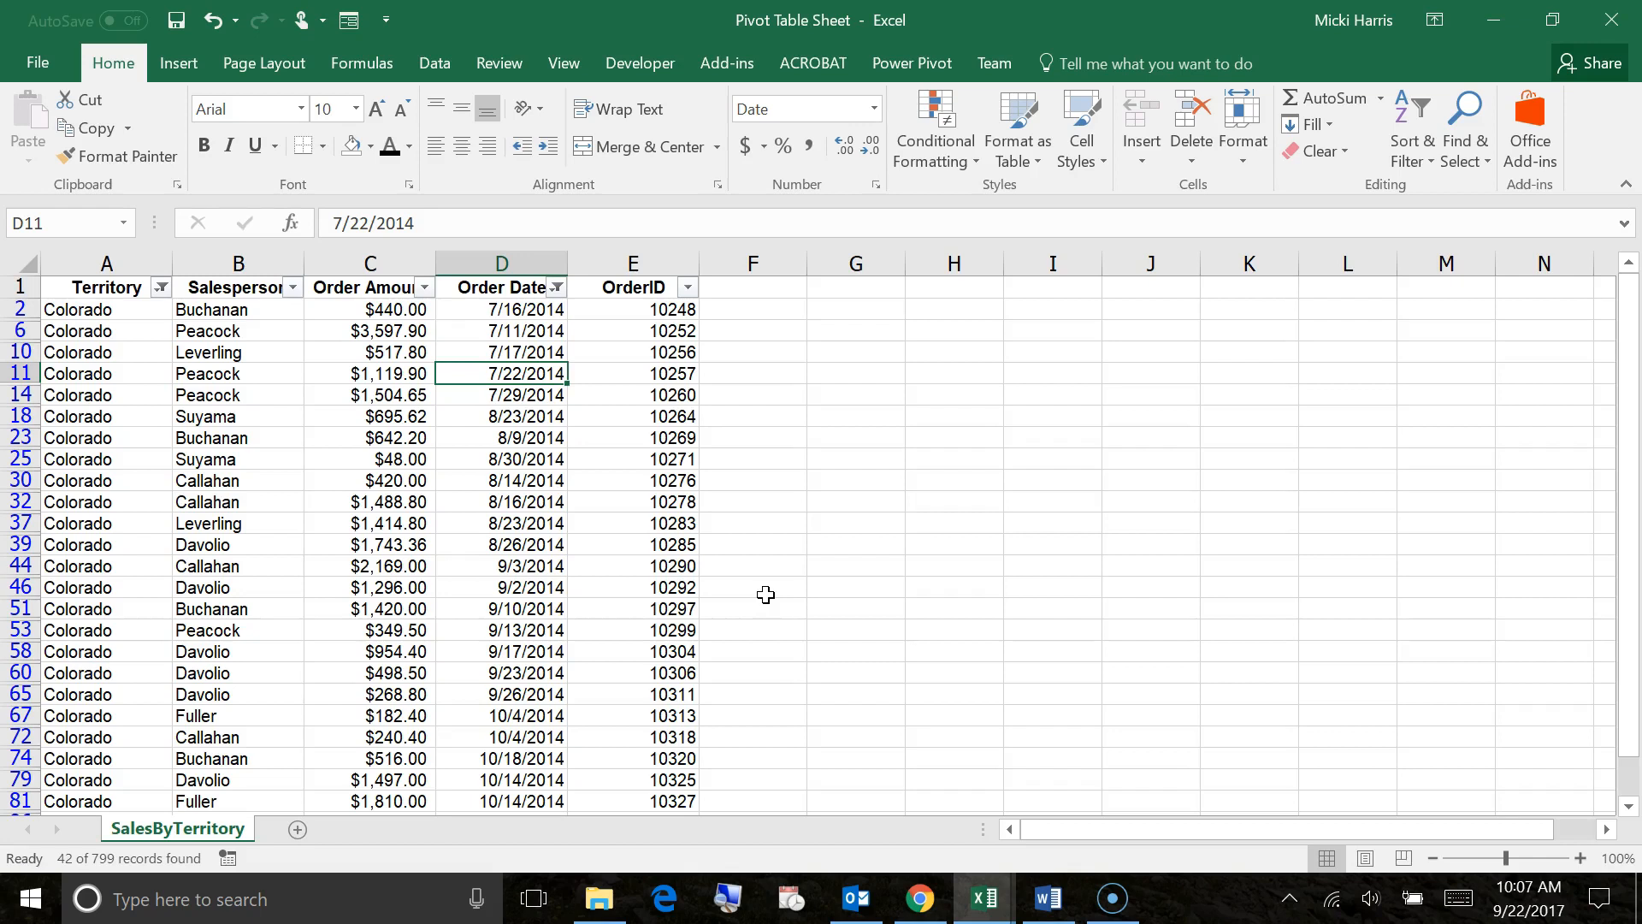
- Apply a Greater Than 1000 number filter on Order Amount, leaving 20 records
left_click(424, 288)
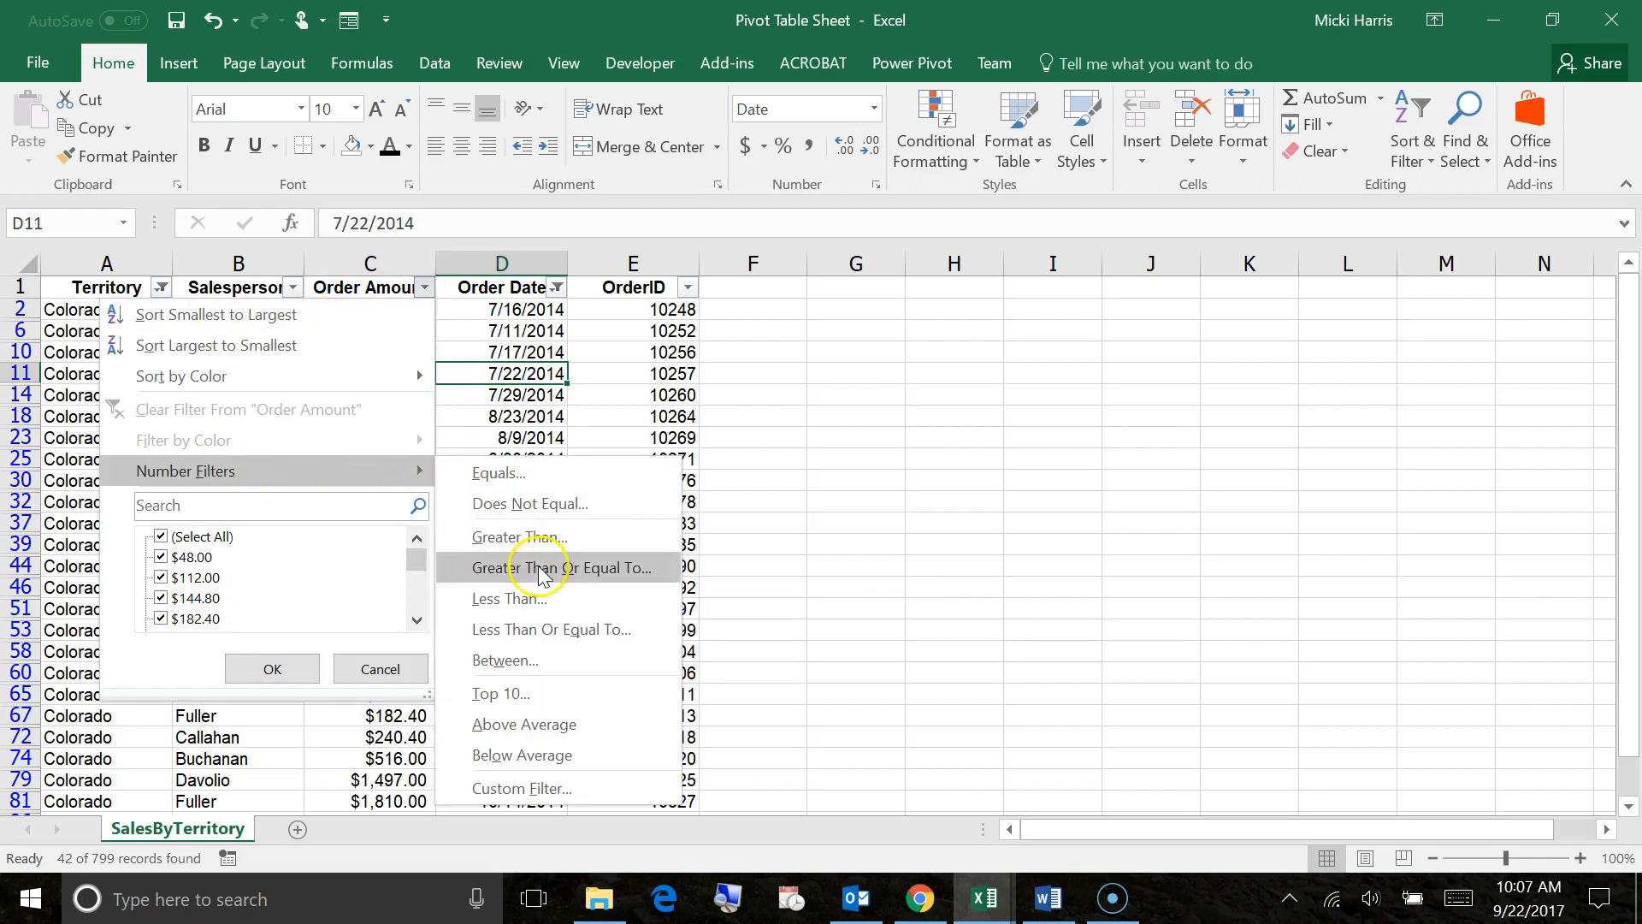
left_click(560, 568)
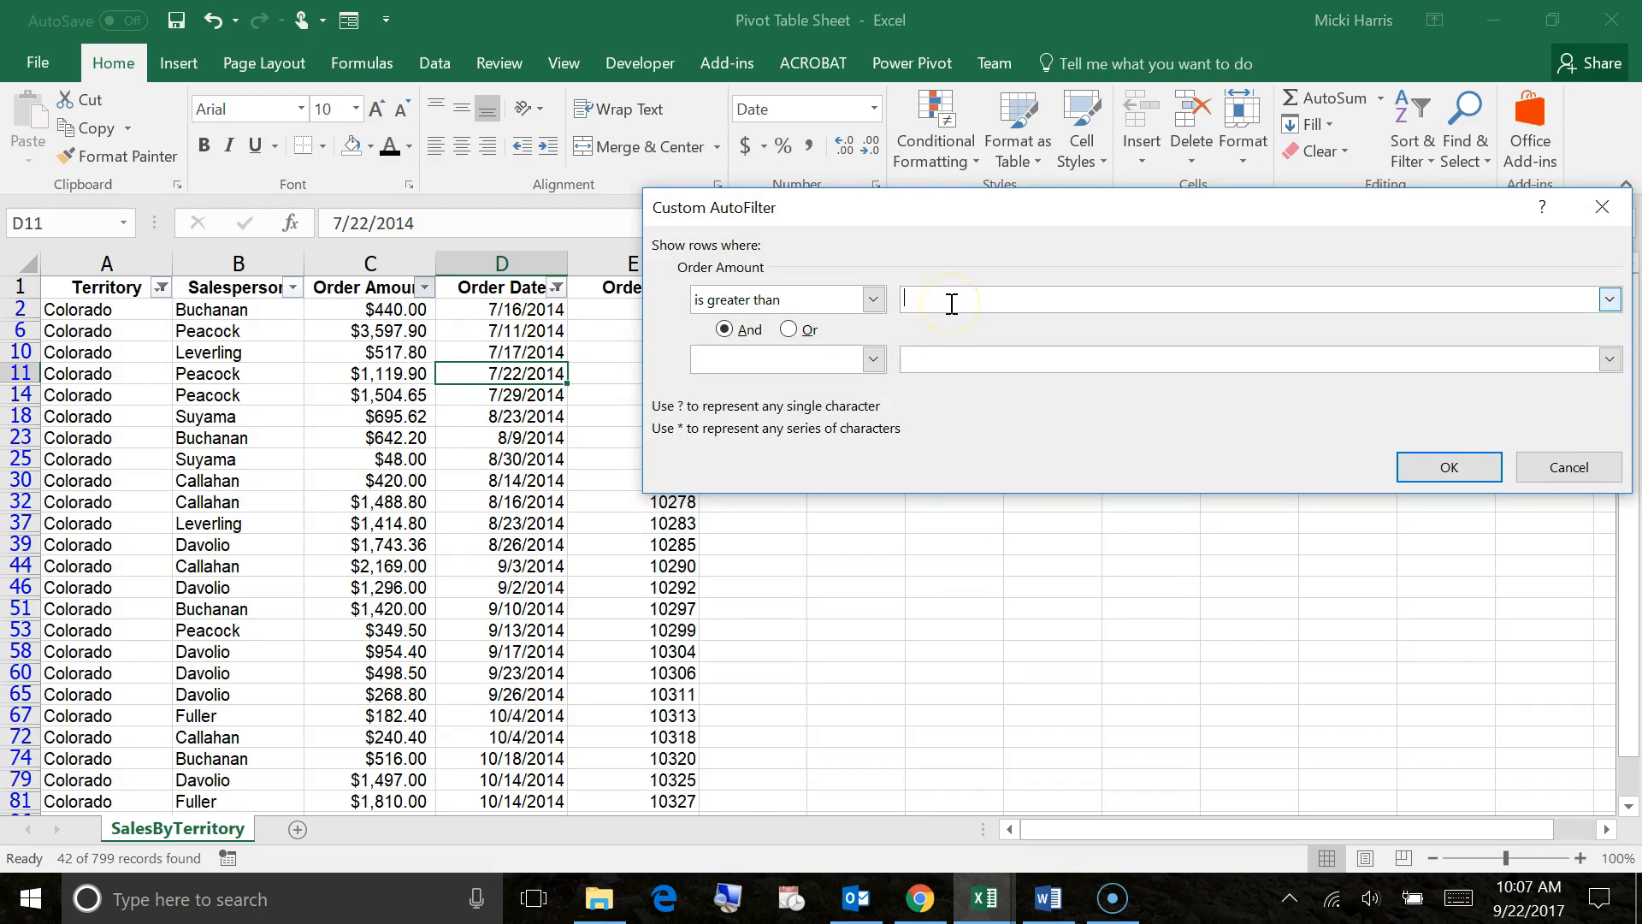
type("1000")
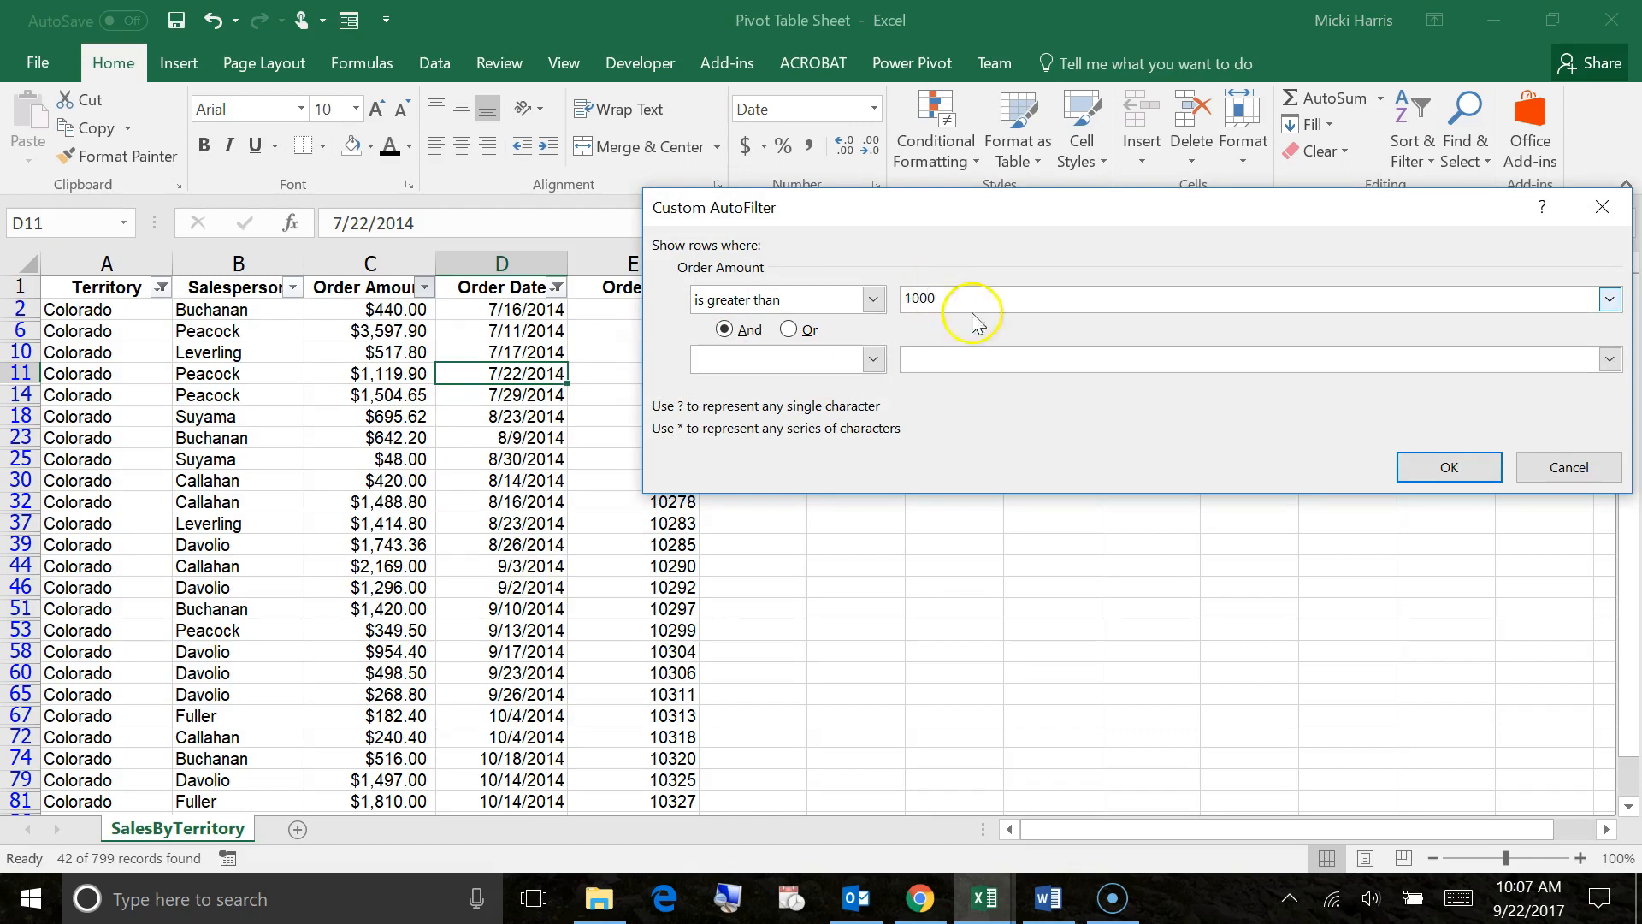
left_click(1447, 466)
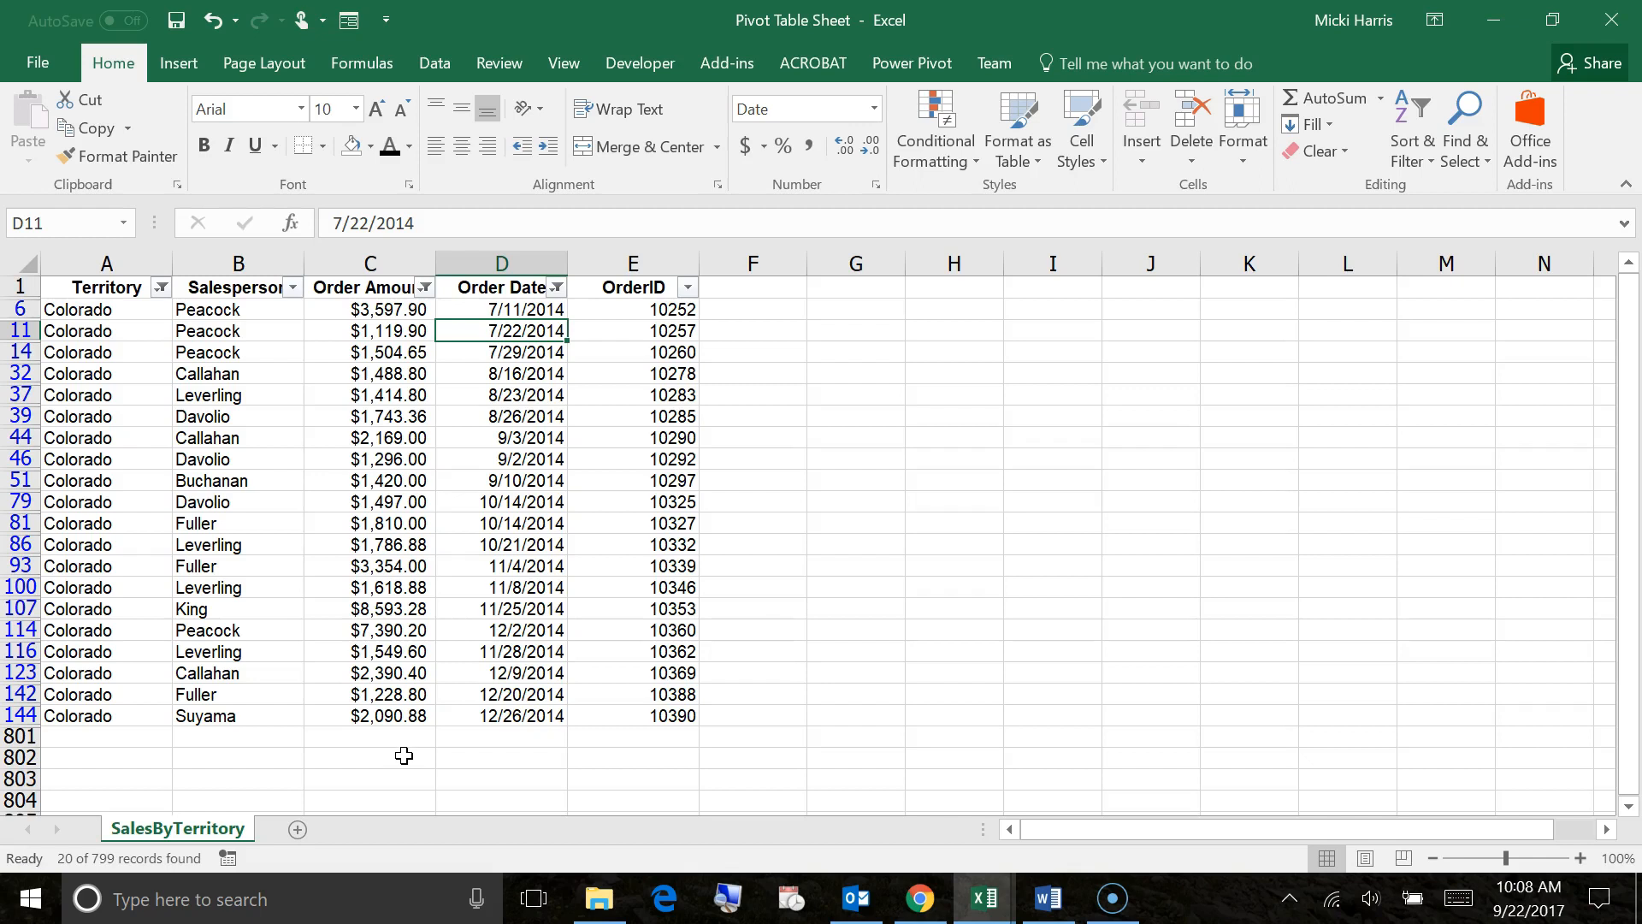
mouse_move(1086, 672)
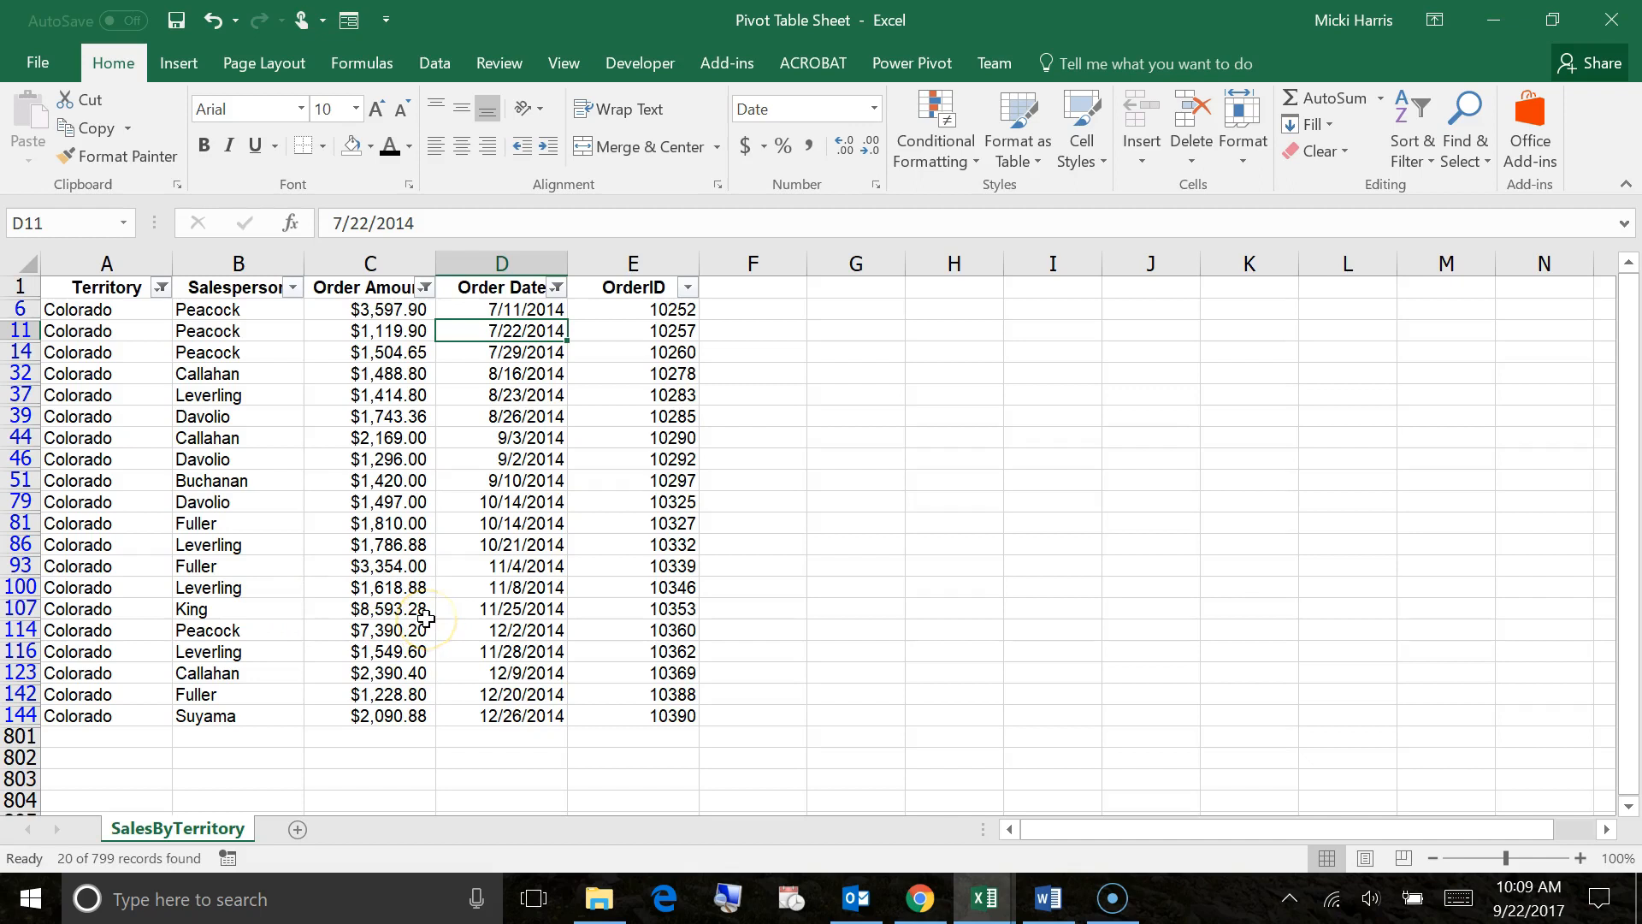
- Reset the Order Date filter to include all dates, showing 114 of 799 records
left_click(555, 287)
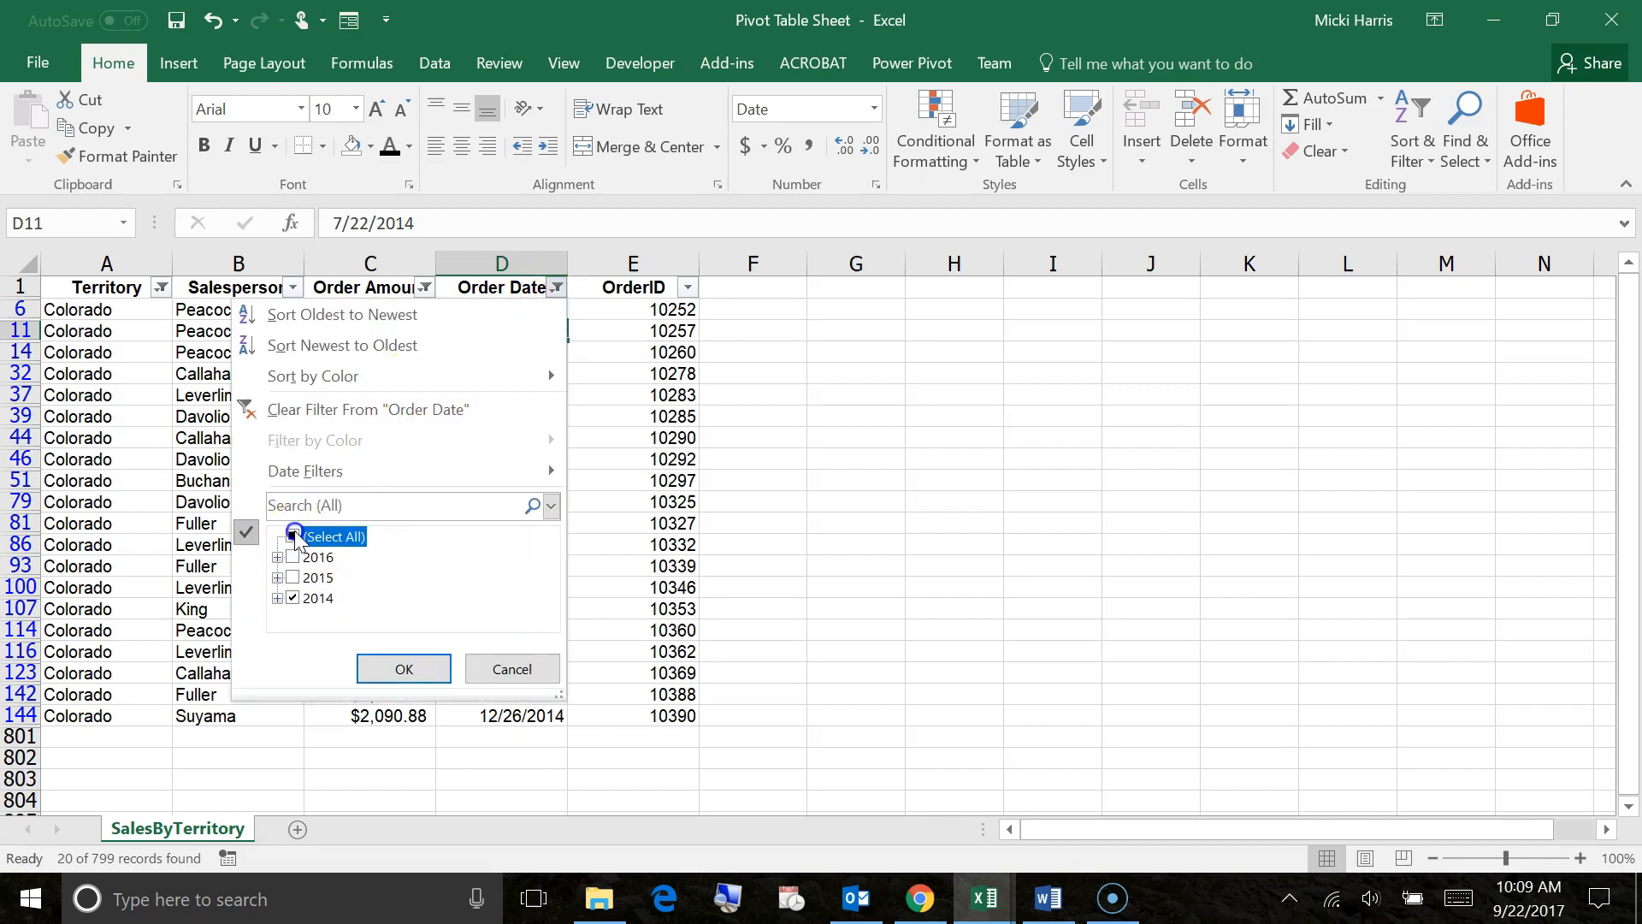
left_click(403, 668)
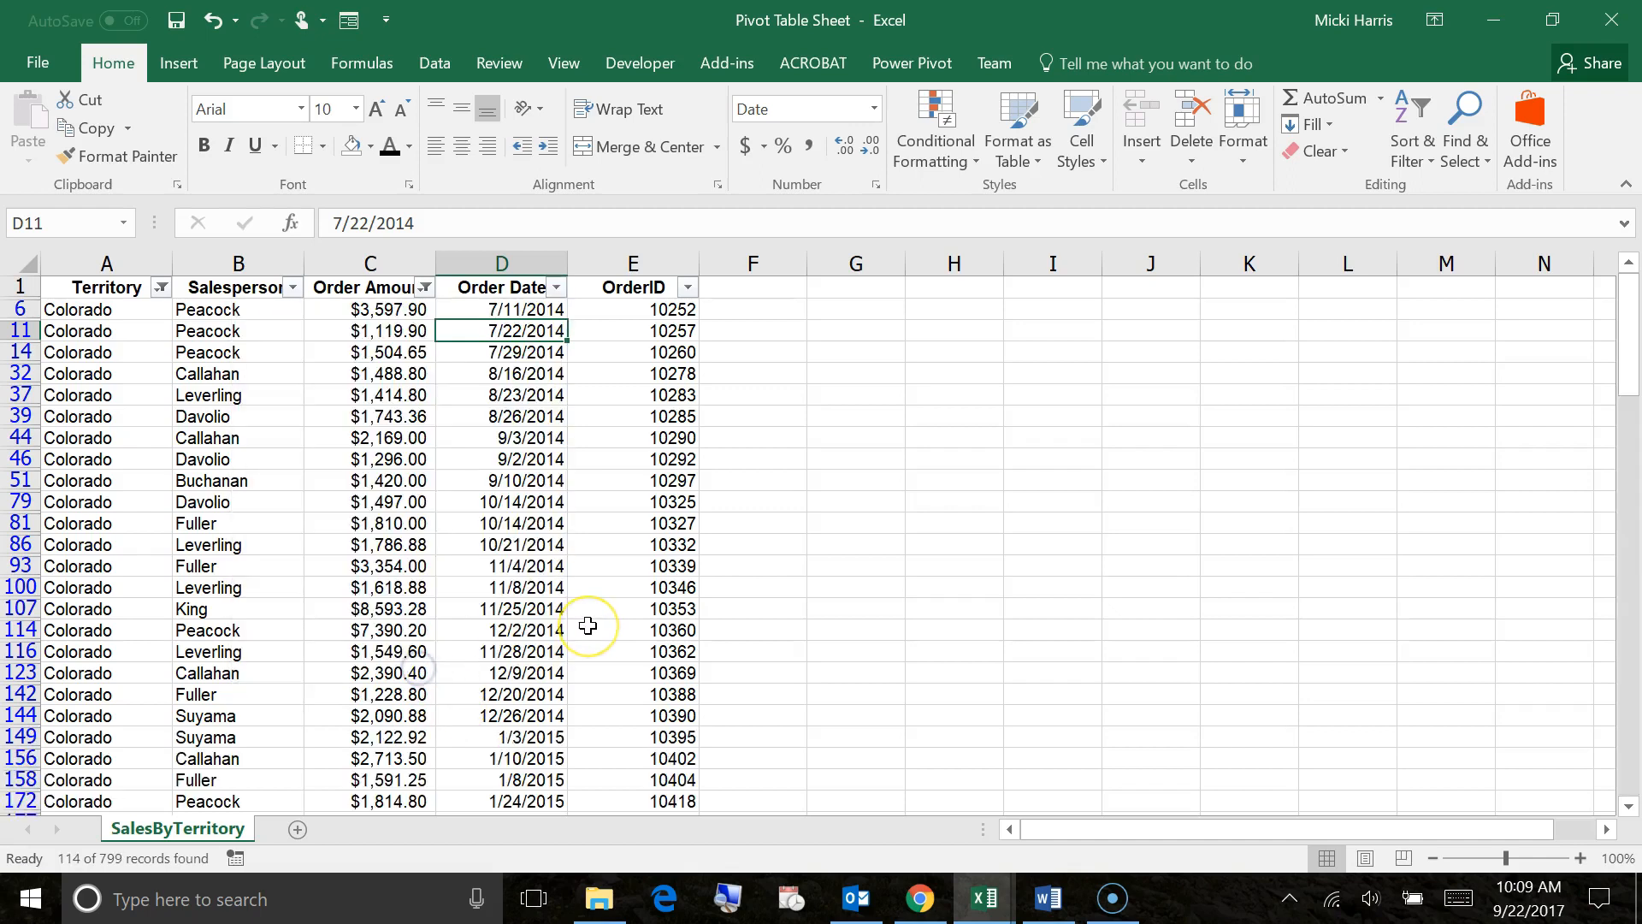
mouse_move(586, 625)
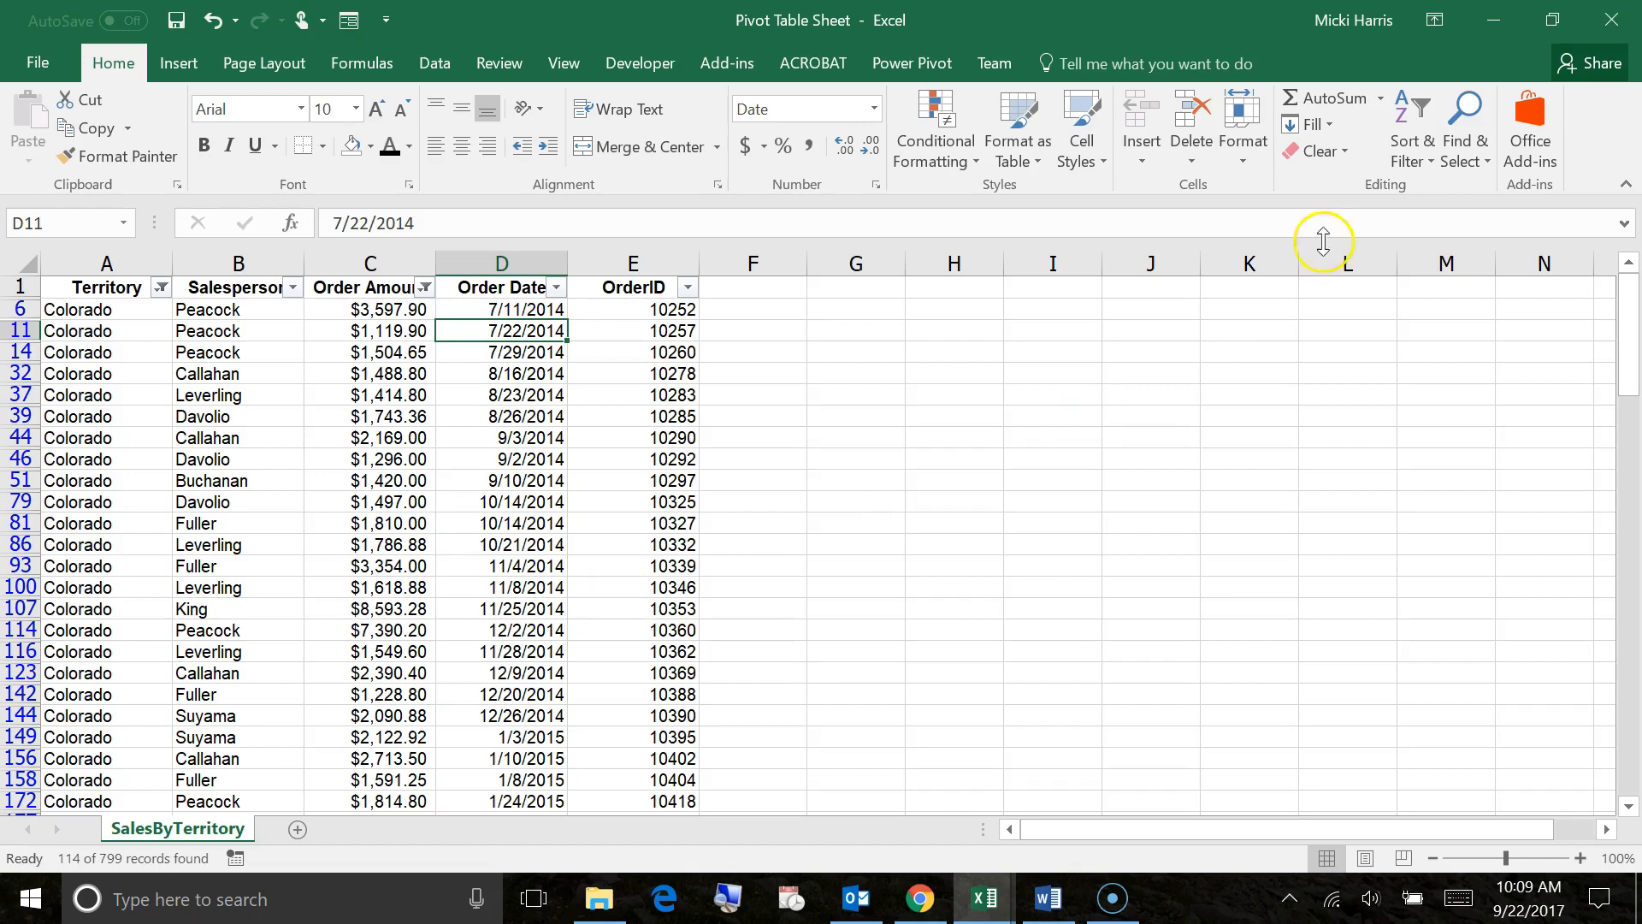
mouse_move(1414, 141)
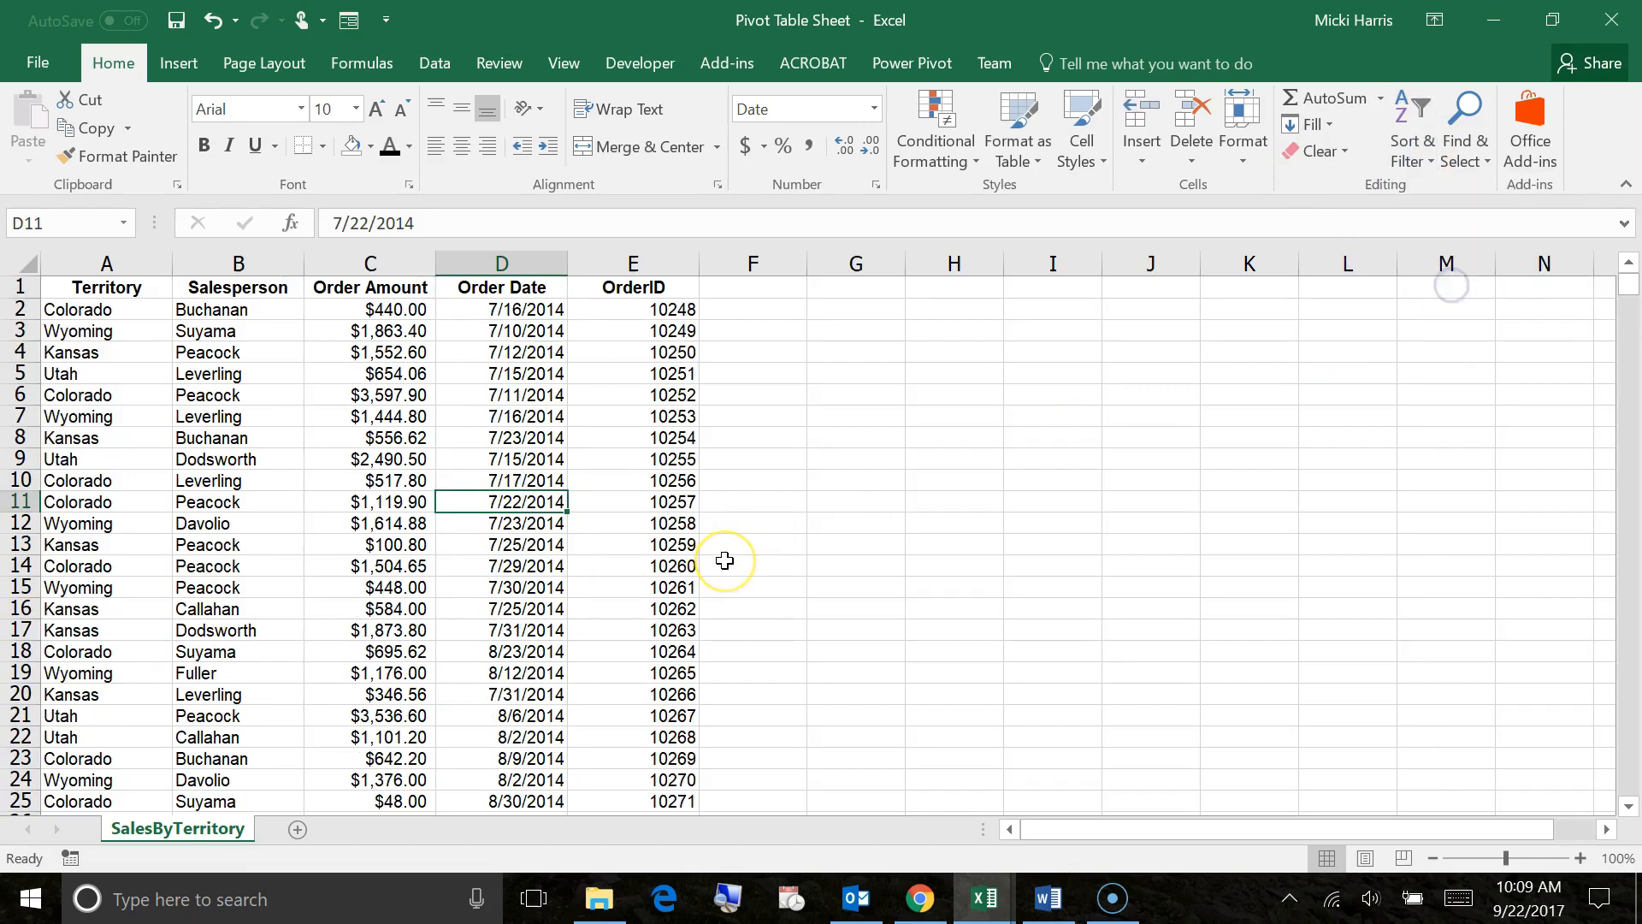
mouse_move(42, 396)
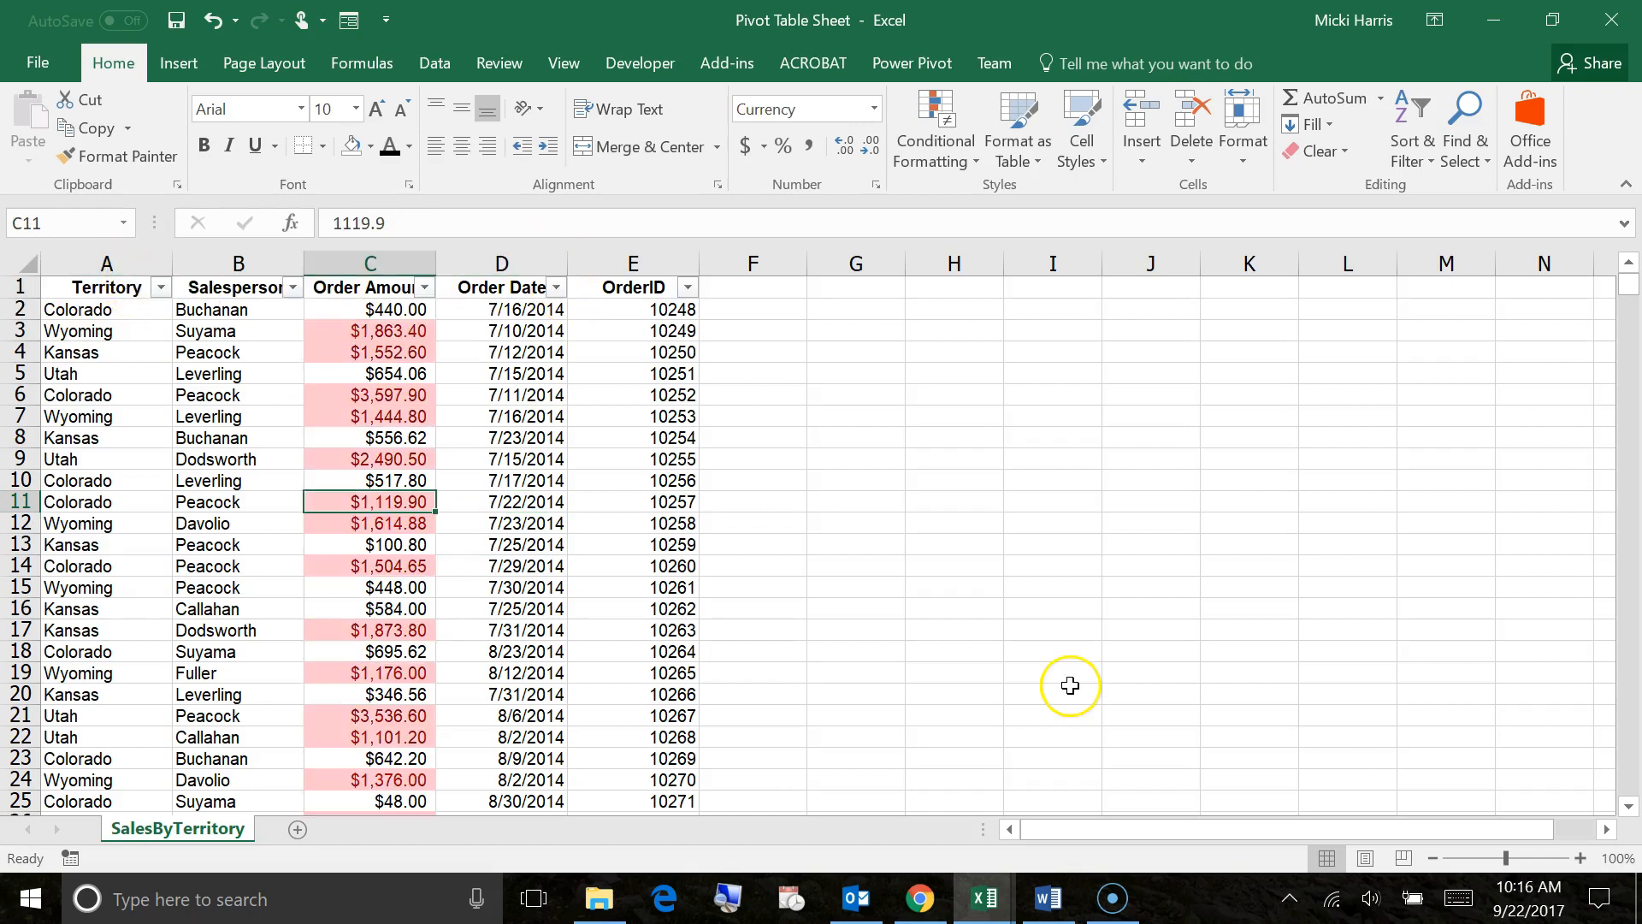
mouse_move(779, 642)
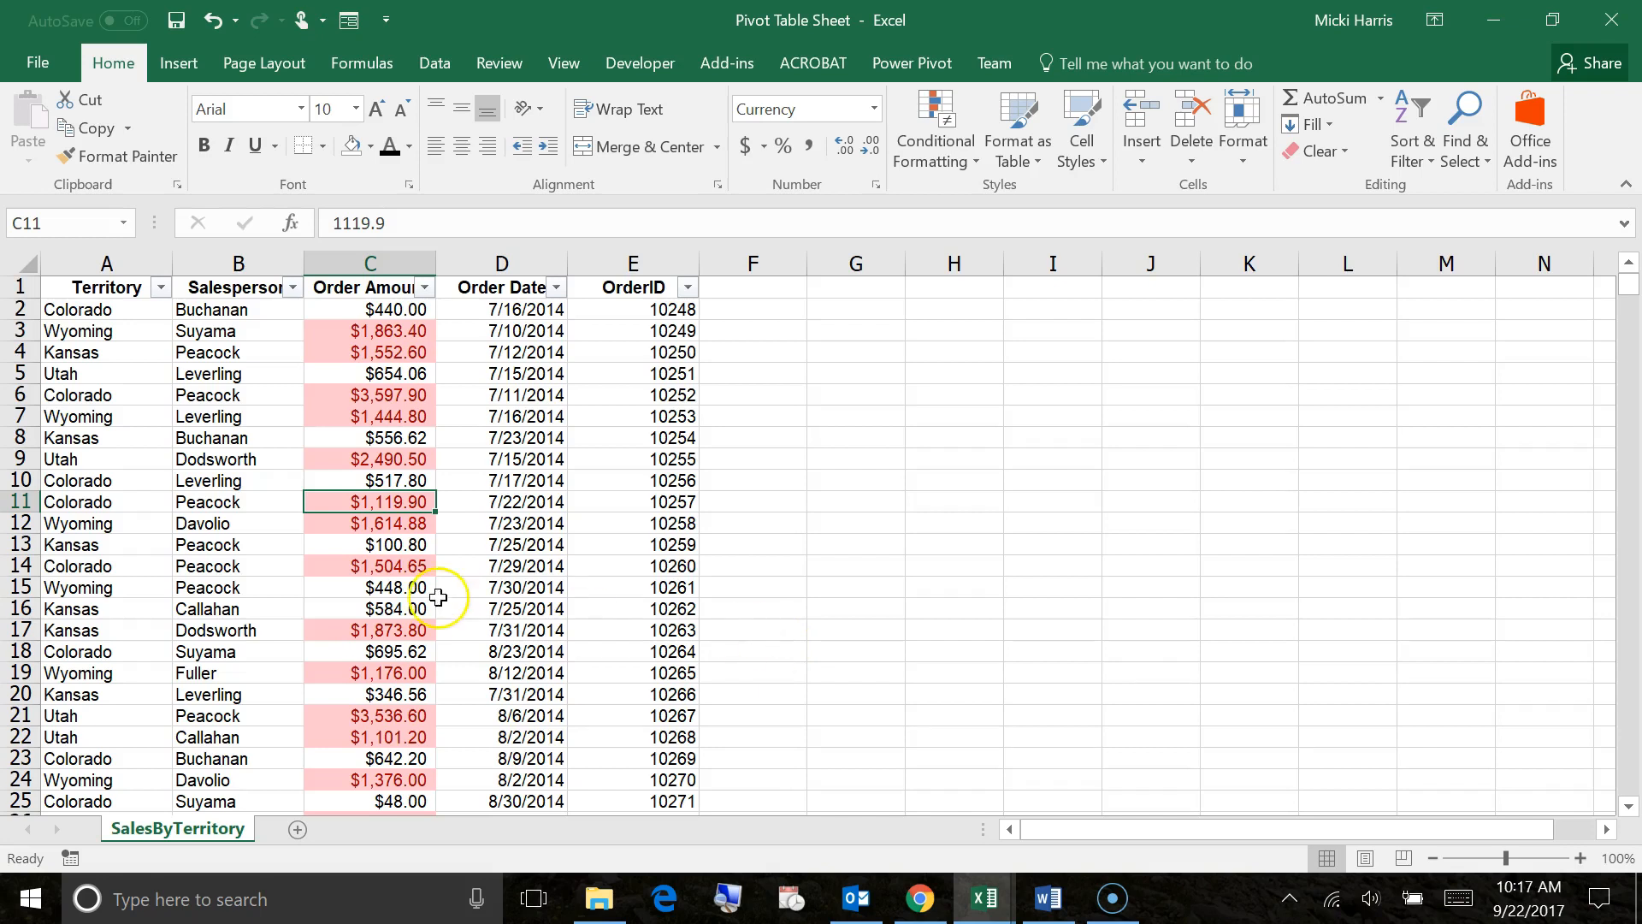
mouse_move(939, 447)
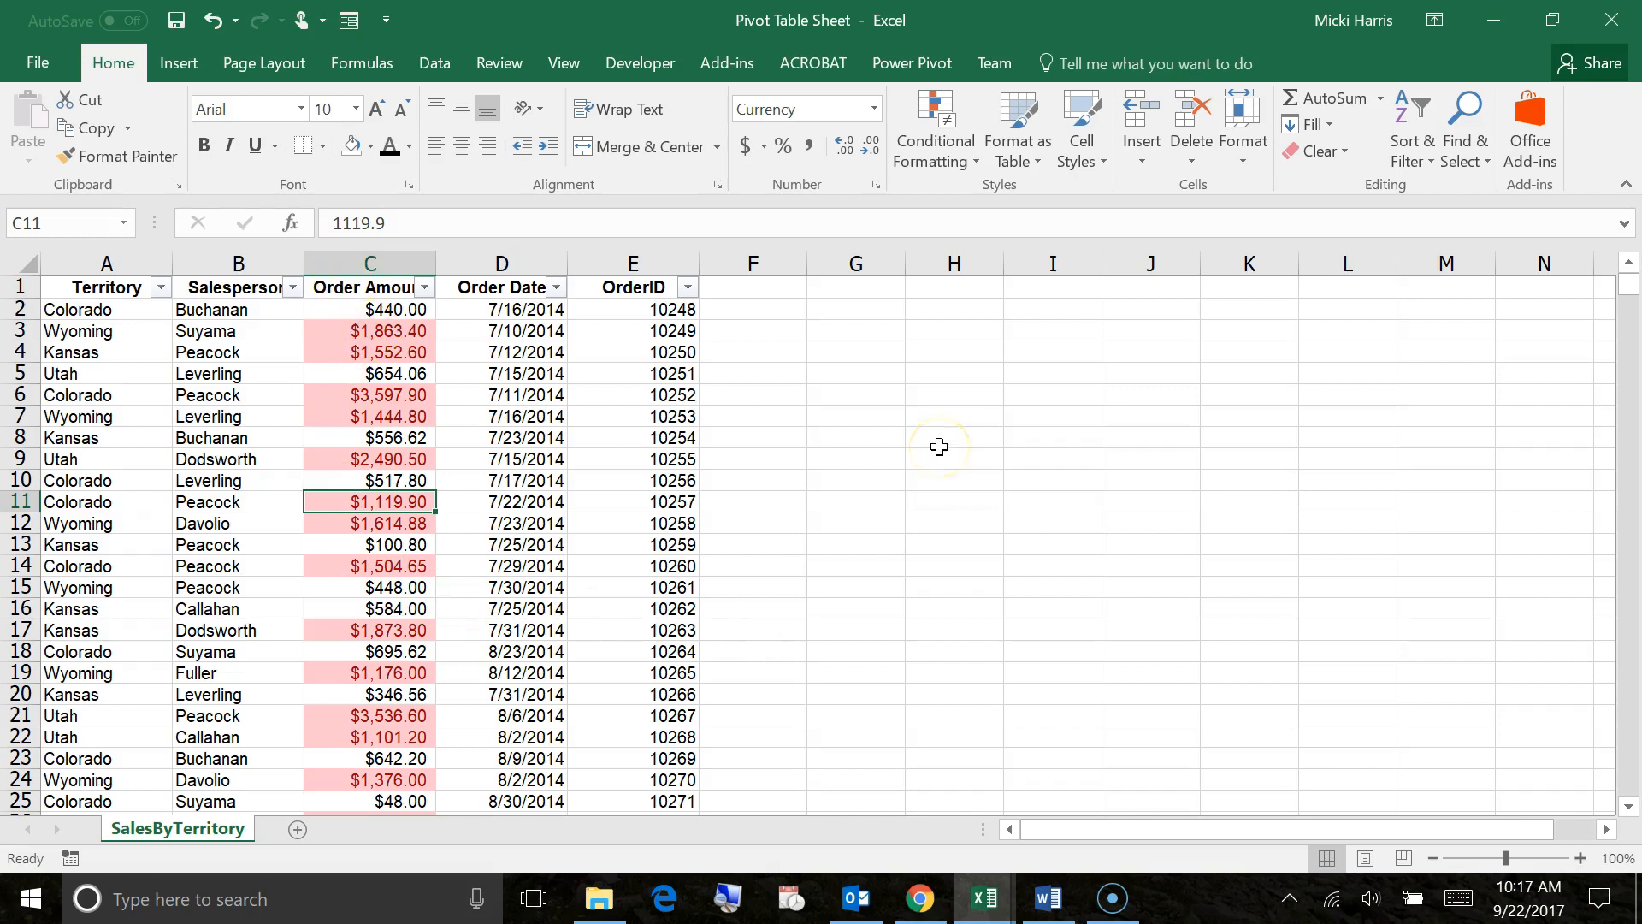
mouse_move(314, 387)
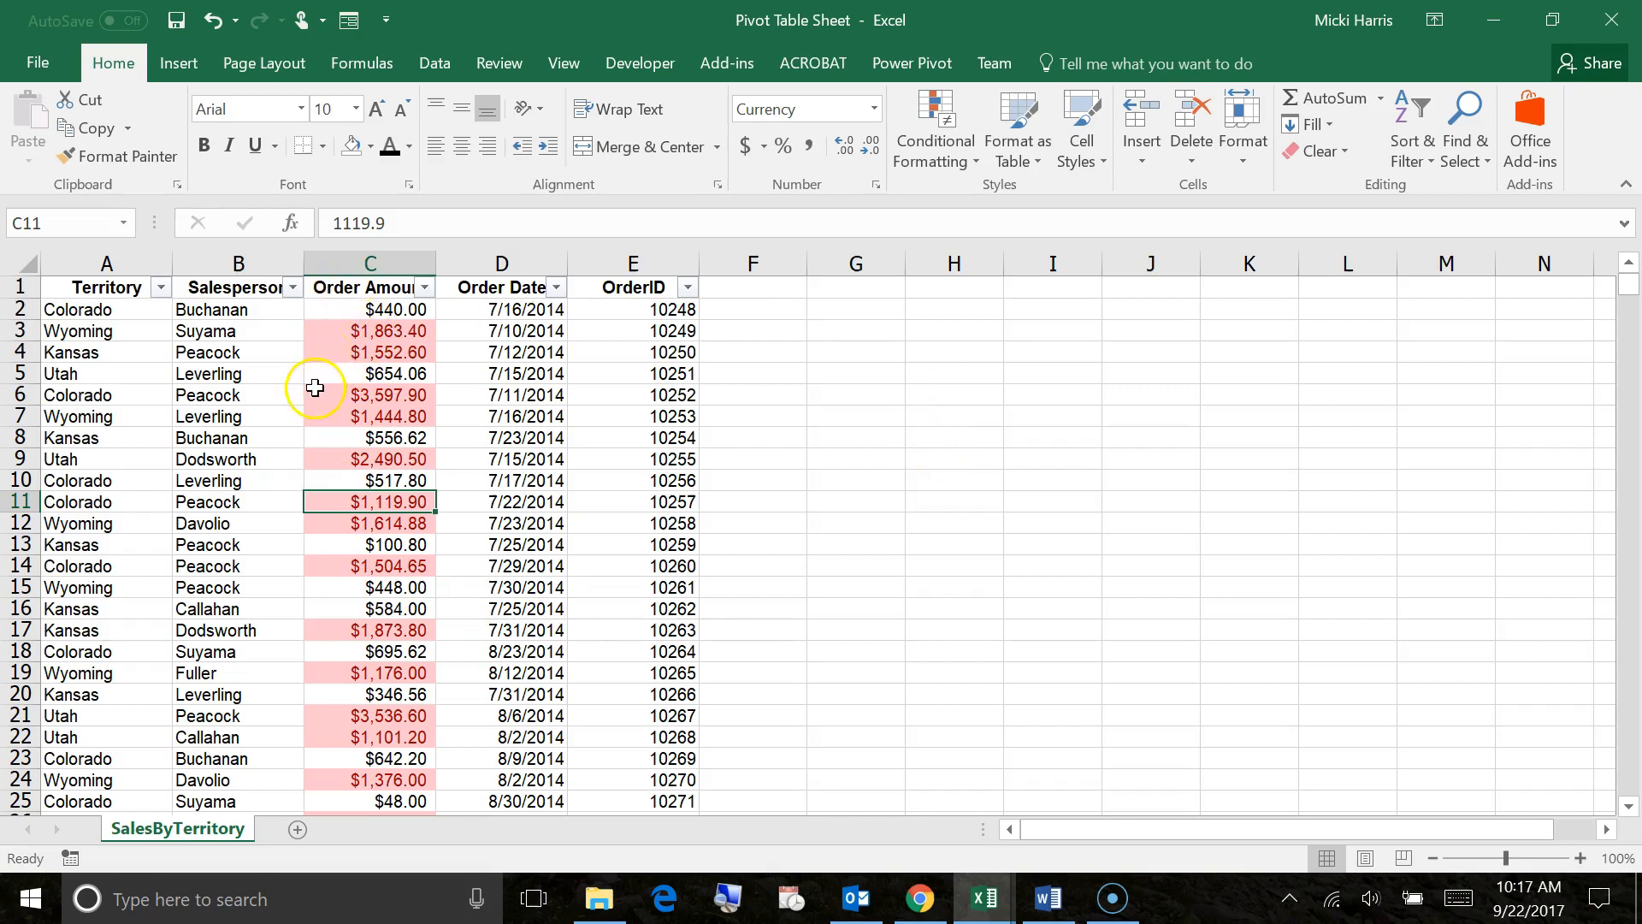
mouse_move(331, 340)
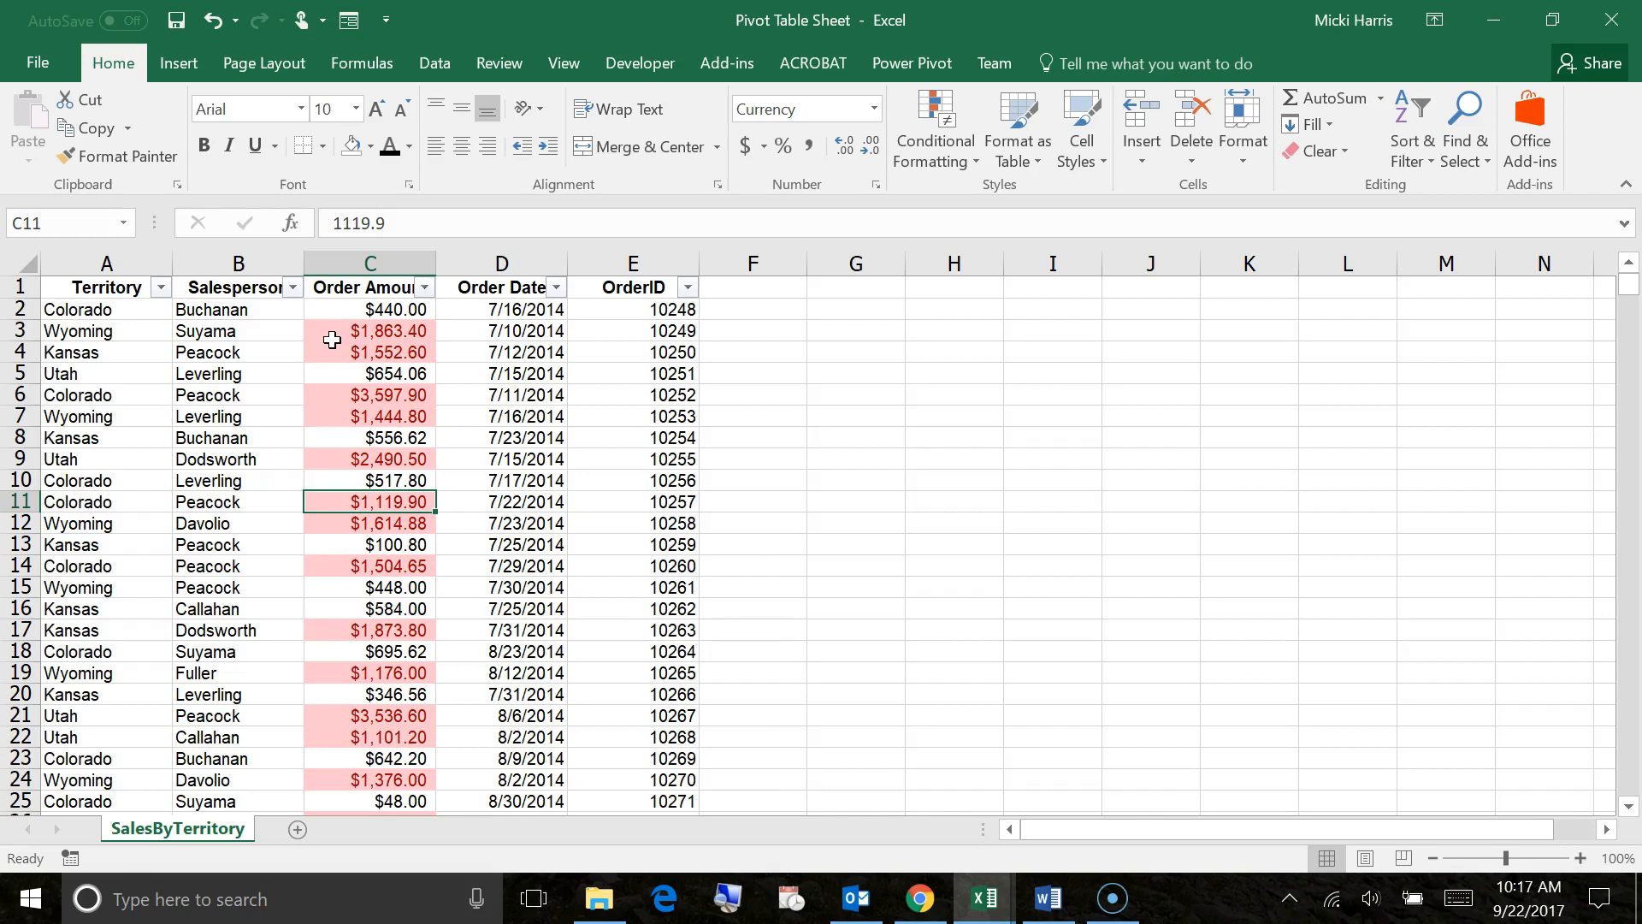
mouse_move(545, 480)
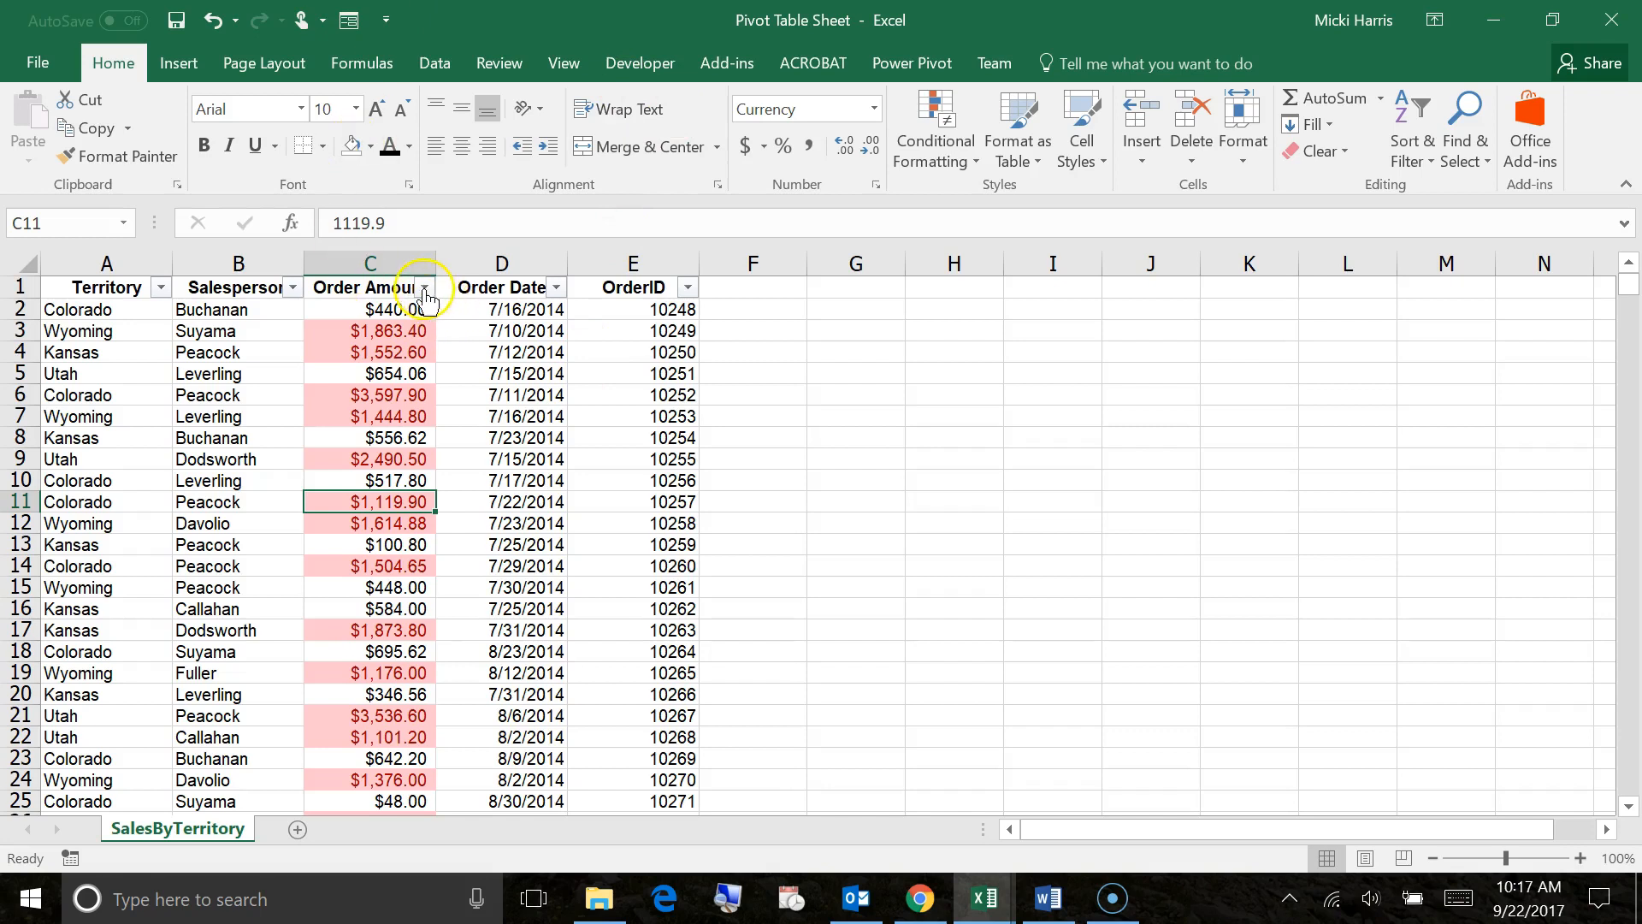
- Filter Order Amount by pink cell color, scroll the 391 matches, then clear the filter
left_click(423, 287)
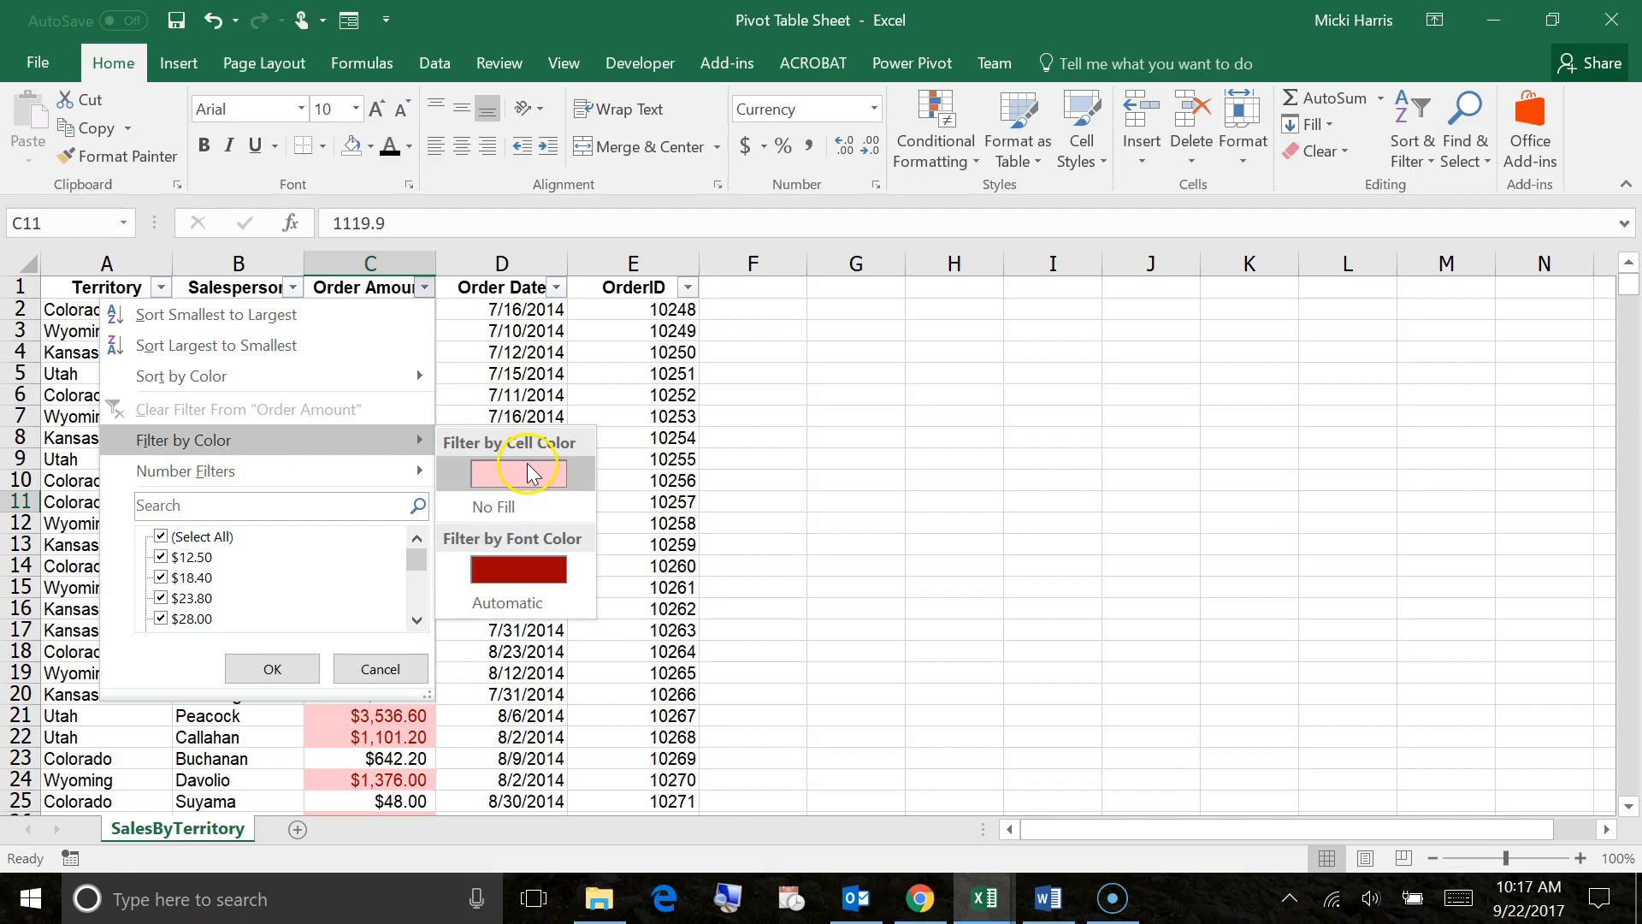
left_click(515, 472)
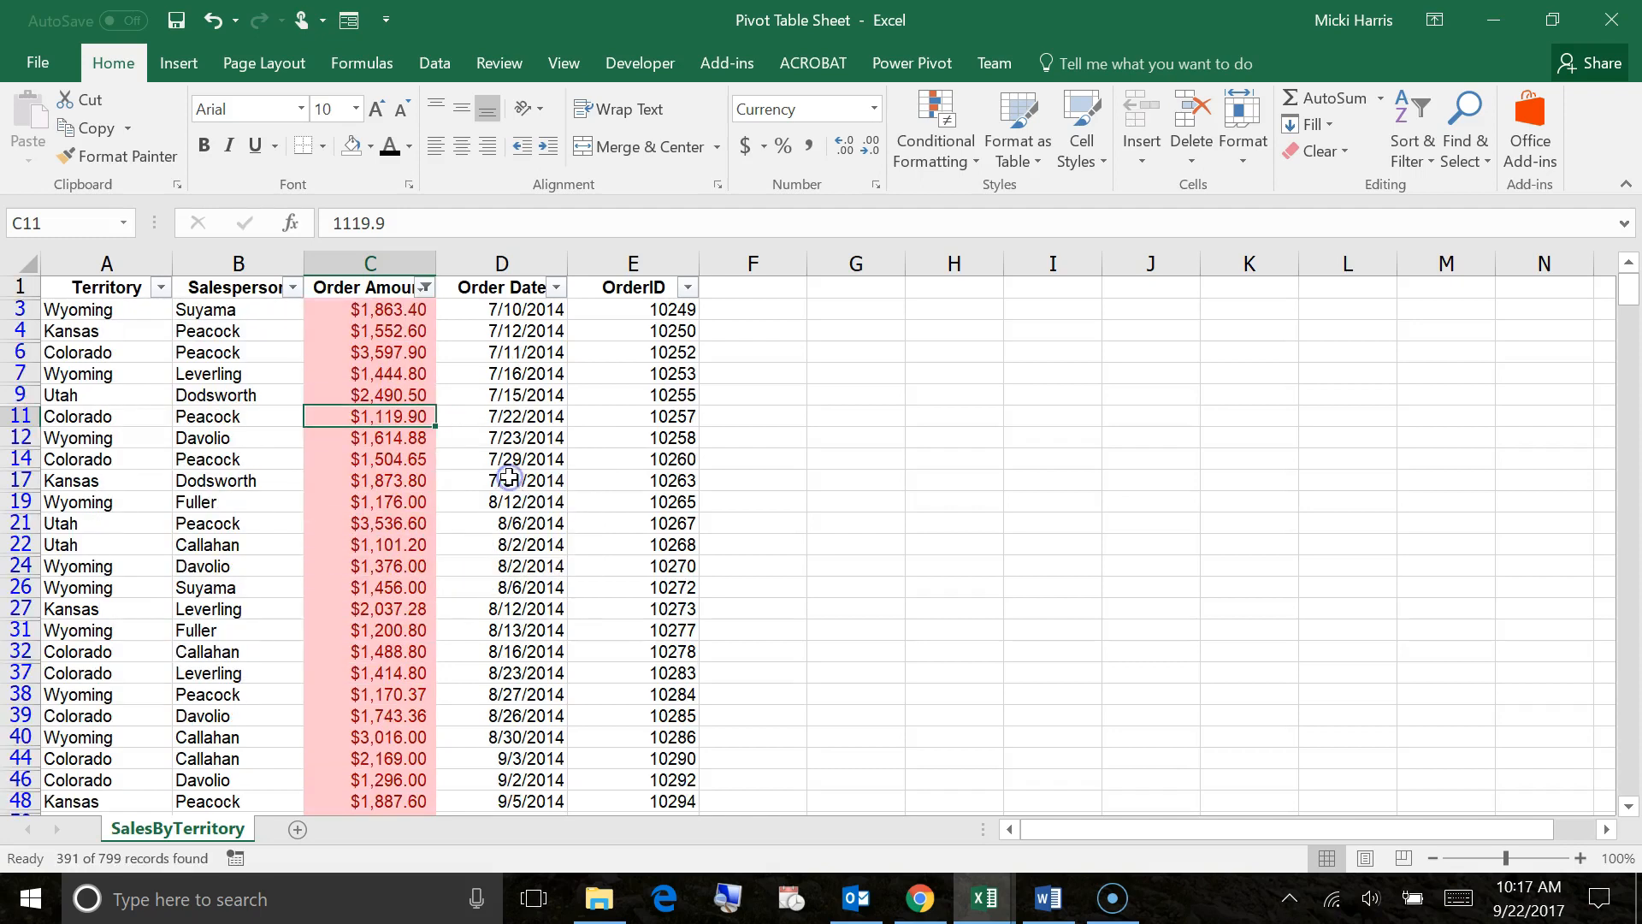
scroll("down", 3)
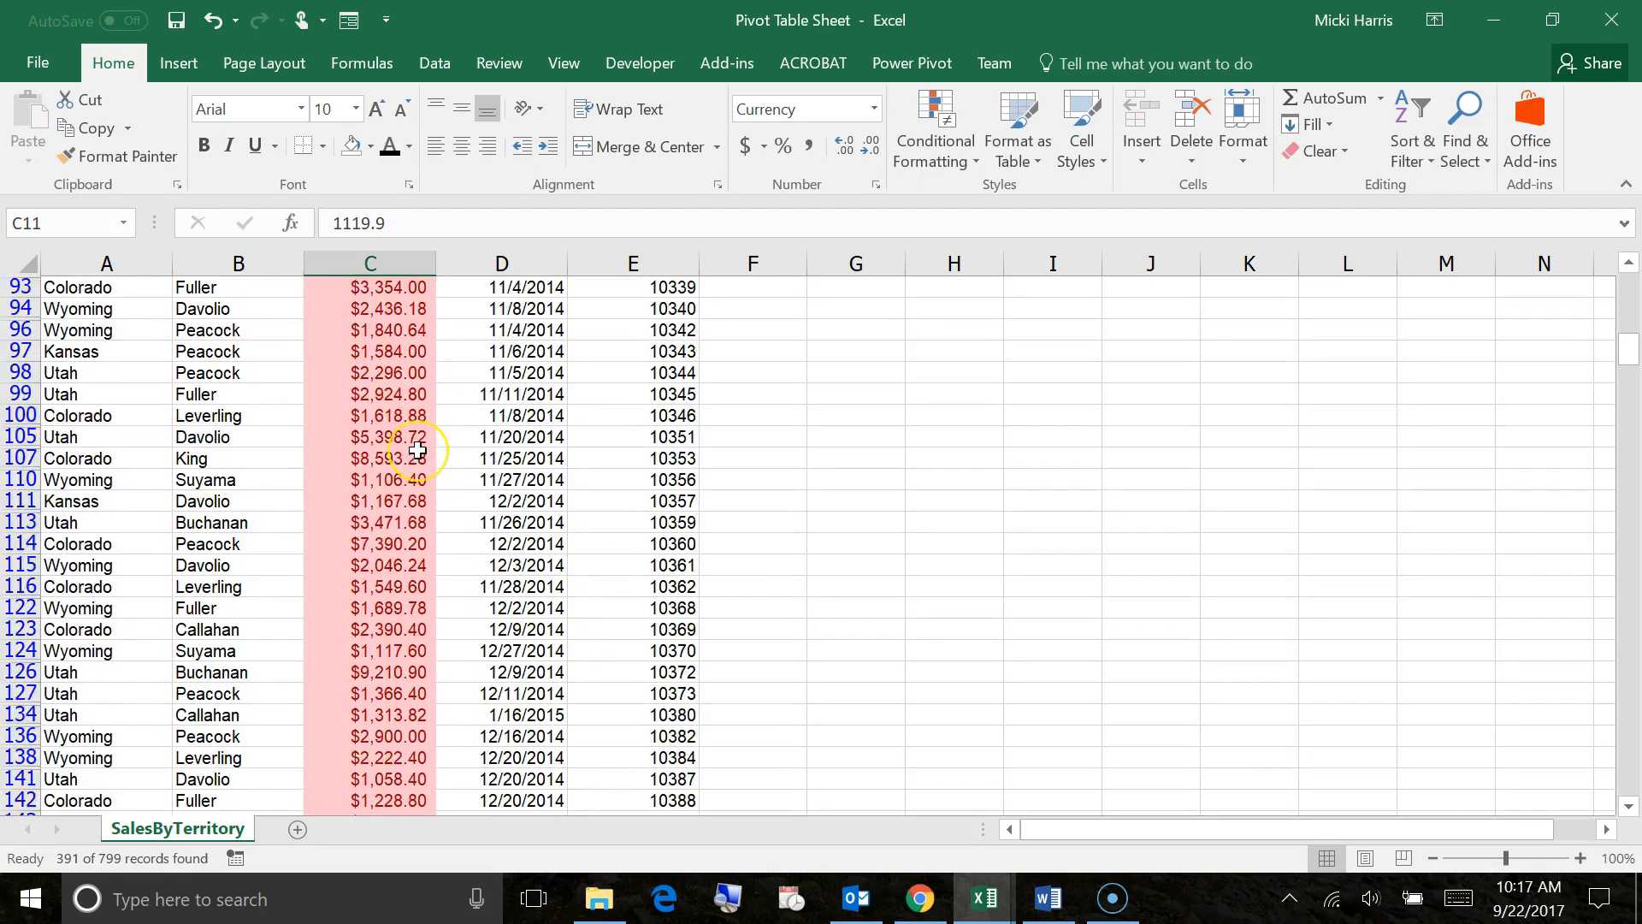
scroll("down", 3)
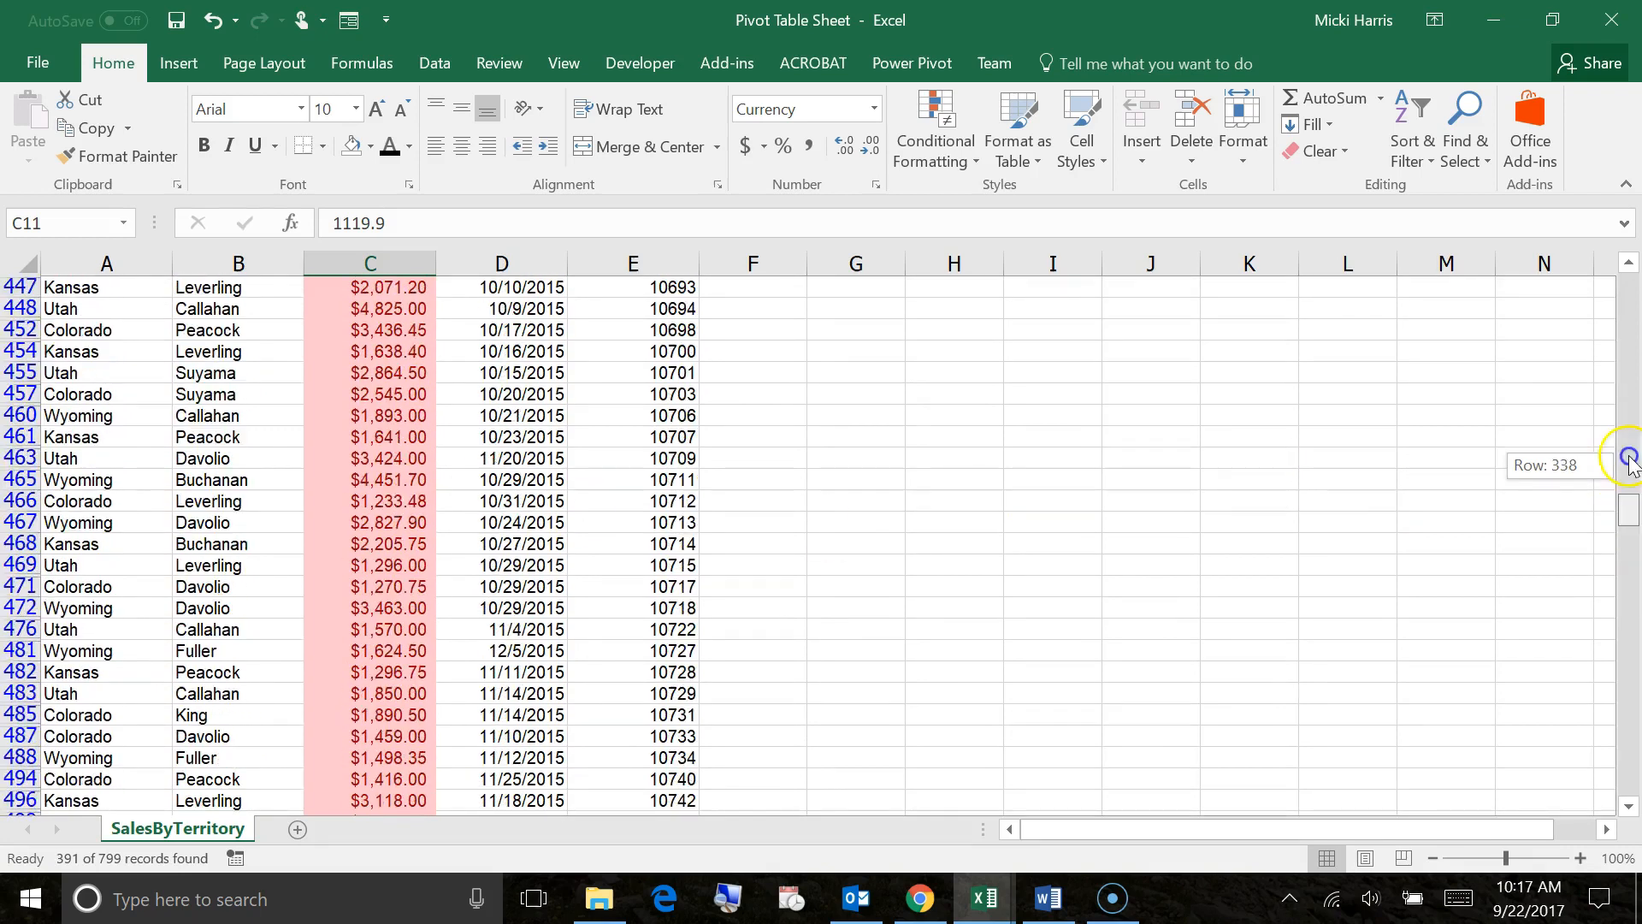
left_click(425, 287)
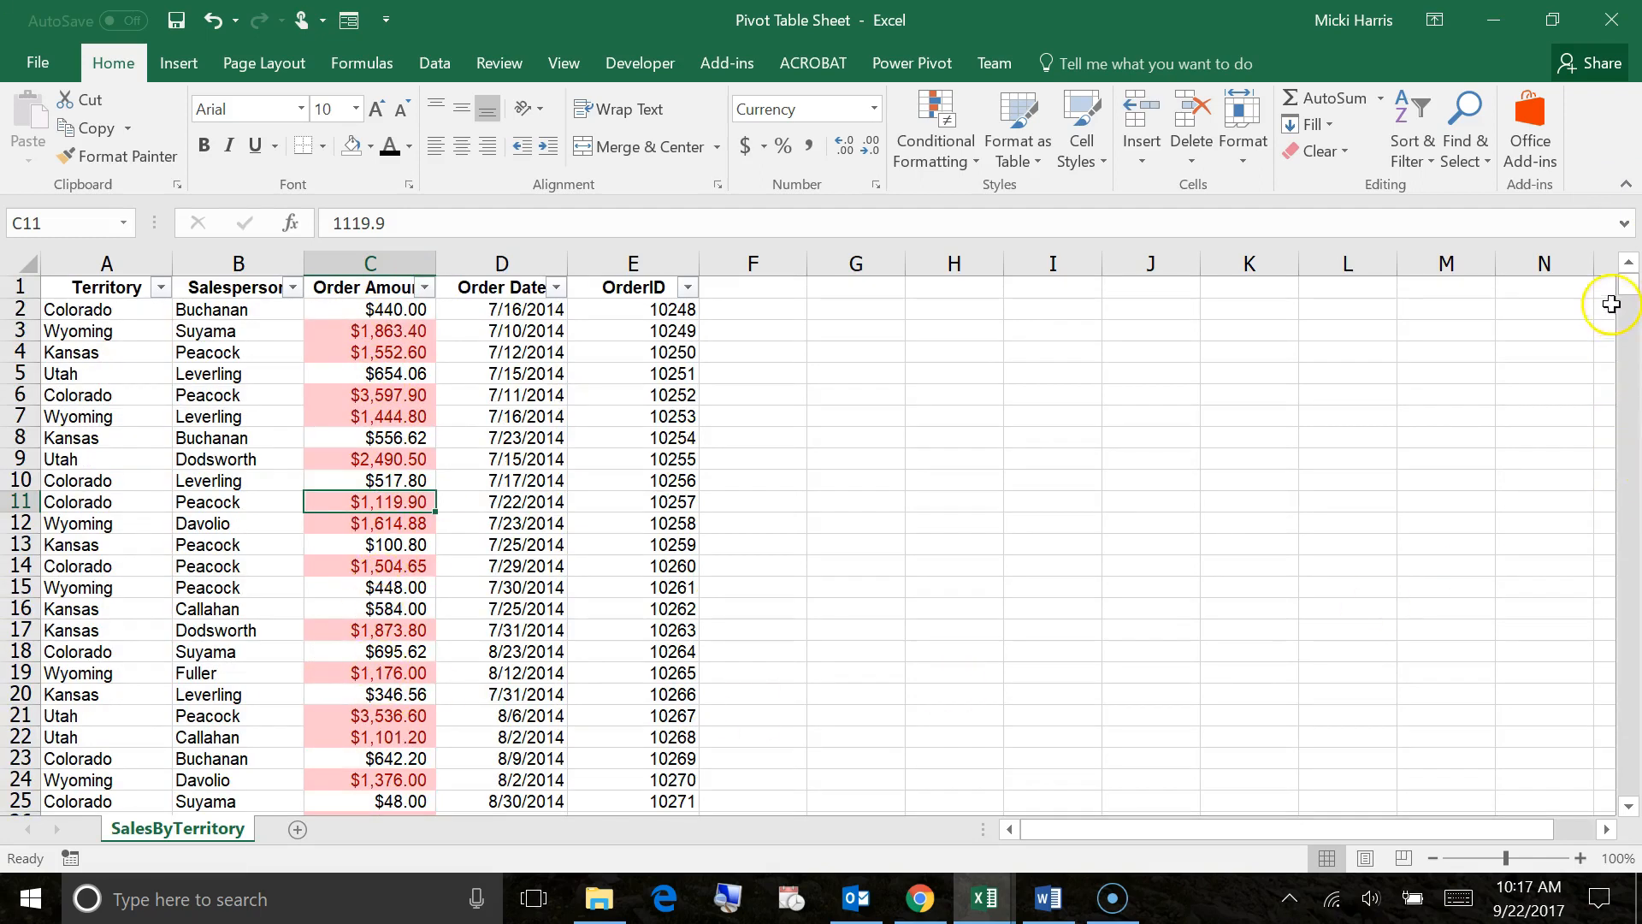
left_click_drag(1611, 304, 1600, 523)
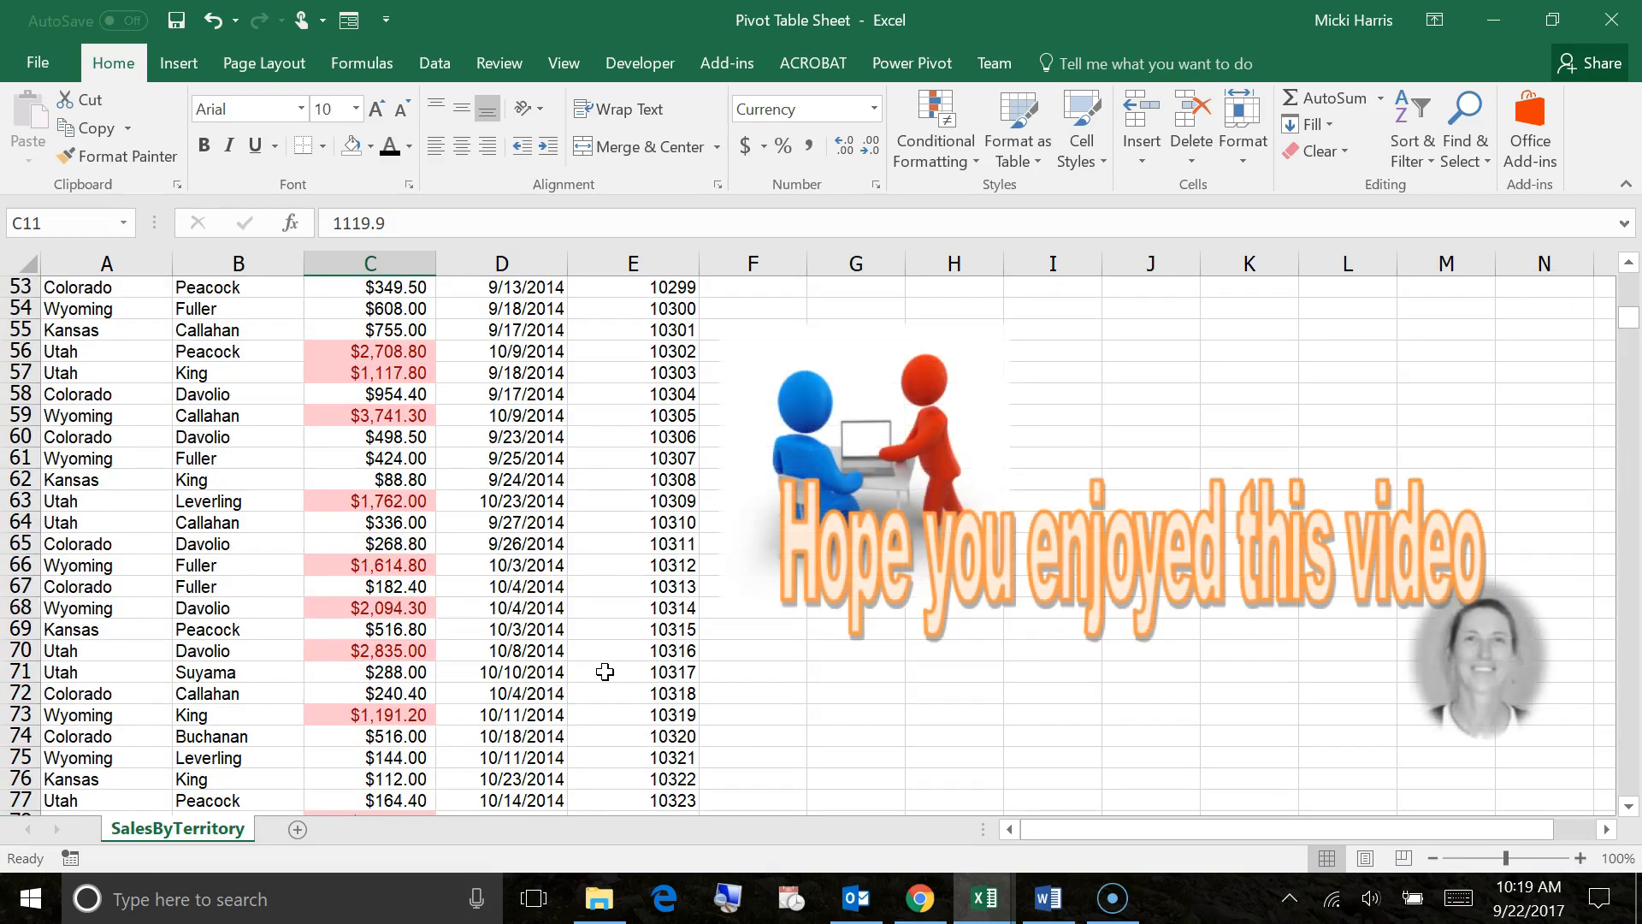
mouse_move(582, 671)
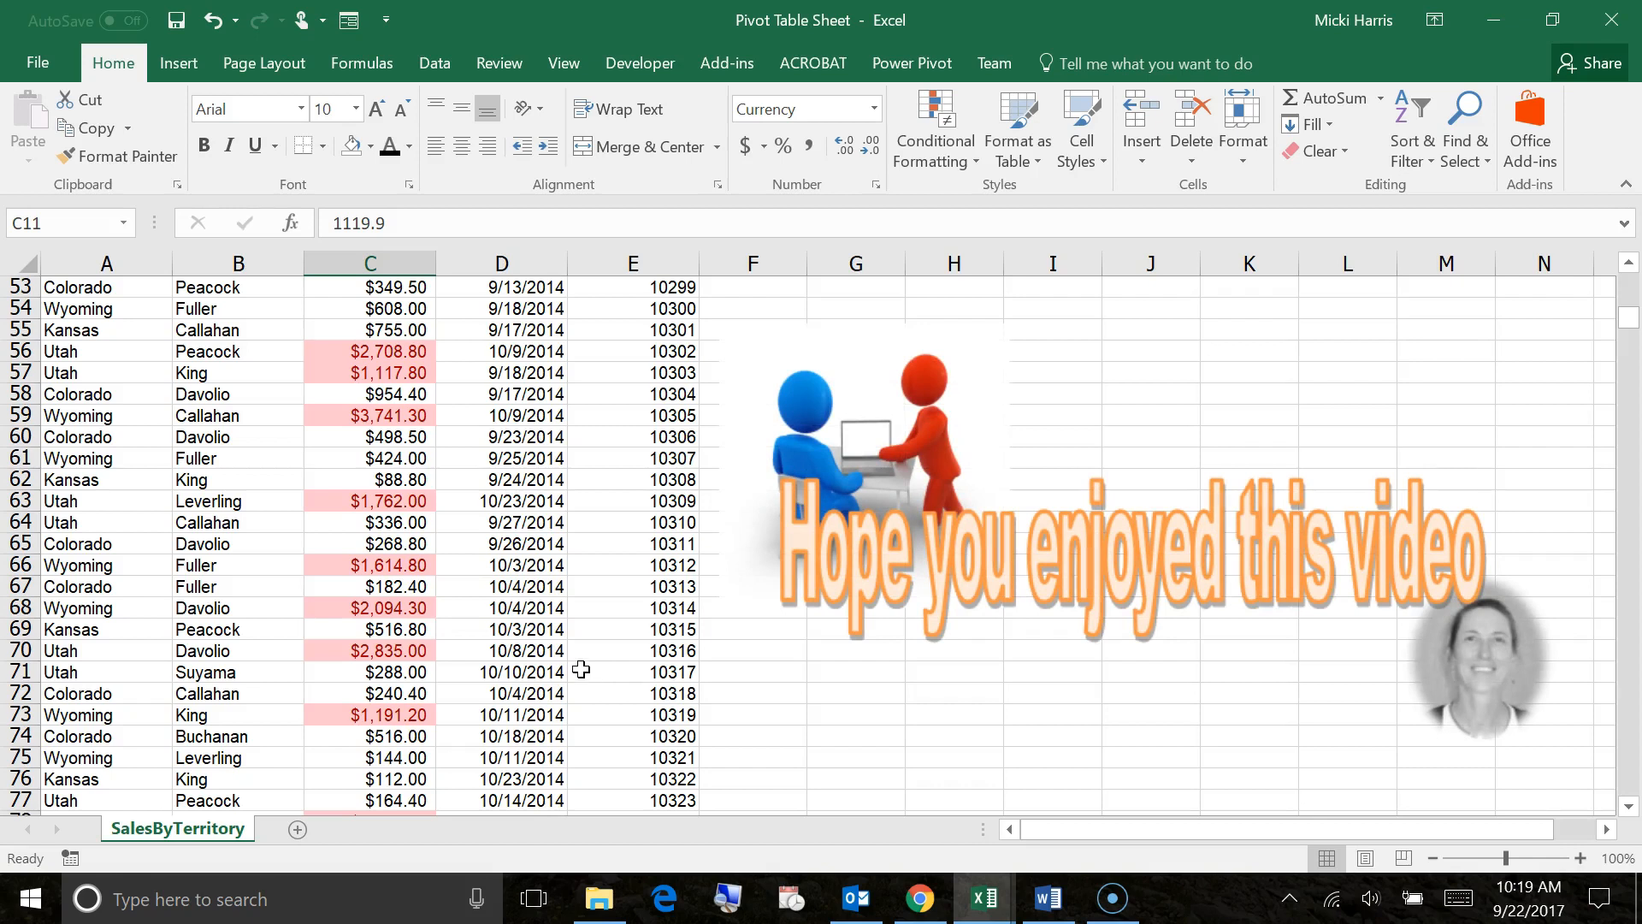